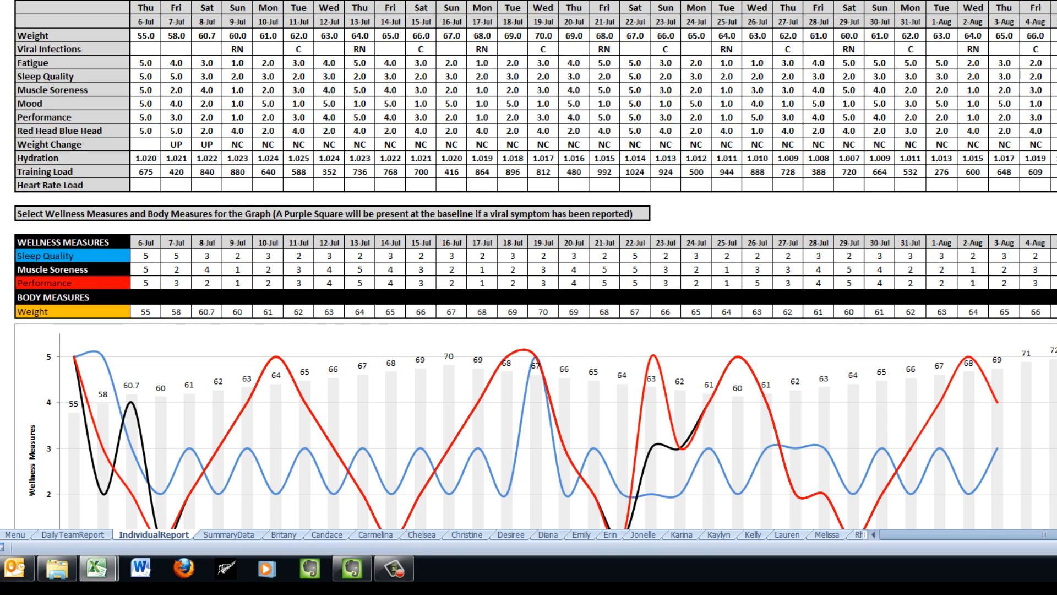
Step: Choose Muscle Soreness in B23's dropdown, then pick a measure from B24's dropdown
{"action": "scroll", "scroll_direction": "down", "scroll_amount": 3}
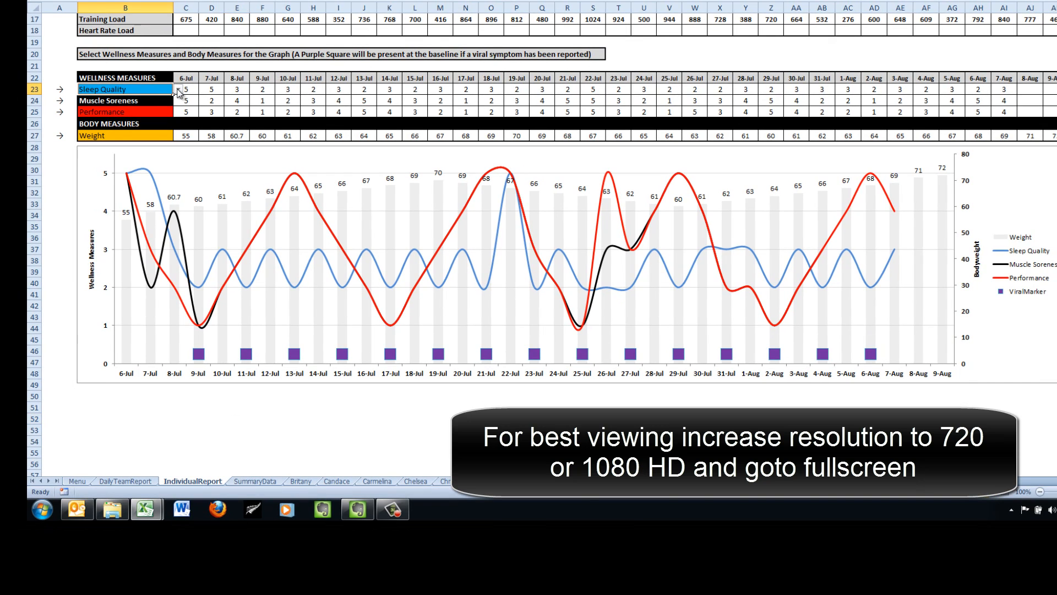
{"action": "left_click", "coordinate": [172, 89]}
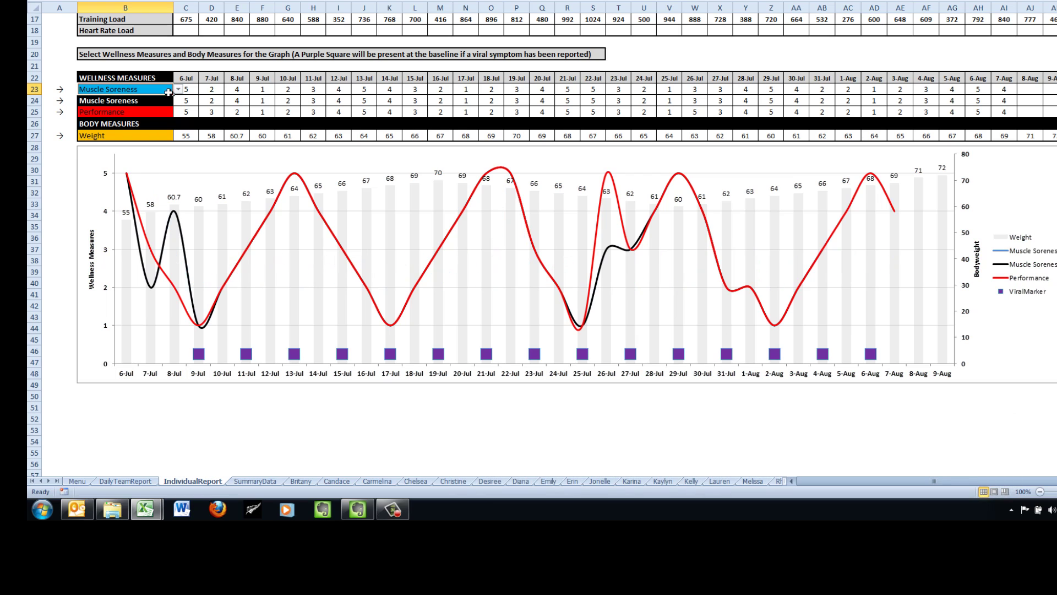
{"action": "left_click", "coordinate": [178, 100]}
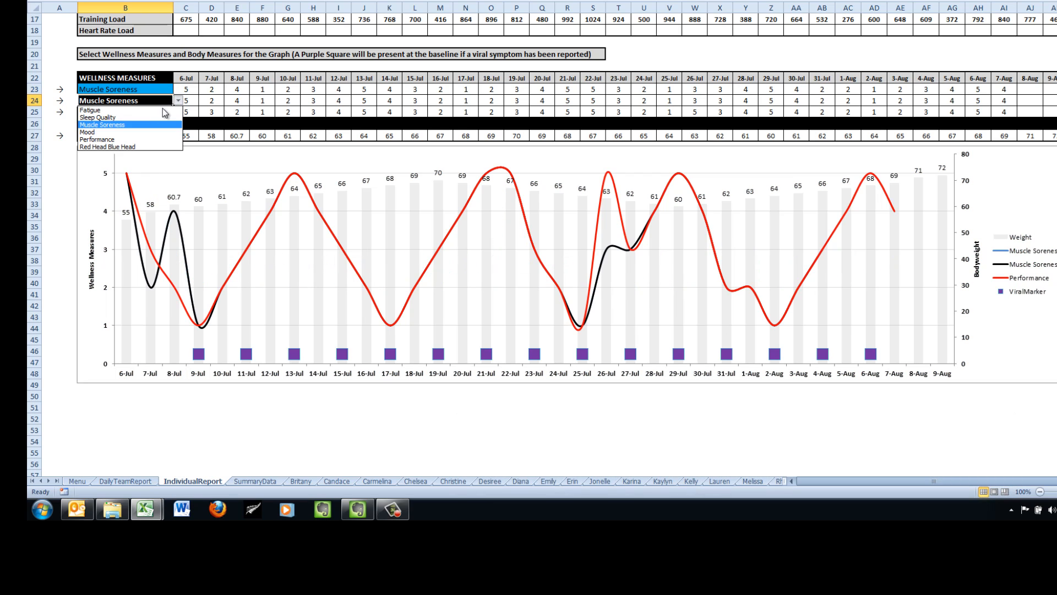
{"action": "left_click", "coordinate": [87, 110]}
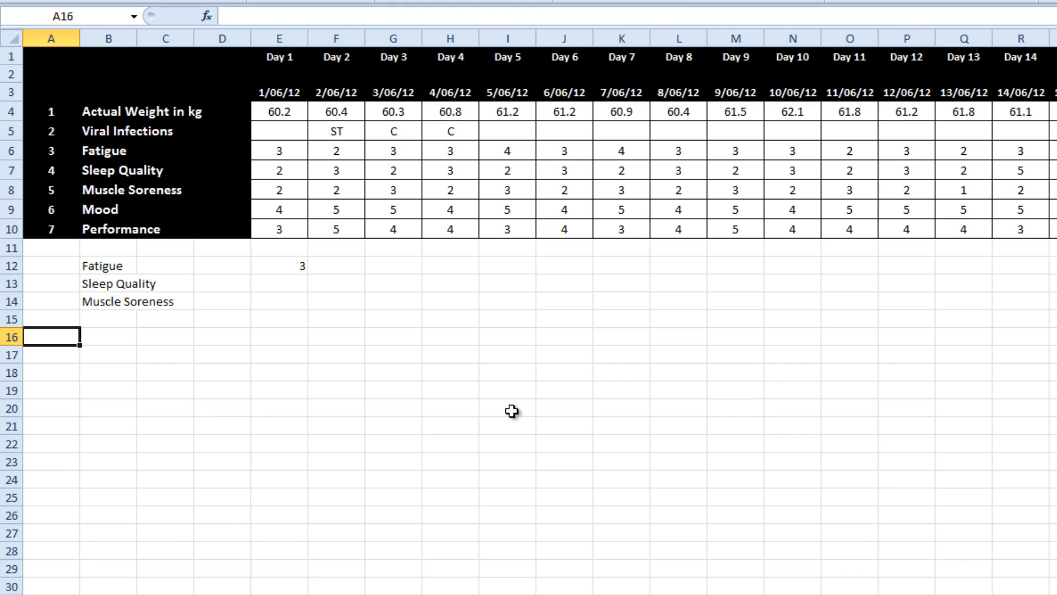
{"action": "mouse_move", "coordinate": [80, 103]}
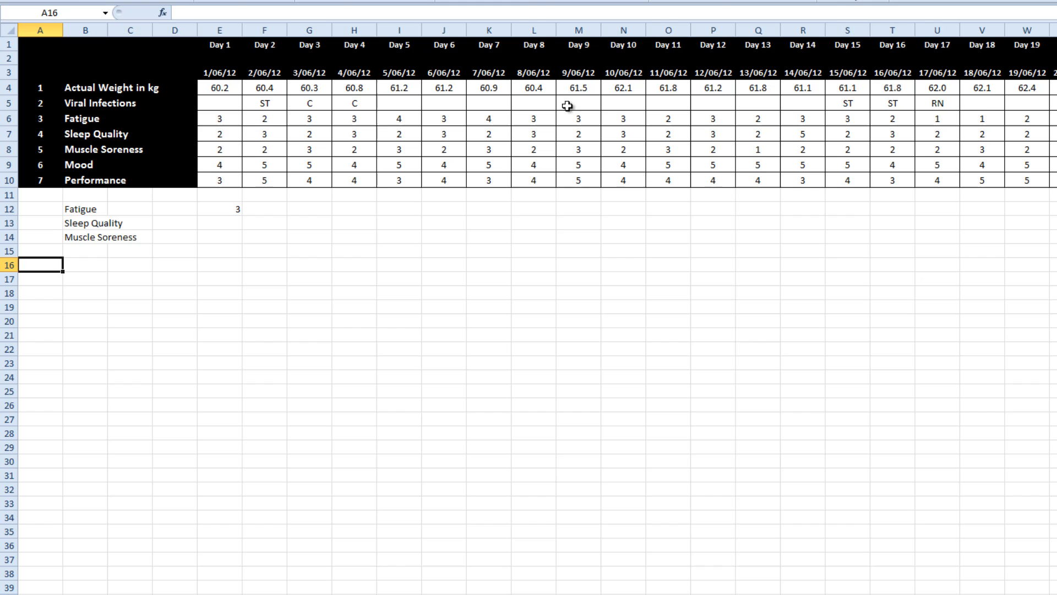
{"action": "mouse_move", "coordinate": [244, 120]}
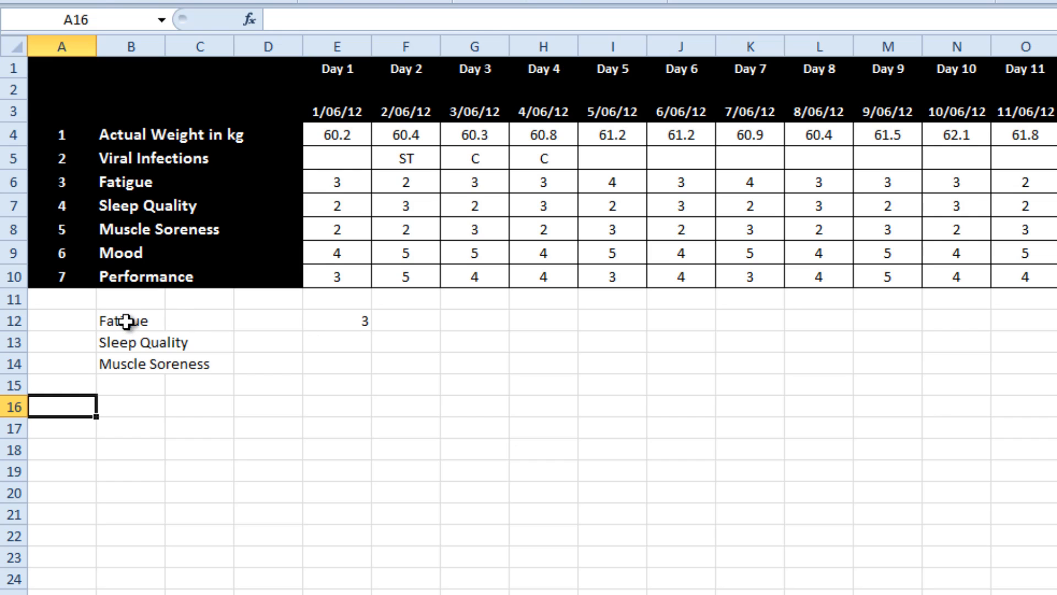
Step: Add list validation sourced from $B$6:$B$10 to B12:B14 and pick a measure
{"action": "left_click_drag", "start_coordinate": [128, 321], "coordinate": [128, 364]}
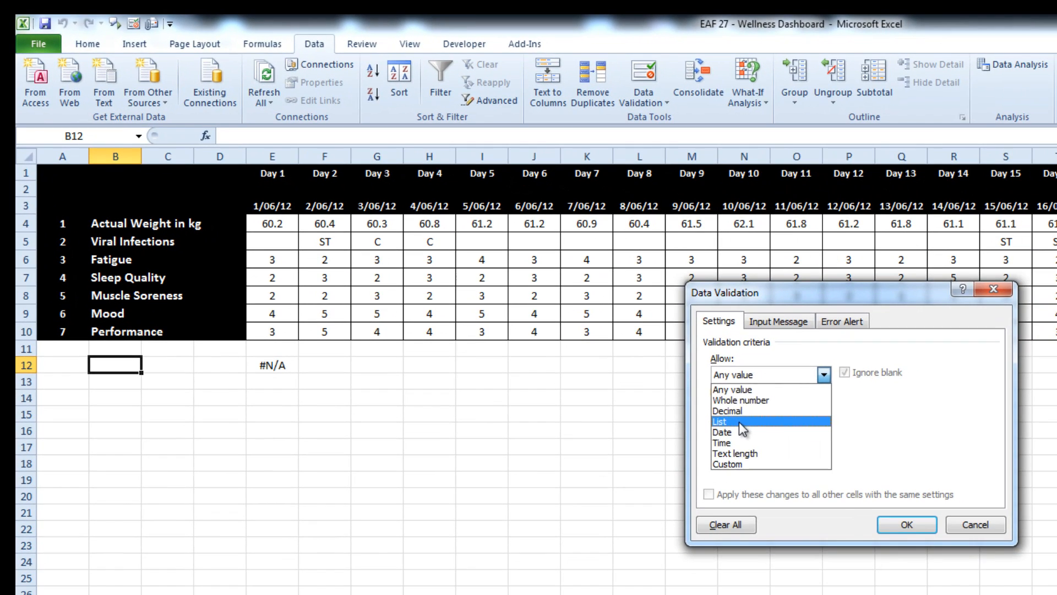
{"action": "left_click", "coordinate": [720, 422]}
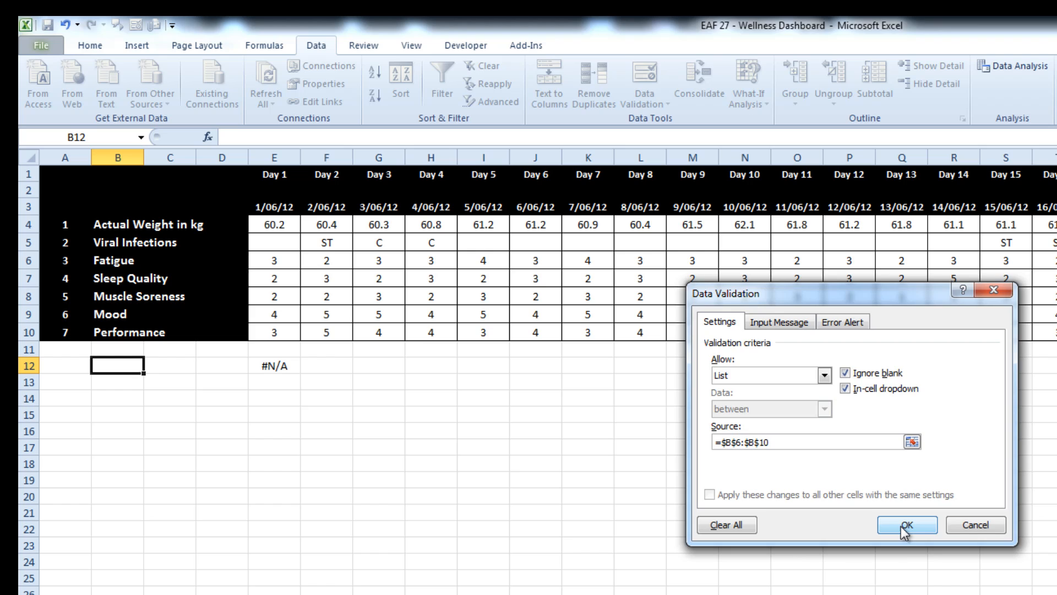
{"action": "left_click", "coordinate": [907, 524]}
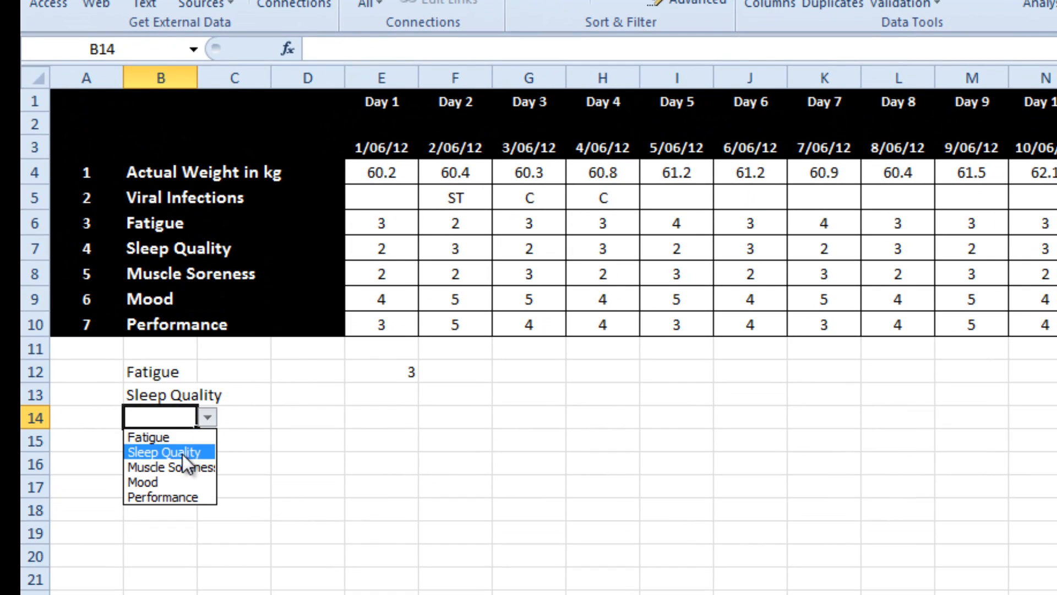
{"action": "left_click", "coordinate": [159, 467]}
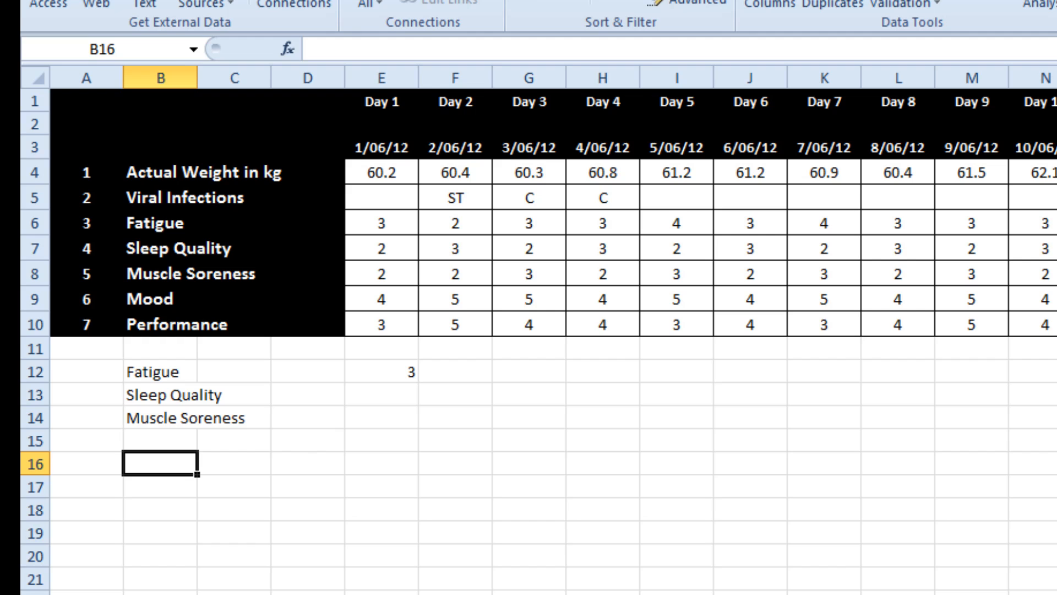
{"action": "mouse_move", "coordinate": [444, 435]}
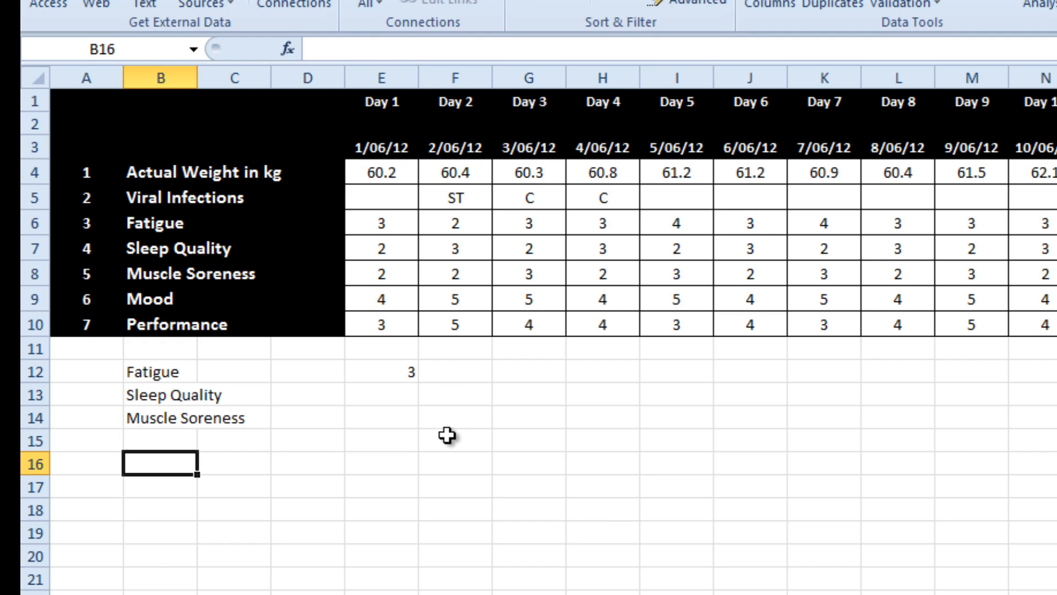
{"action": "mouse_move", "coordinate": [296, 431]}
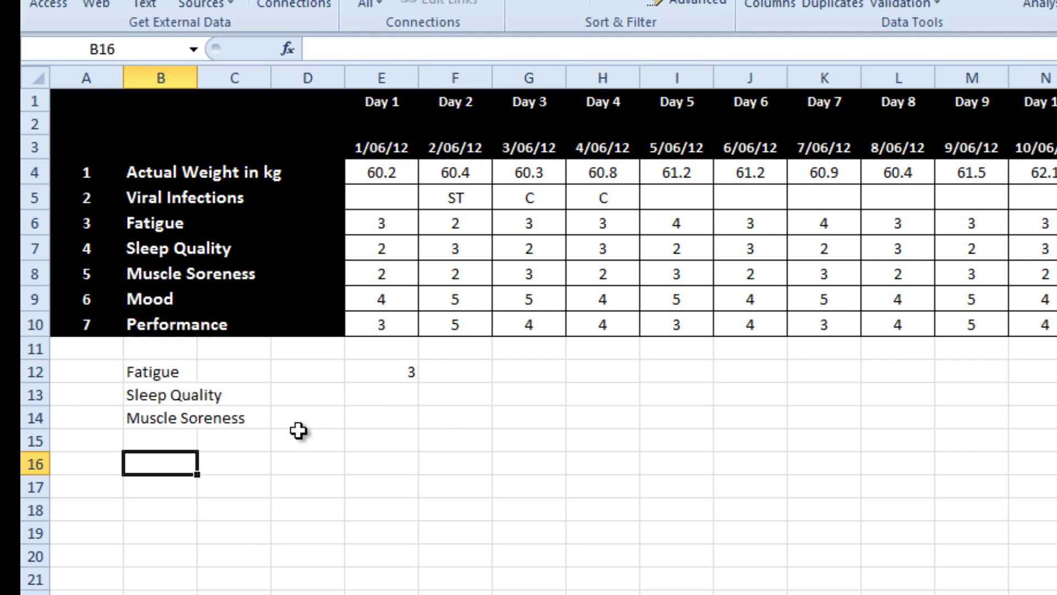
{"action": "mouse_move", "coordinate": [389, 369]}
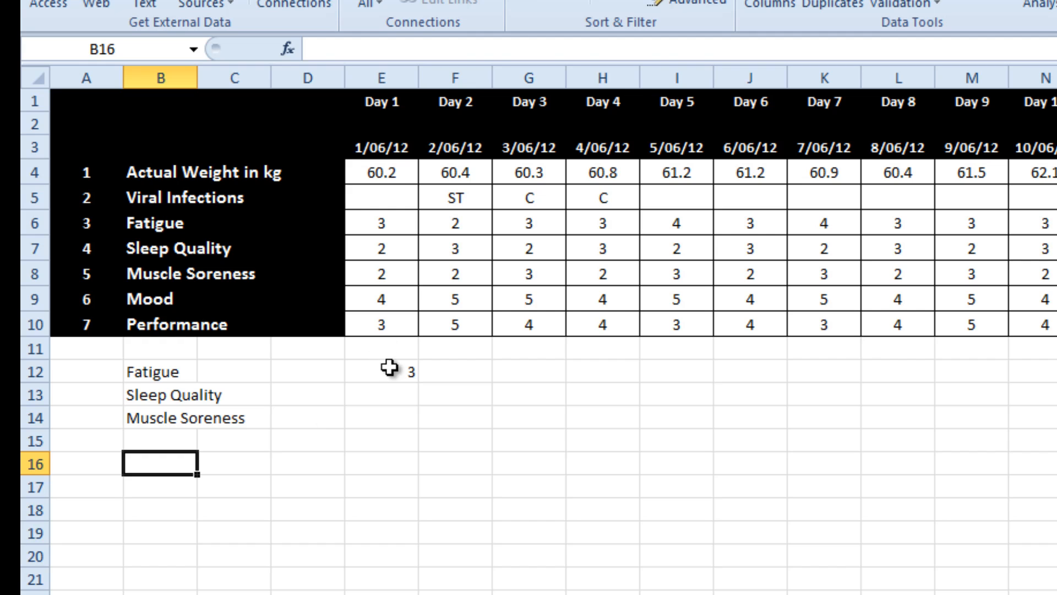
Step: Enter =VLOOKUP($B12,$B$6:$X$10,4,FALSE) in E12 to fetch Fatigue's Day 1 score
{"action": "left_click", "coordinate": [388, 370]}
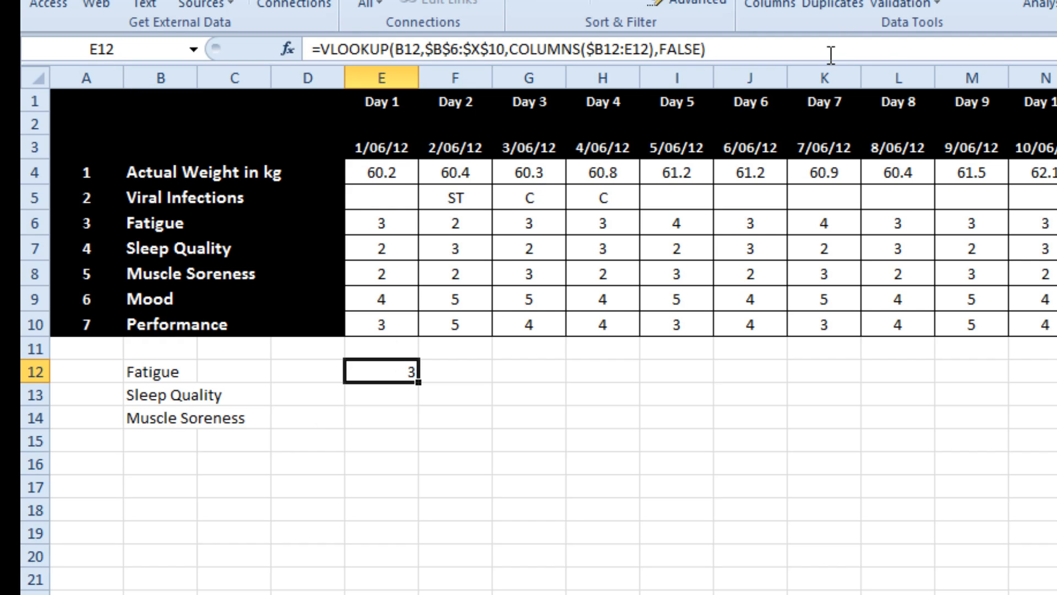
{"action": "type", "text": "=v"}
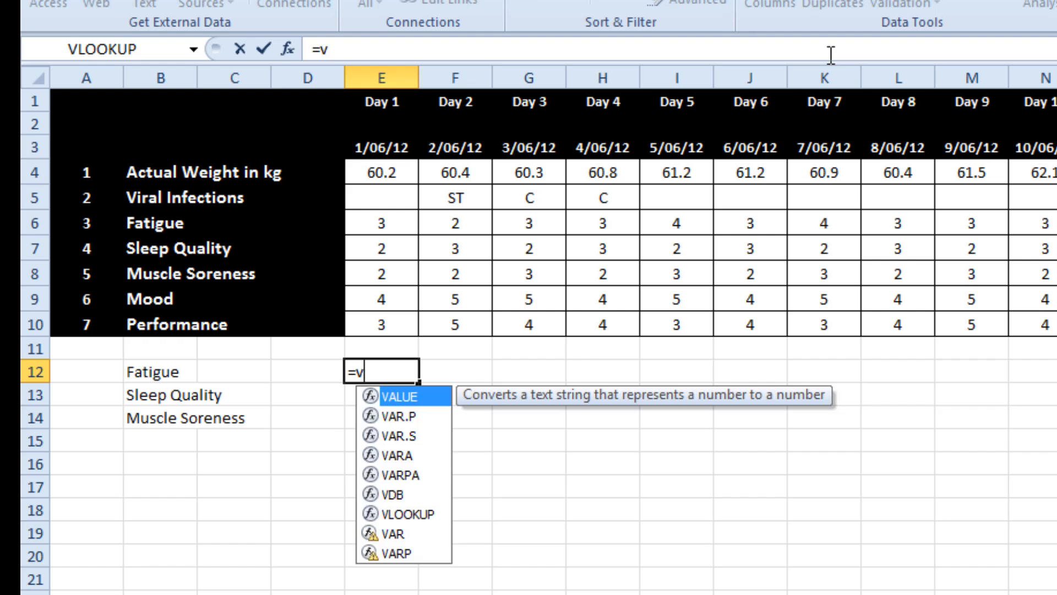
{"action": "type", "text": "lookup("}
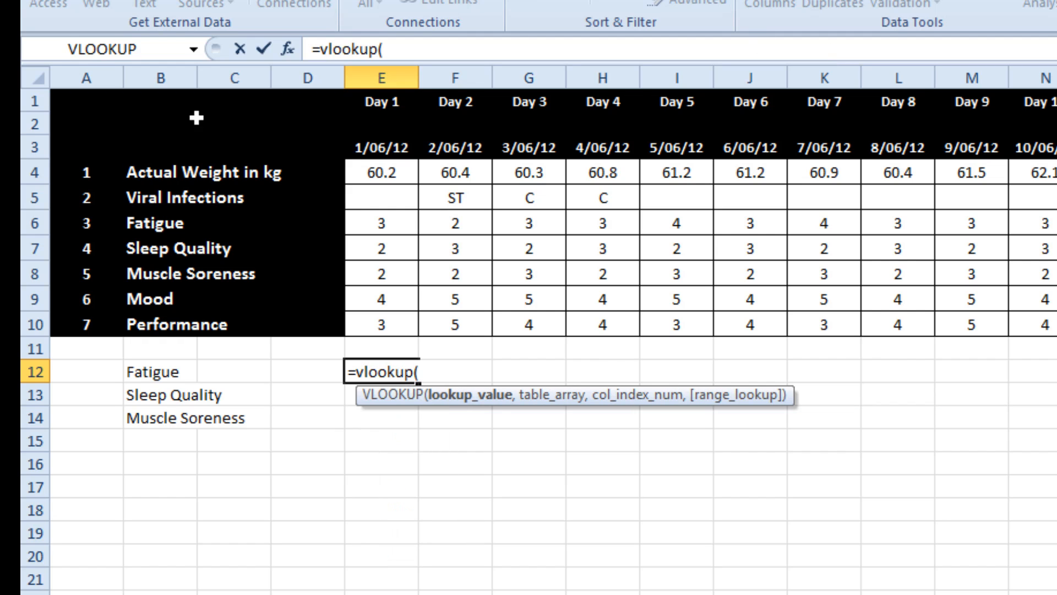
{"action": "left_click", "coordinate": [154, 372]}
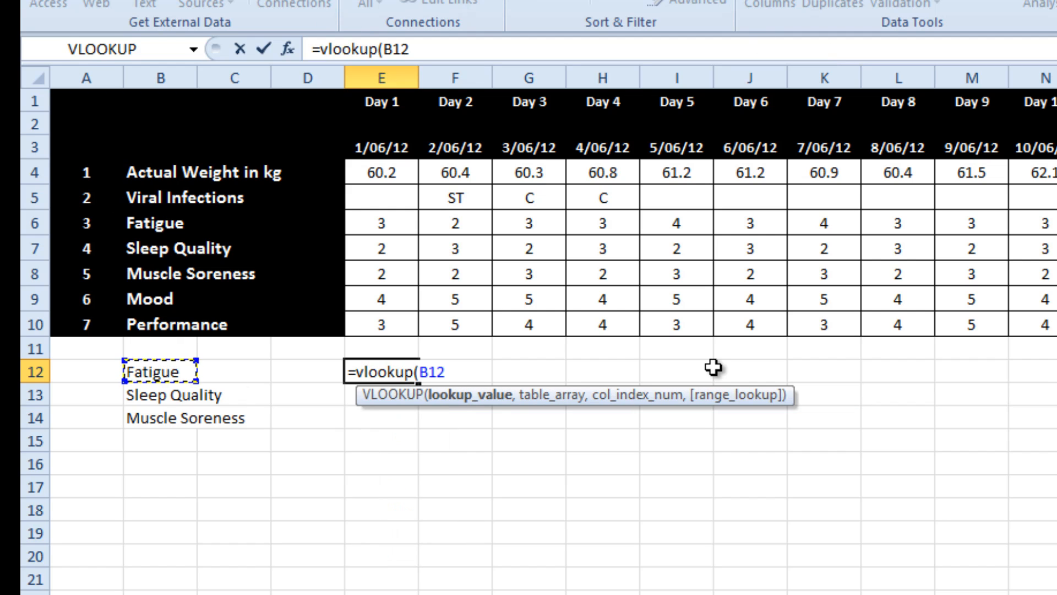
{"action": "type", "text": ",B6:X10"}
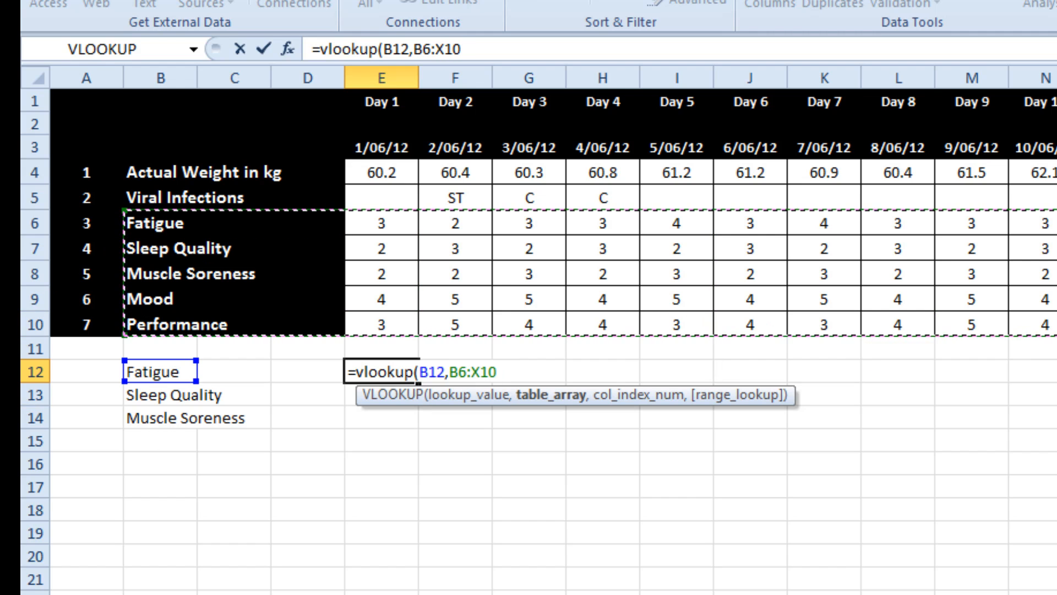
{"action": "key", "text": "F4"}
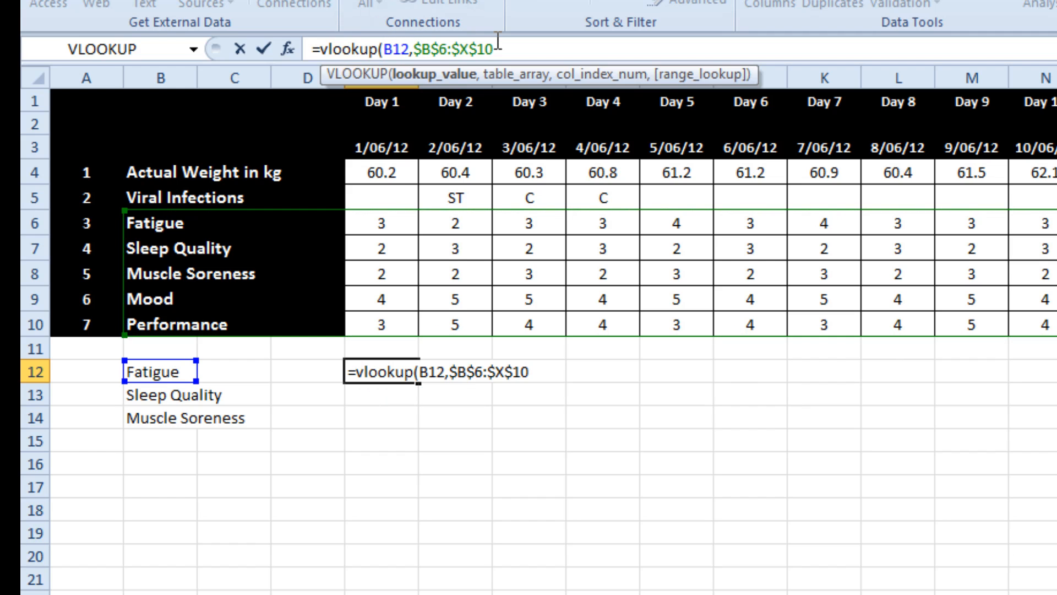
{"action": "key", "text": "F4"}
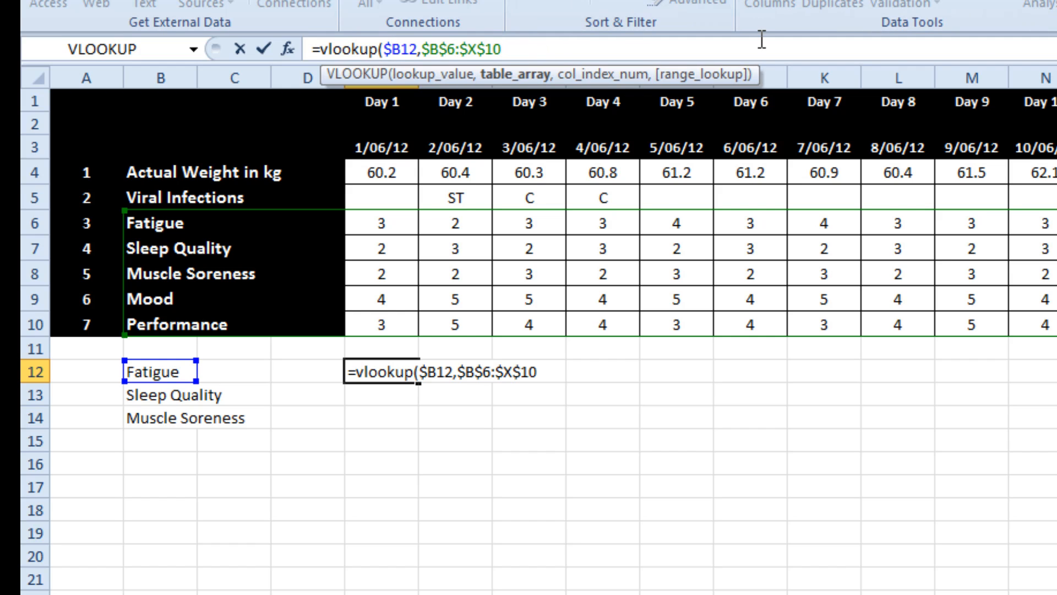
{"action": "type", "text": ","}
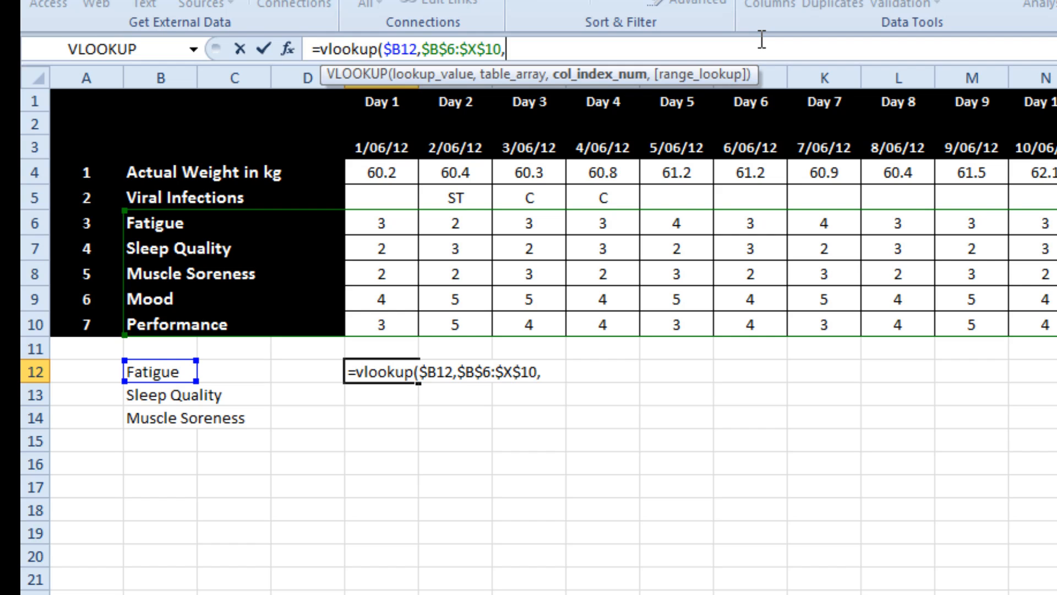
{"action": "type", "text": "4"}
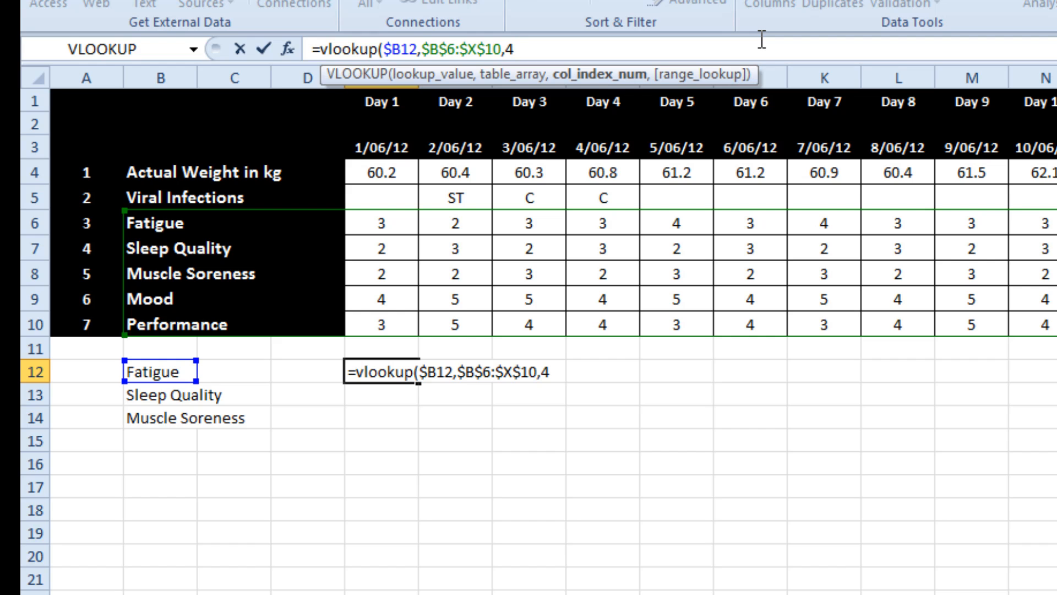
{"action": "type", "text": ",false"}
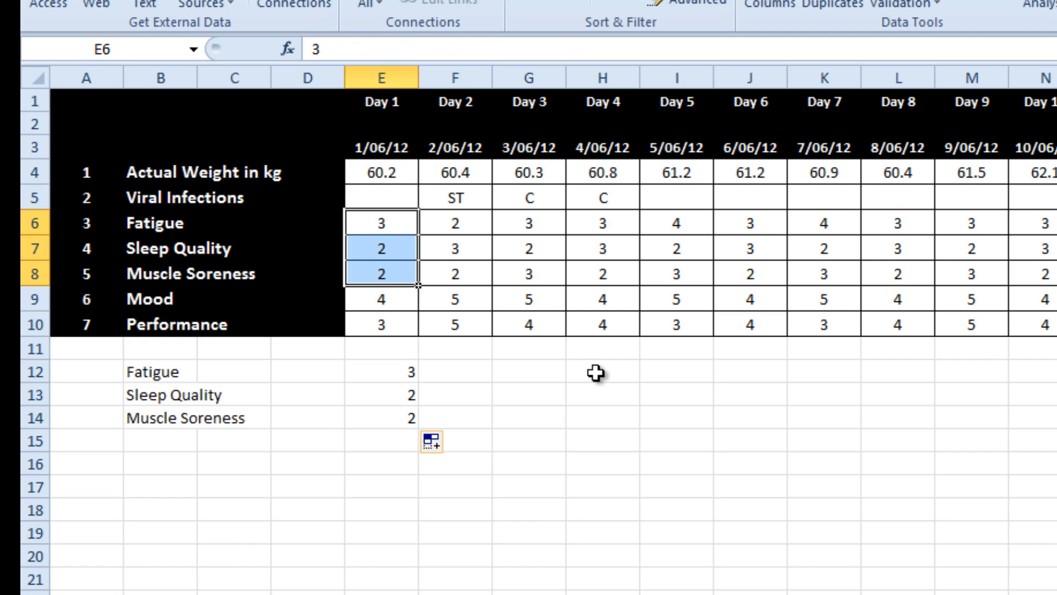
Step: Replace the fixed column index 4 in E12's VLOOKUP with COLUMNS($B12:E12)
{"action": "left_click", "coordinate": [380, 371]}
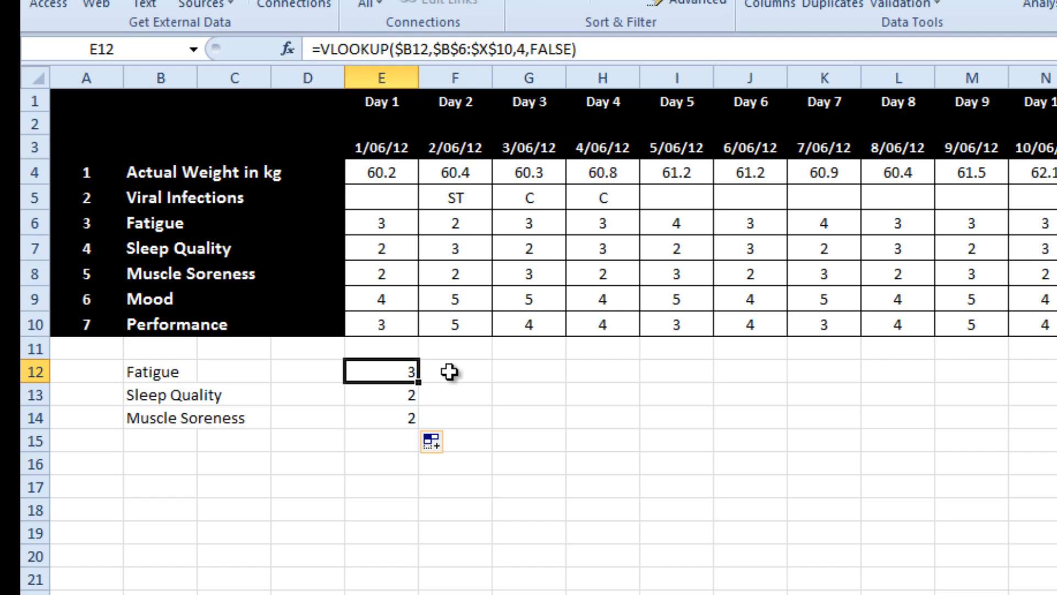
{"action": "mouse_move", "coordinate": [388, 371]}
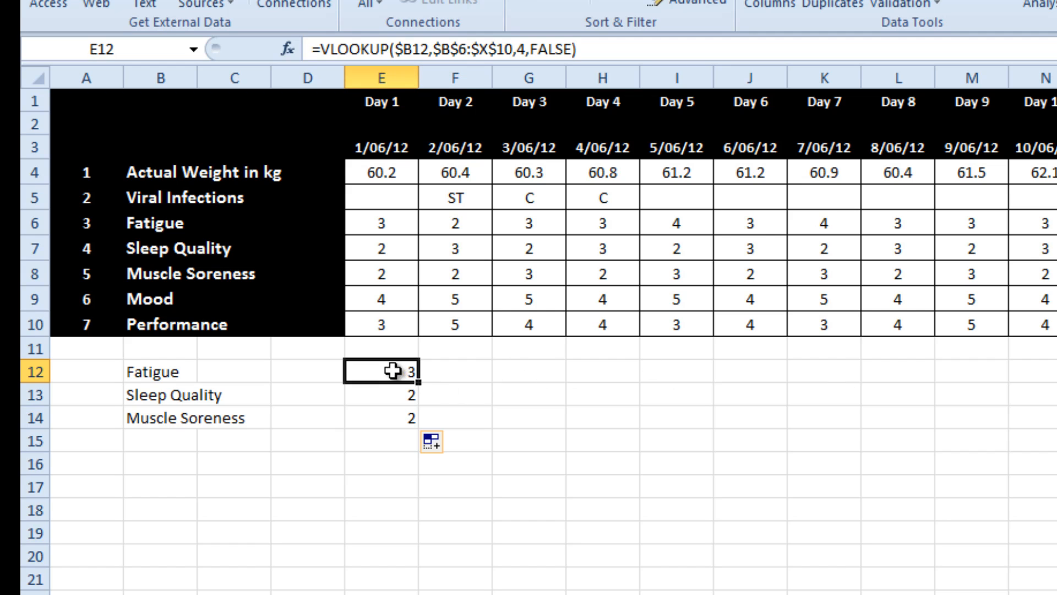
{"action": "double_click", "coordinate": [381, 371]}
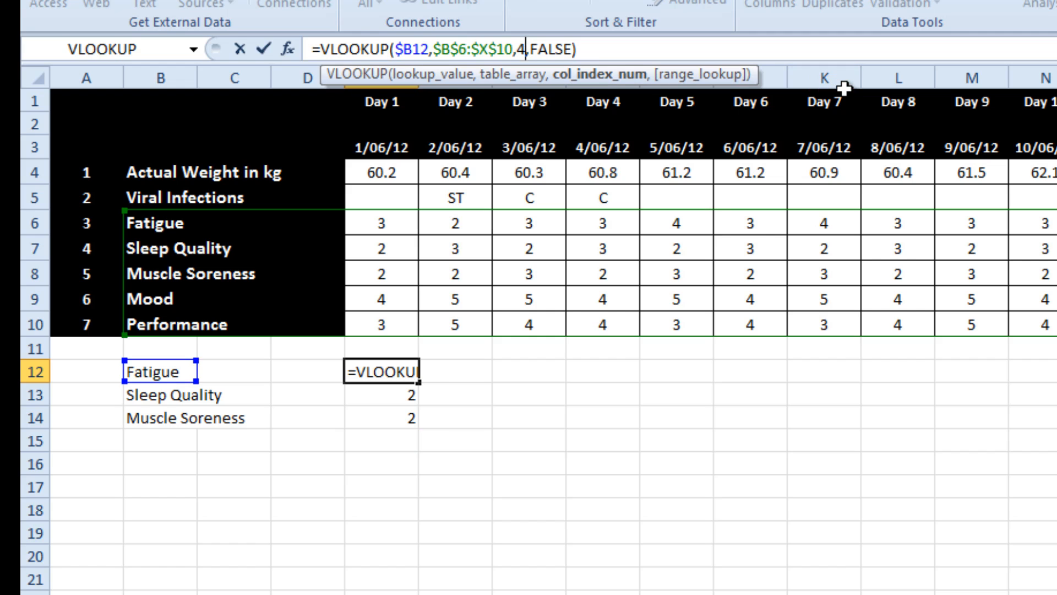
{"action": "type", "text": "columns("}
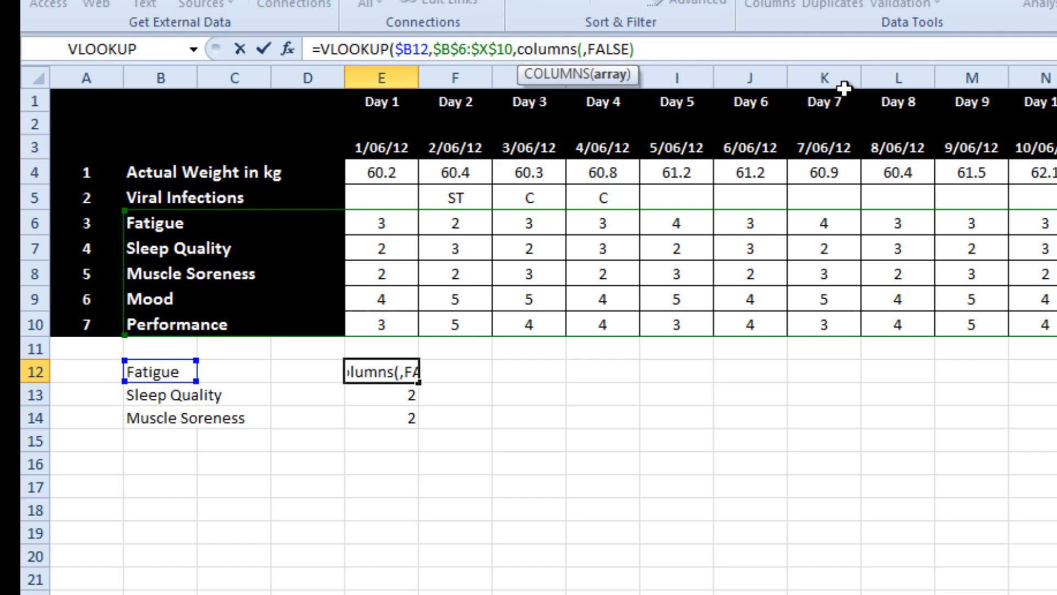
{"action": "left_click", "coordinate": [156, 371]}
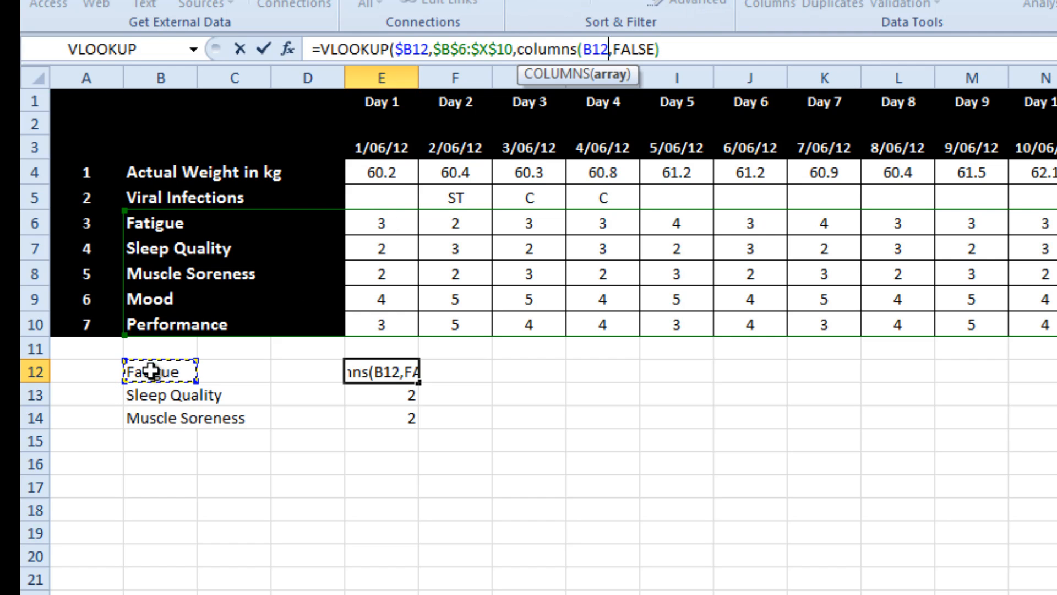
{"action": "type", "text": ":B12"}
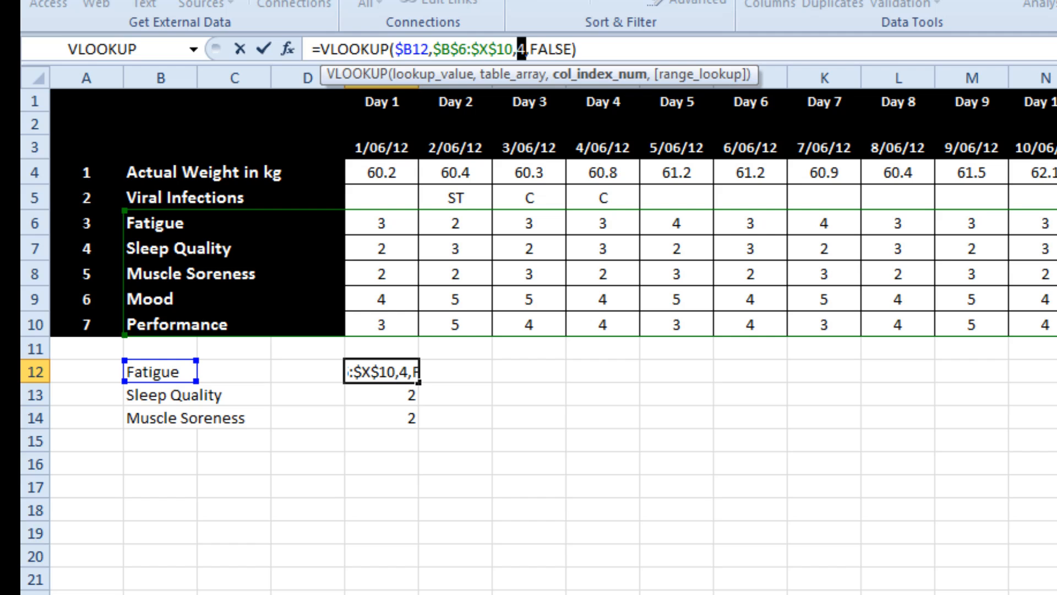
{"action": "type", "text": "columns($B12:E12)"}
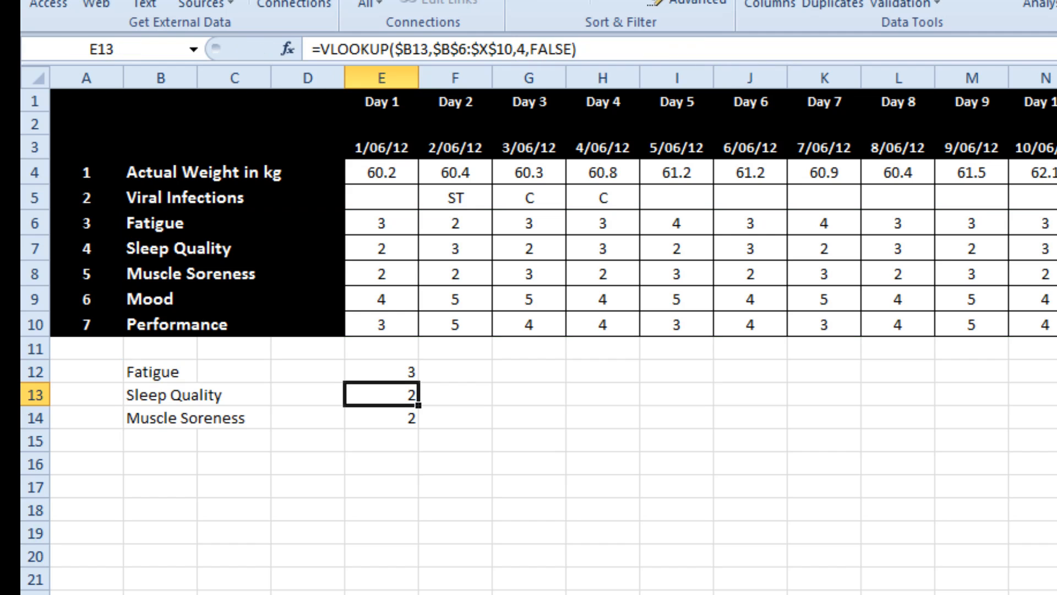
Step: Fill E12's lookup formula down to row 14 and across to Day 20 (X14)
{"action": "left_click", "coordinate": [381, 370]}
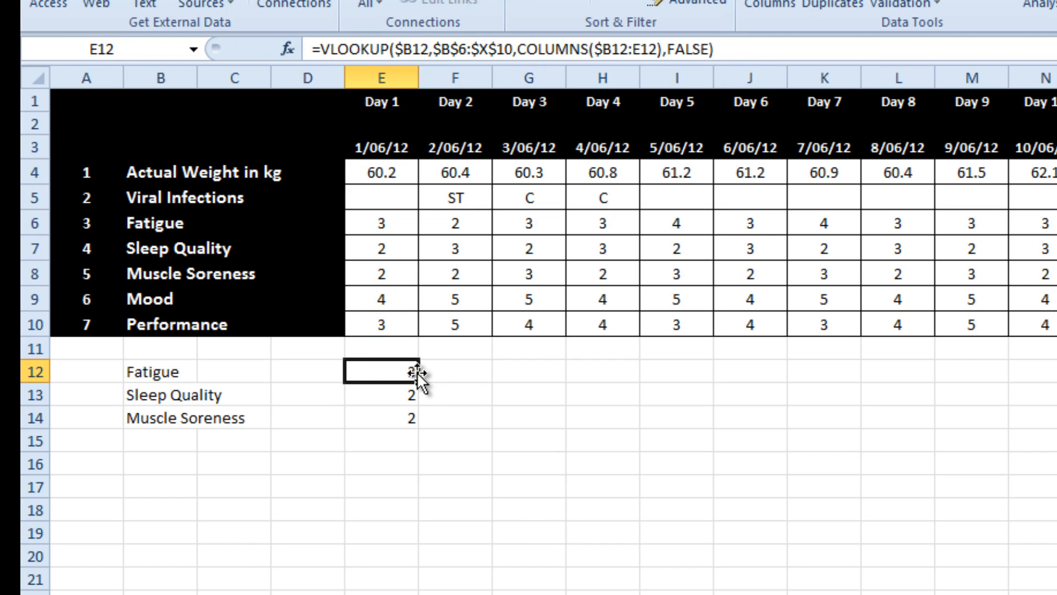
{"action": "left_click_drag", "start_coordinate": [380, 372], "coordinate": [380, 417]}
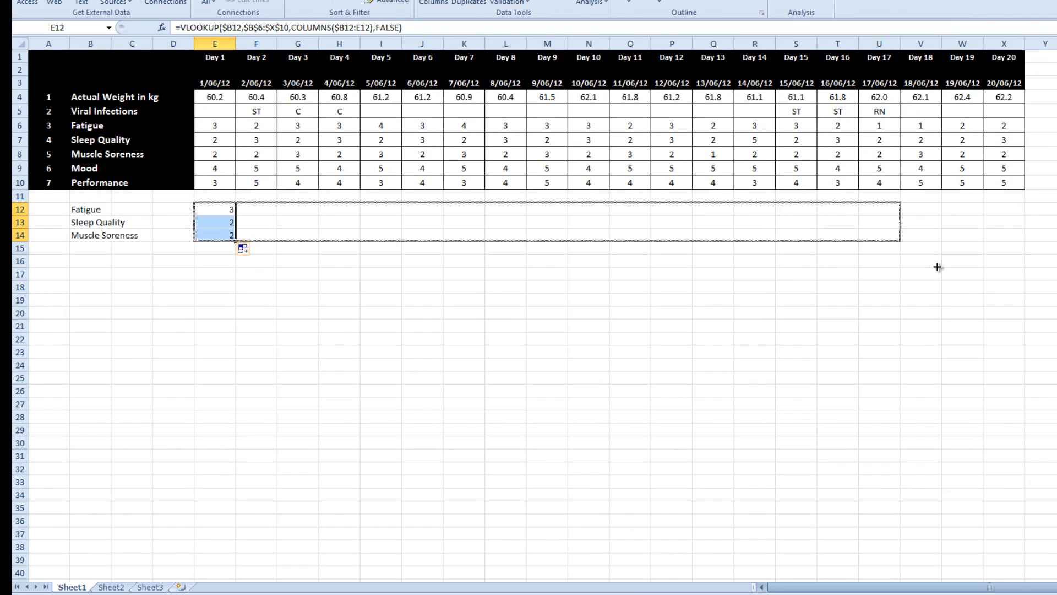
{"action": "left_click_drag", "start_coordinate": [233, 222], "coordinate": [1017, 234]}
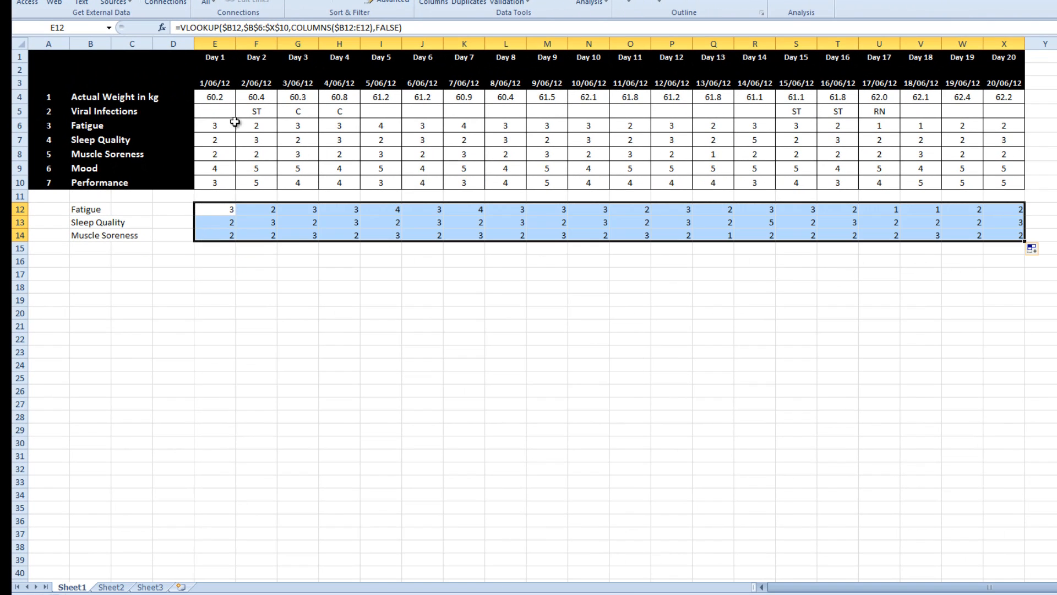
{"action": "mouse_move", "coordinate": [385, 212]}
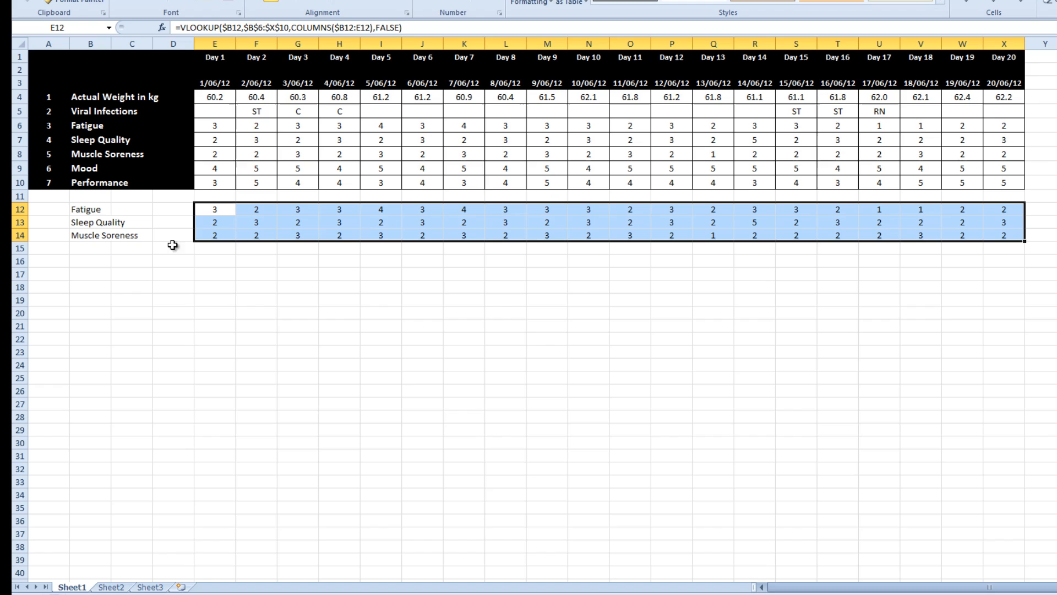
{"action": "mouse_move", "coordinate": [160, 235]}
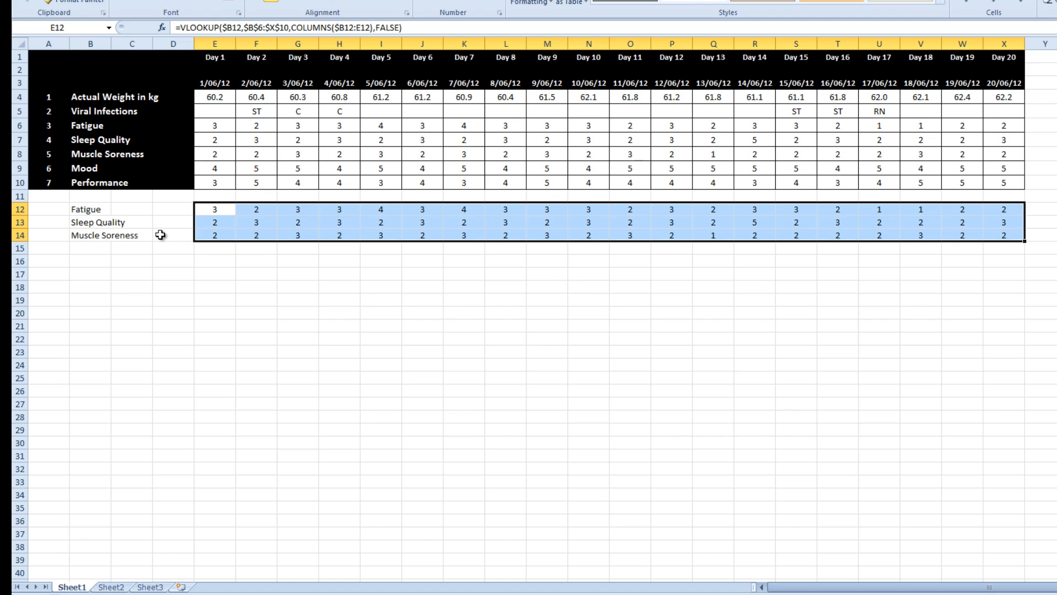
Step: Change the third row's measure in B14 to Mood, then to Performance
{"action": "left_click", "coordinate": [116, 235]}
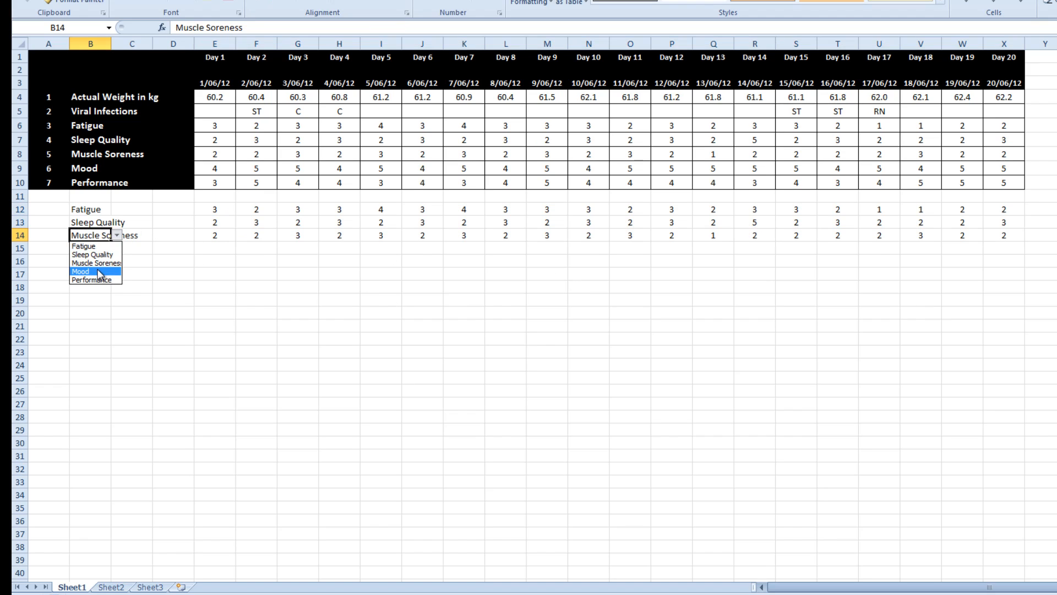
{"action": "left_click", "coordinate": [81, 271]}
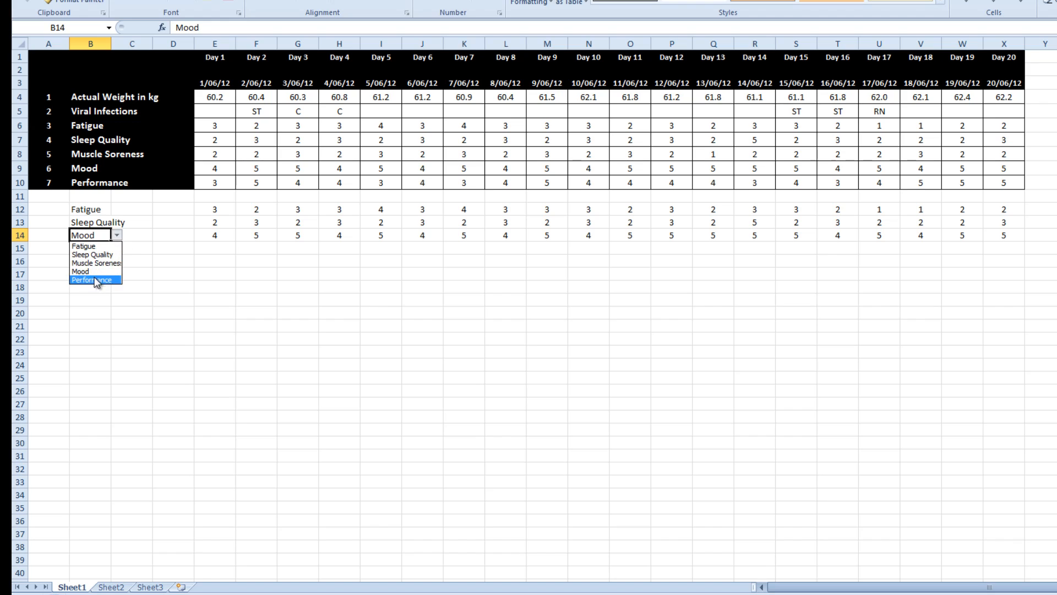
{"action": "left_click", "coordinate": [92, 280]}
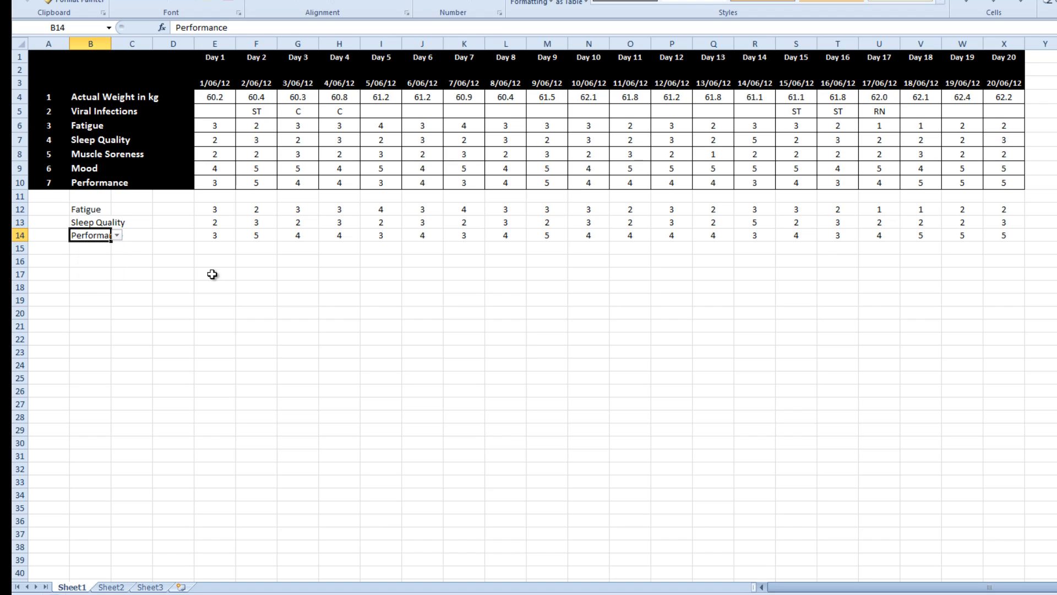
{"action": "mouse_move", "coordinate": [243, 282]}
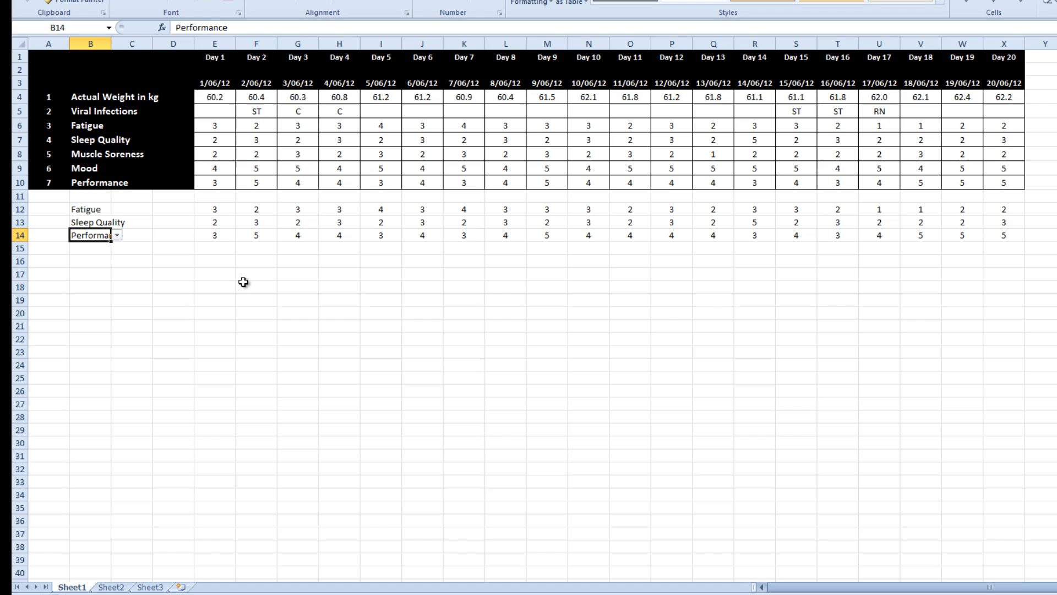
{"action": "mouse_move", "coordinate": [156, 219]}
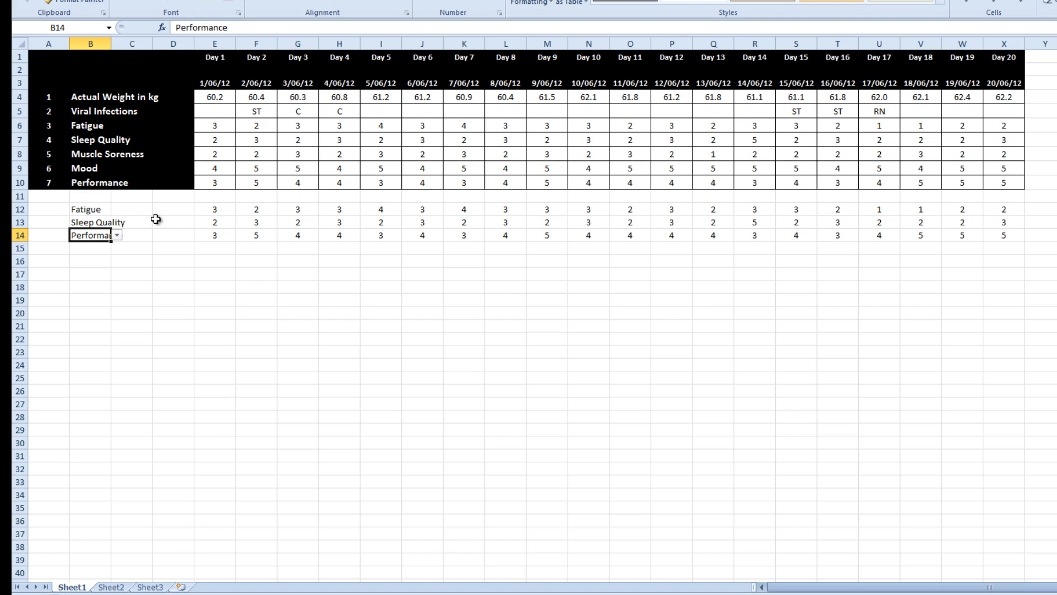
Step: Select the lookup values E12:X14 for the line chart
{"action": "left_click", "coordinate": [214, 364]}
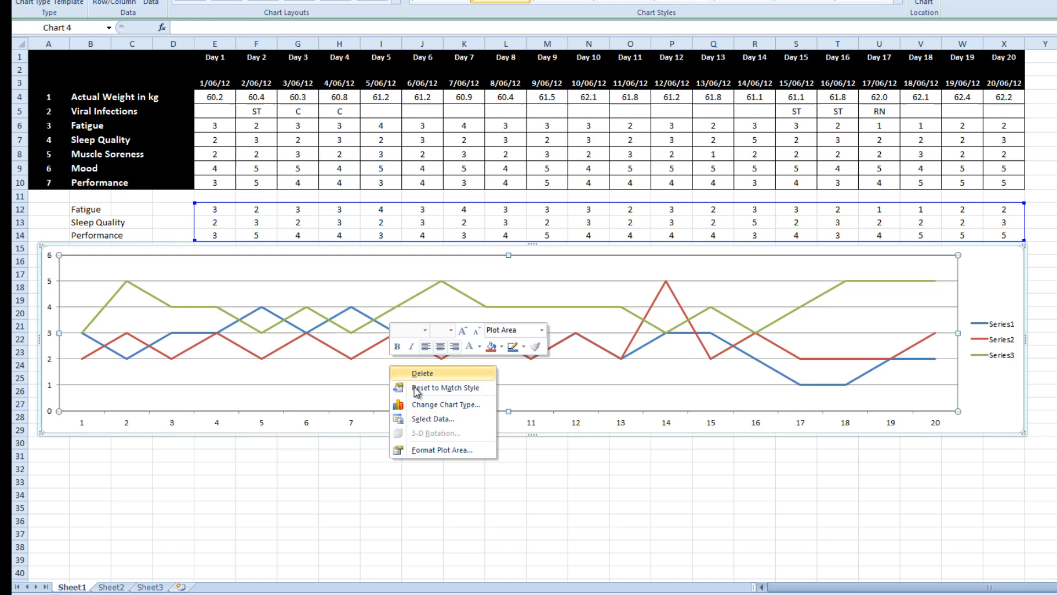
Step: Set the chart's horizontal axis labels to the dates in E3:X3
{"action": "left_click", "coordinate": [434, 419]}
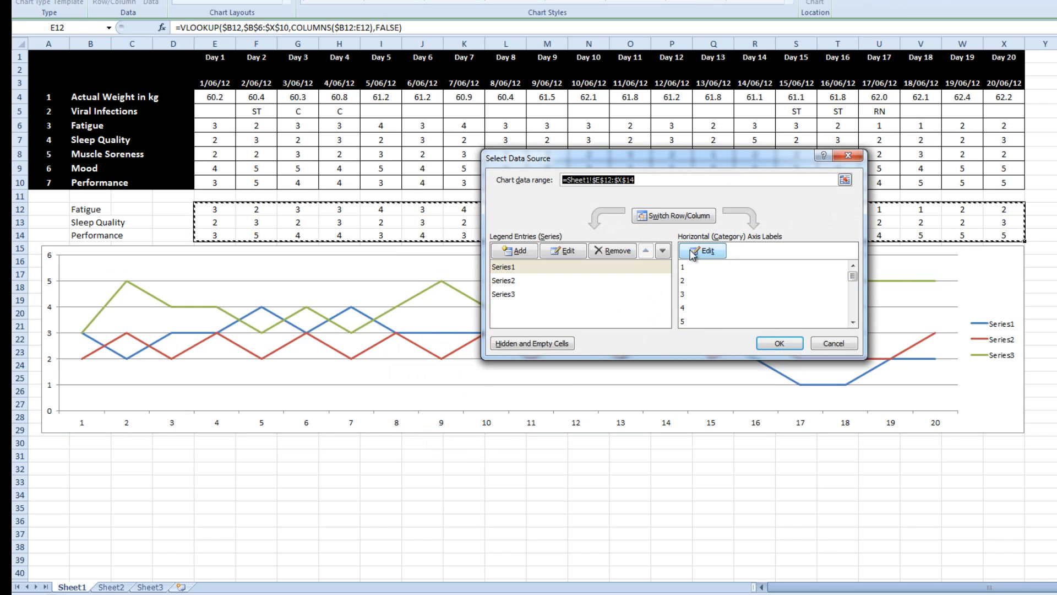
{"action": "left_click", "coordinate": [702, 251]}
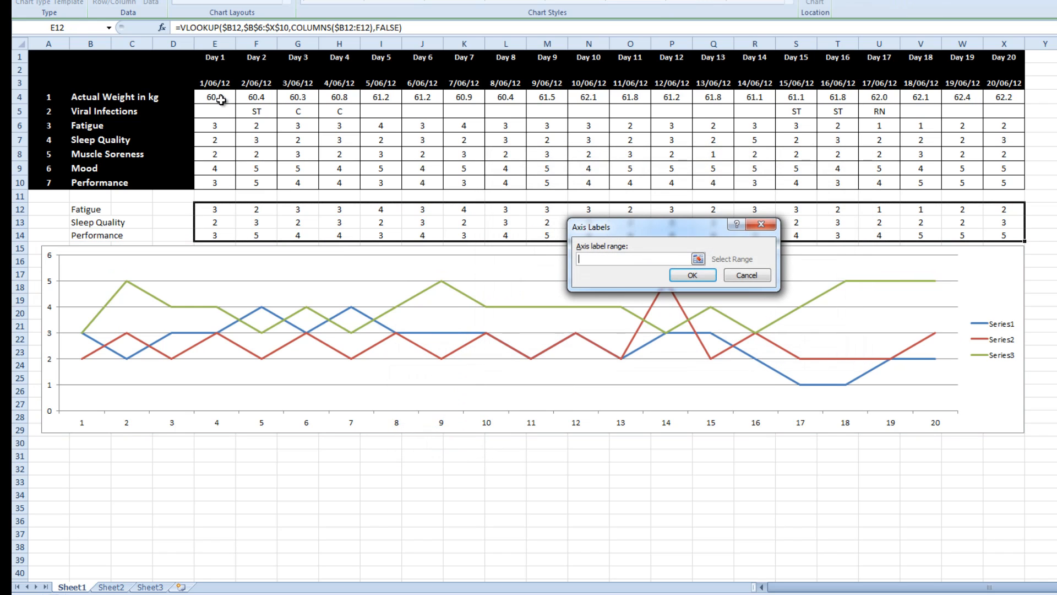
{"action": "left_click_drag", "start_coordinate": [214, 82], "coordinate": [1012, 82]}
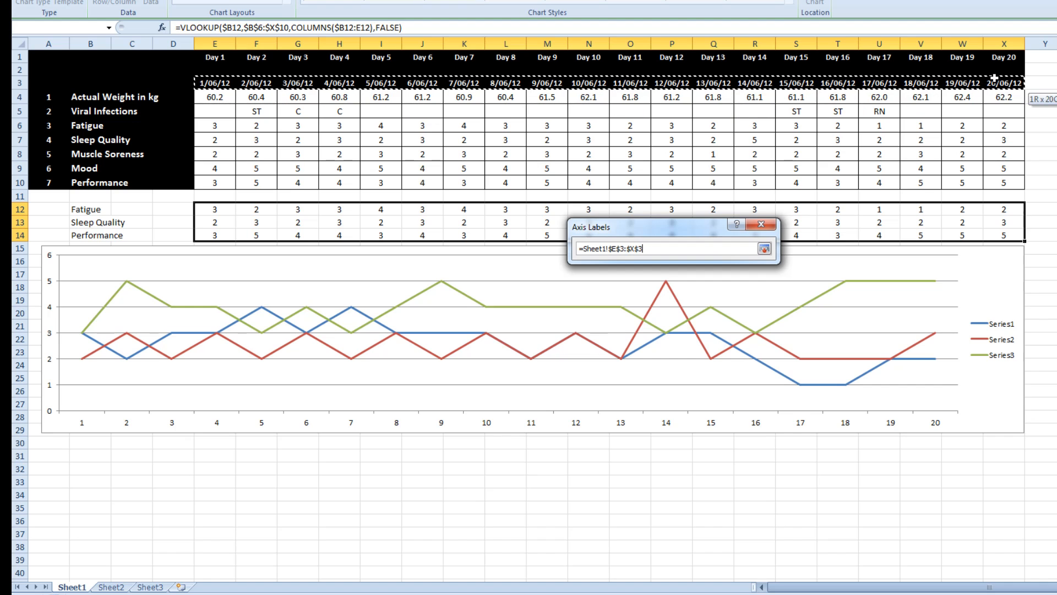
{"action": "left_click", "coordinate": [692, 274]}
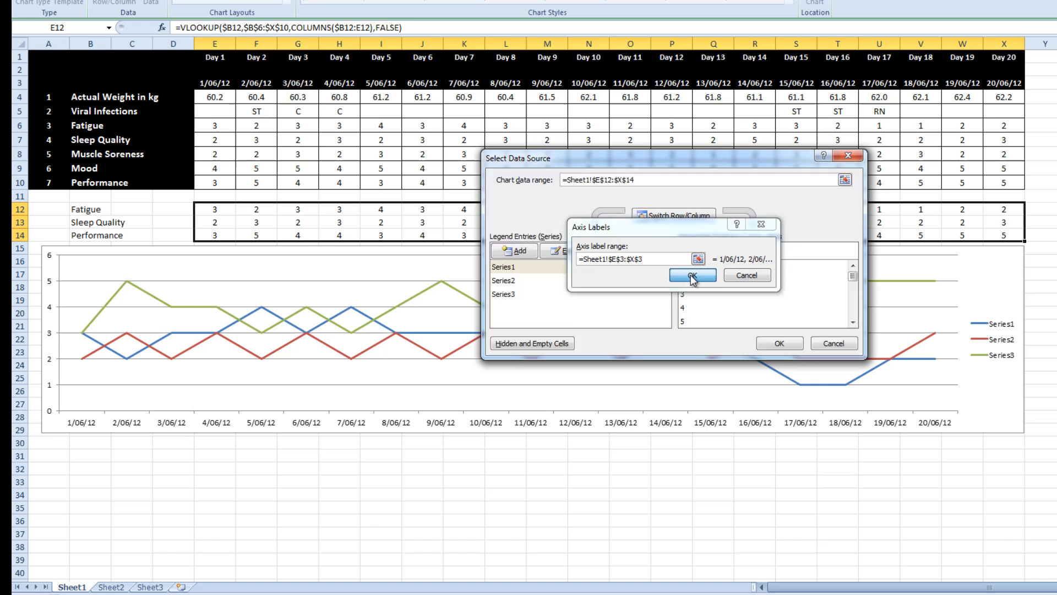
{"action": "left_click", "coordinate": [691, 275]}
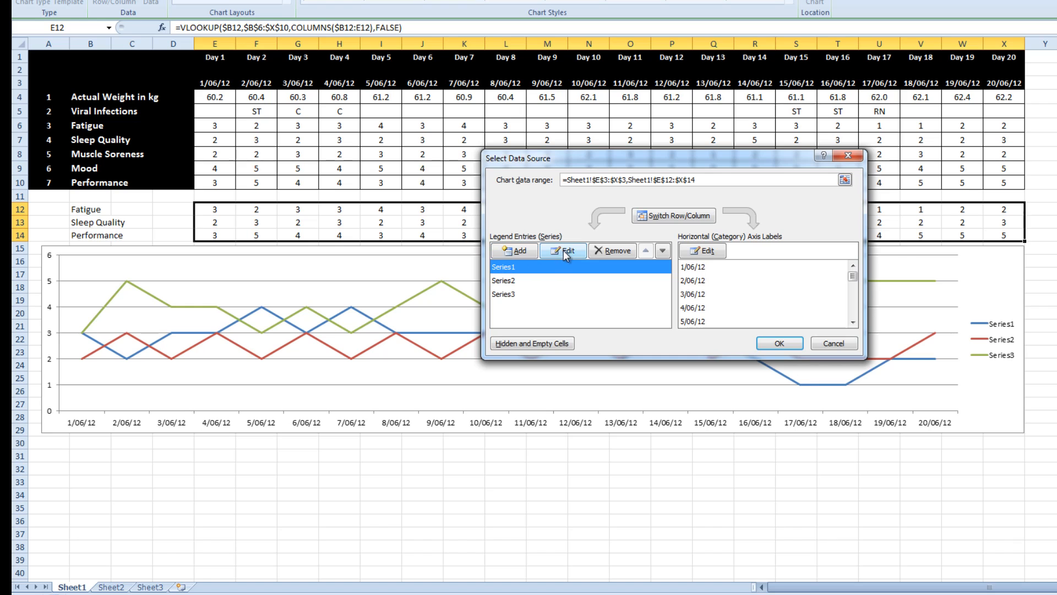
Step: Name the three series from B12, B13 and B14: Fatigue, Sleep Quality, Performance
{"action": "left_click", "coordinate": [564, 250]}
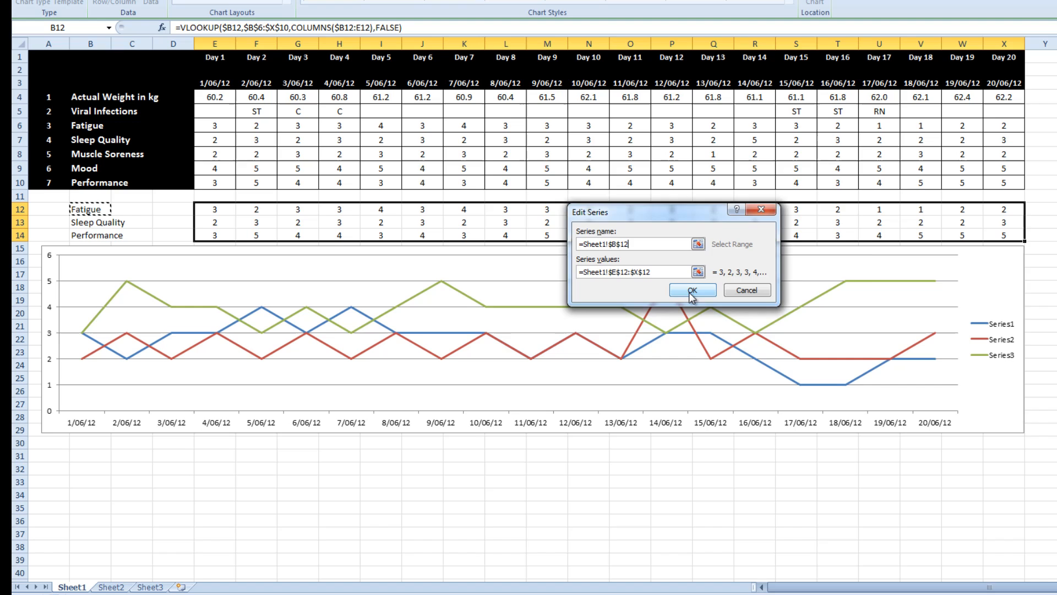
{"action": "left_click", "coordinate": [692, 289]}
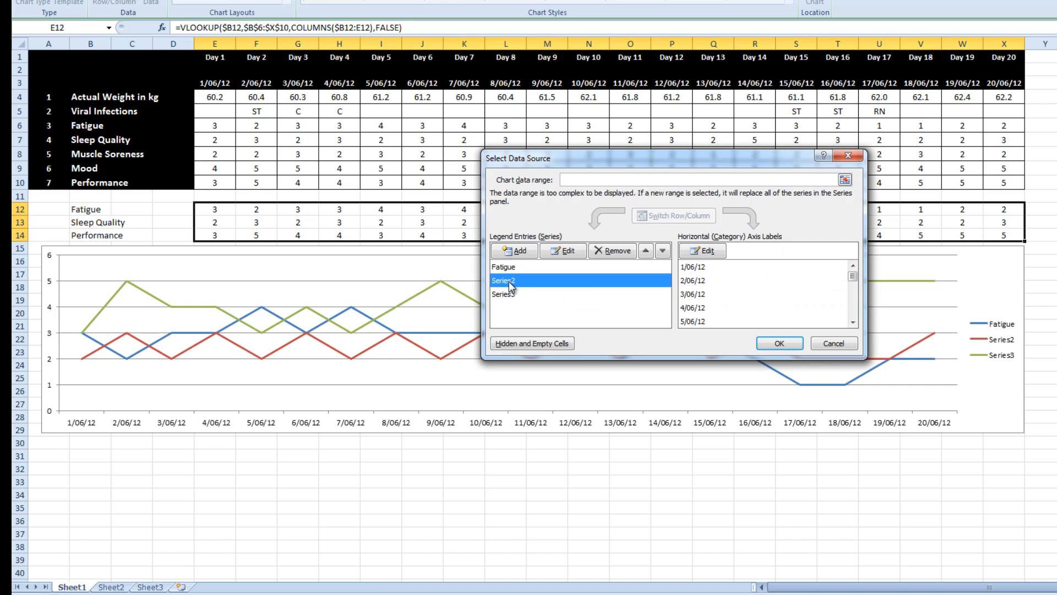
{"action": "left_click", "coordinate": [562, 250]}
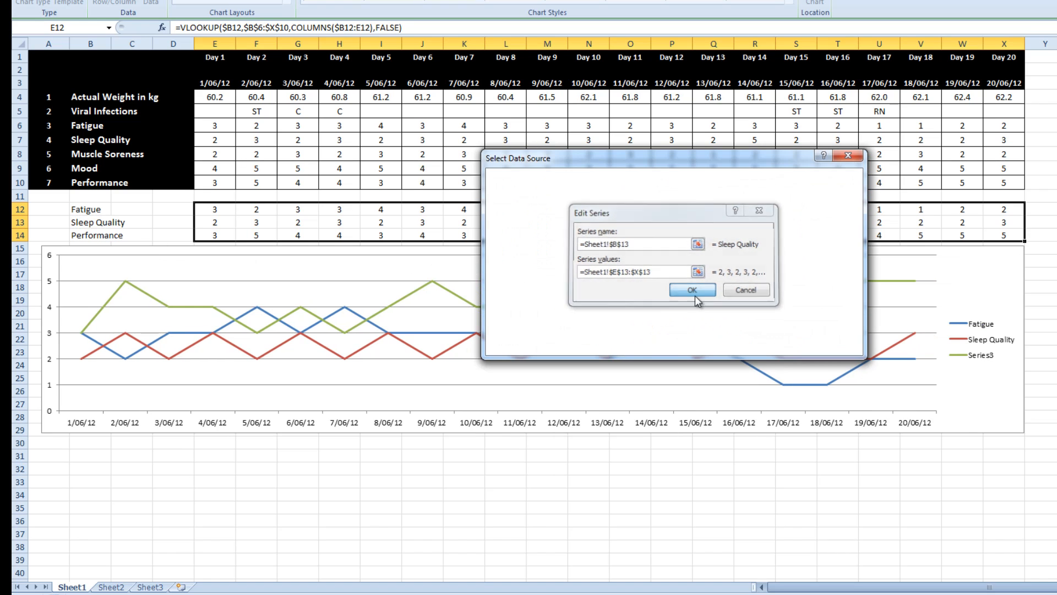
{"action": "left_click", "coordinate": [692, 290]}
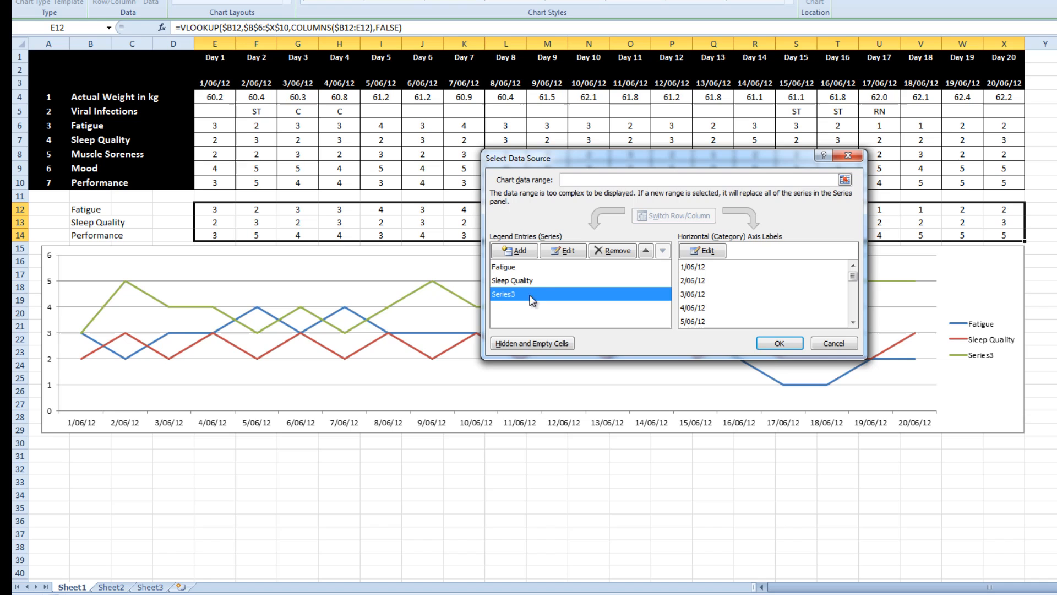
{"action": "left_click", "coordinate": [562, 251]}
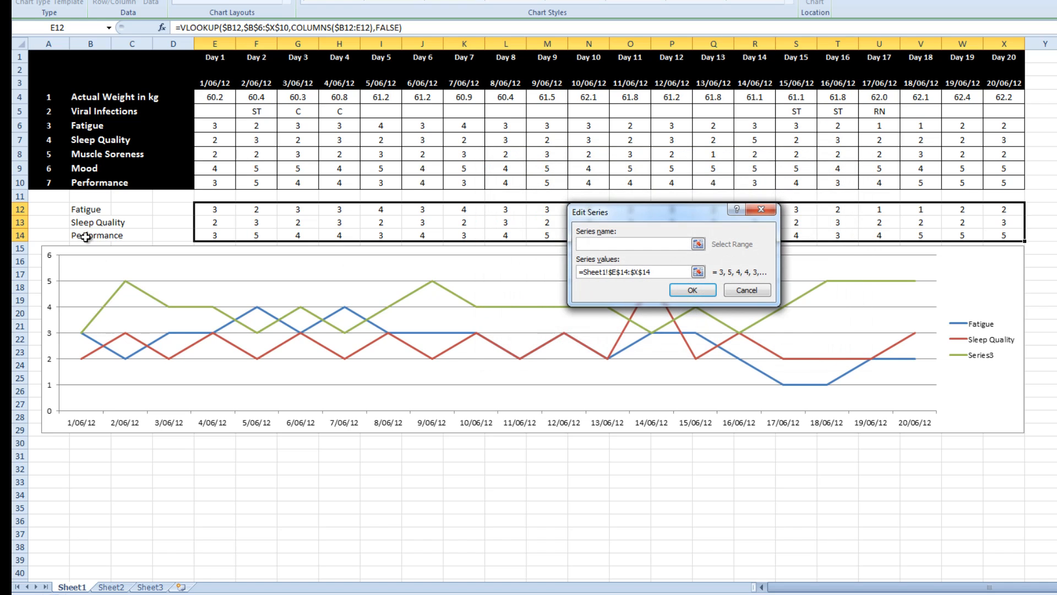
{"action": "left_click", "coordinate": [693, 289]}
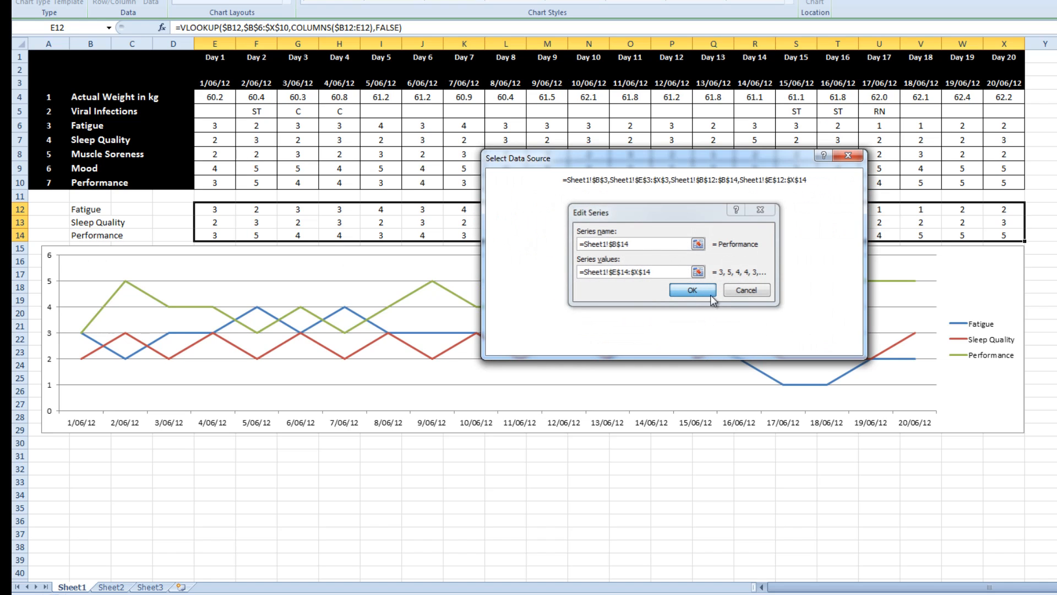
{"action": "left_click", "coordinate": [692, 290]}
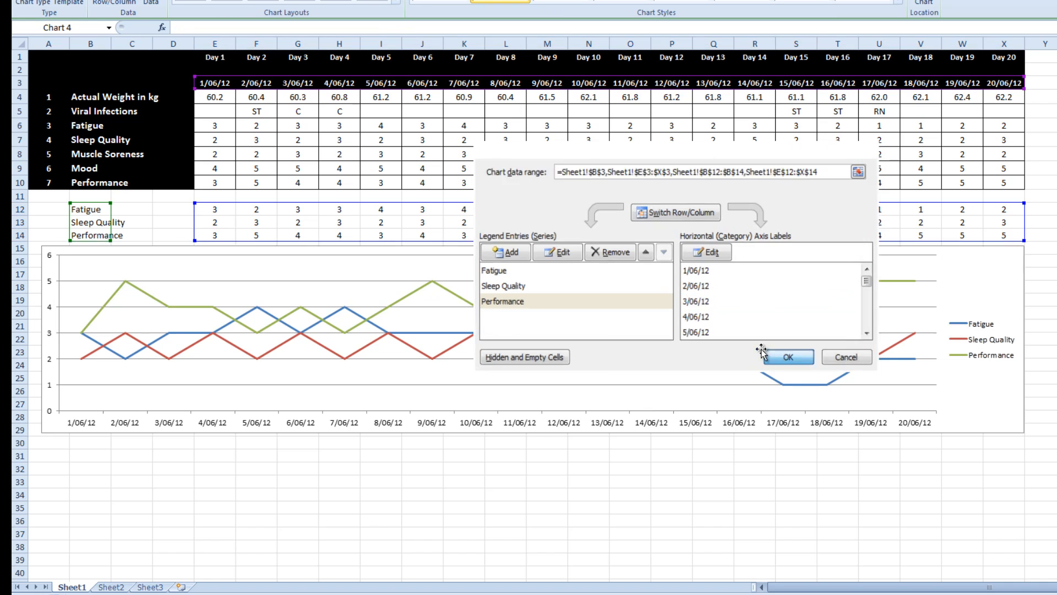
{"action": "left_click", "coordinate": [787, 357]}
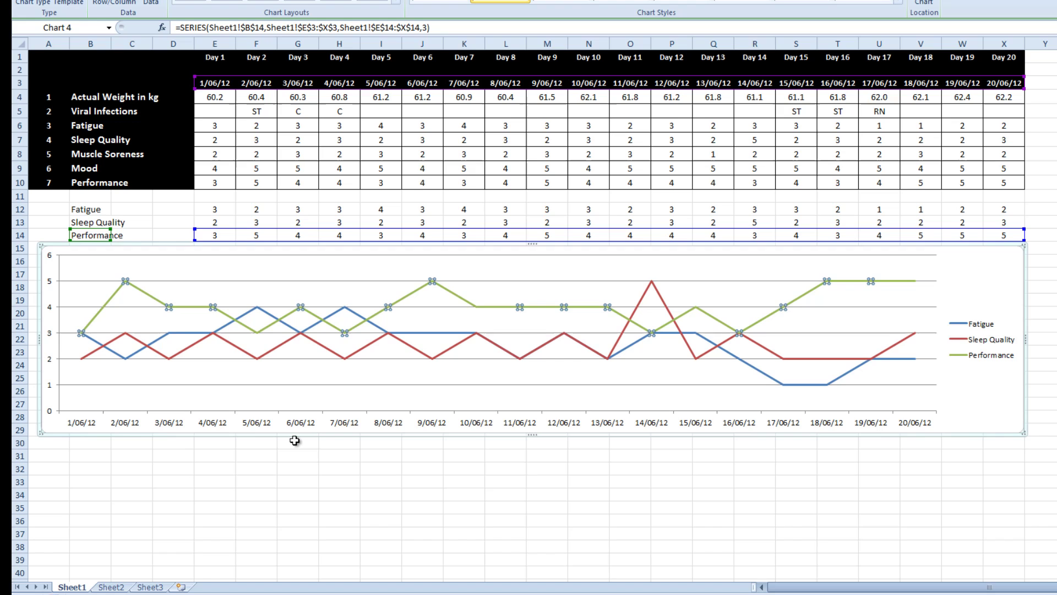
{"action": "left_click", "coordinate": [214, 481]}
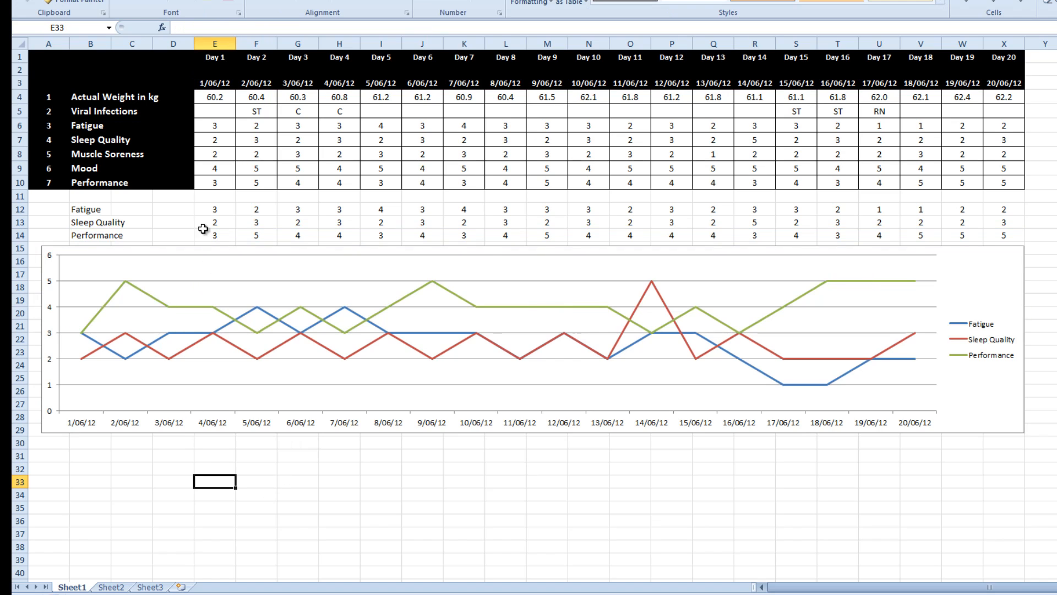
Step: Pick Mood from B12's dropdown so the first line plots Mood
{"action": "left_click", "coordinate": [117, 208]}
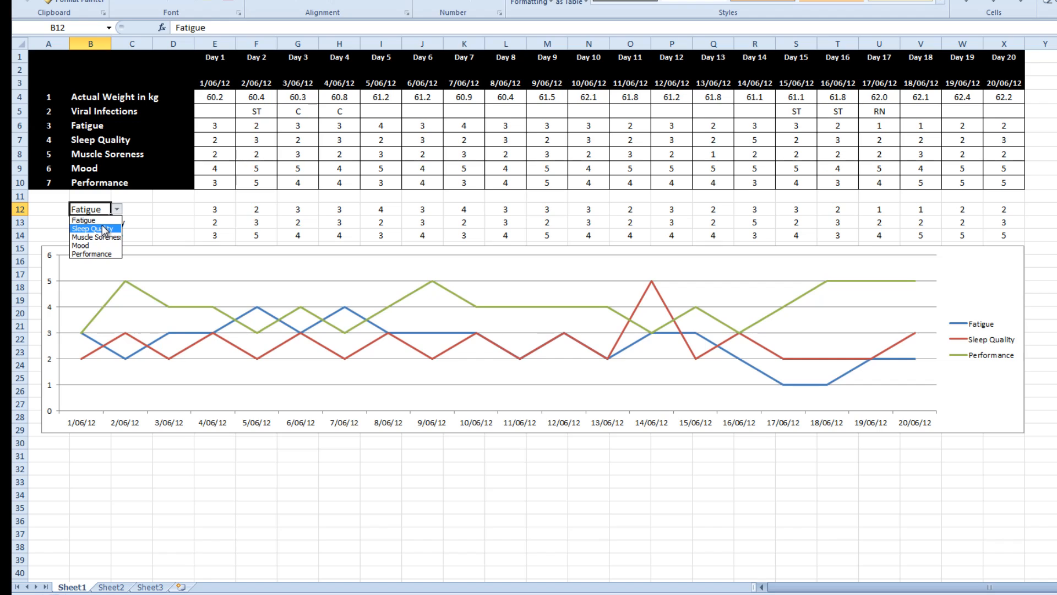
{"action": "left_click", "coordinate": [88, 244]}
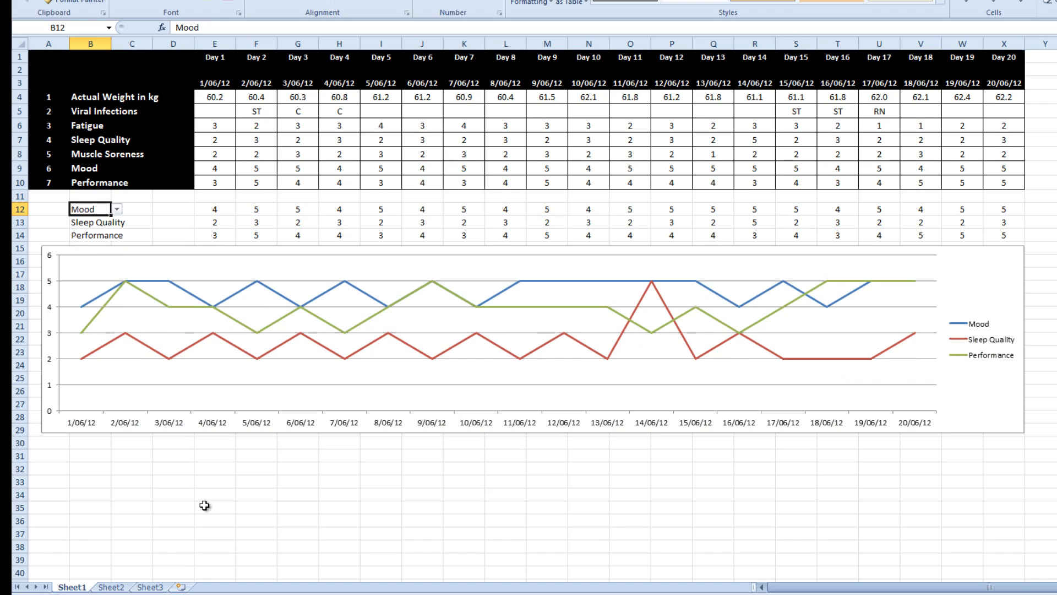
{"action": "left_click", "coordinate": [160, 360]}
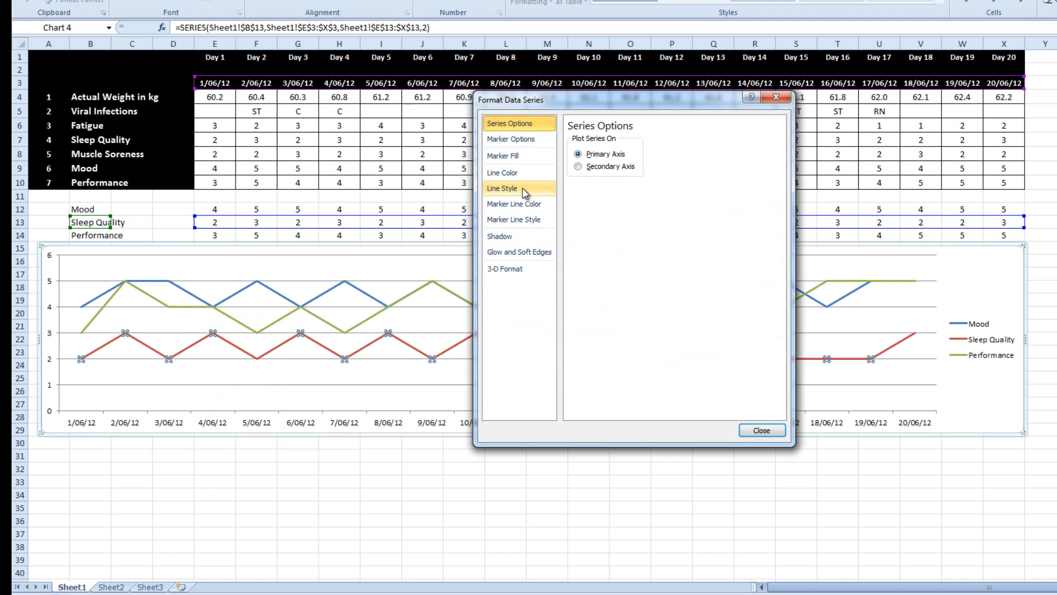
Step: Tick Smoothed line for the Sleep Quality, Performance and Mood series
{"action": "left_click", "coordinate": [501, 188]}
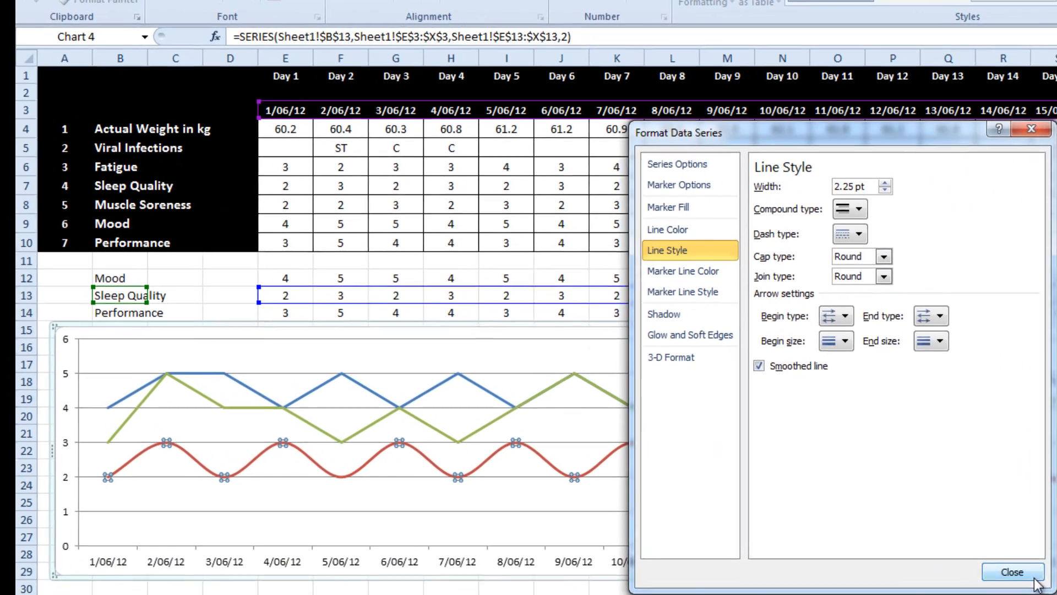
{"action": "left_click", "coordinate": [1008, 572]}
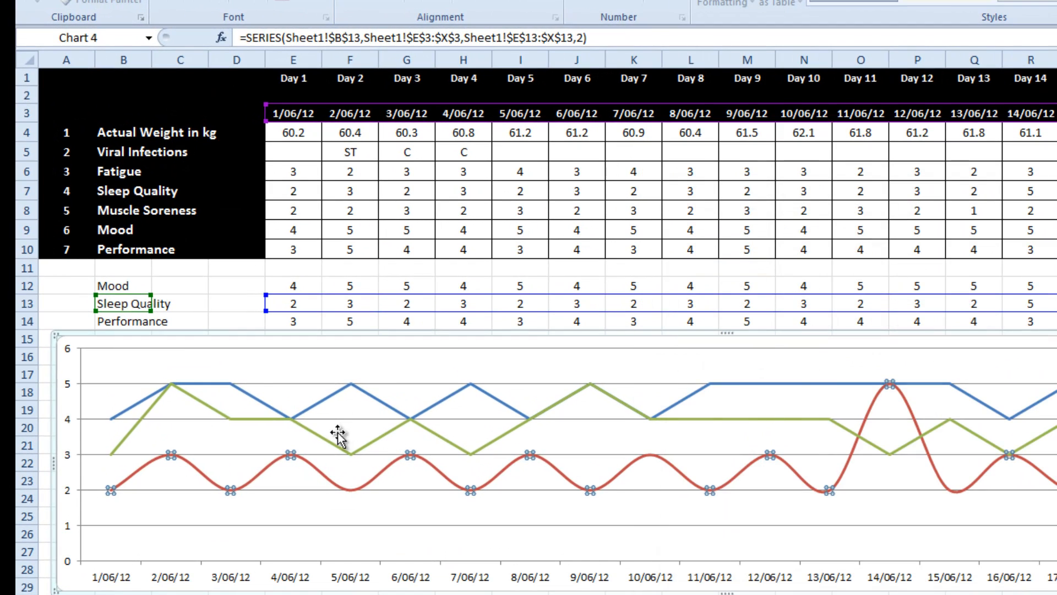
{"action": "right_click", "coordinate": [339, 432]}
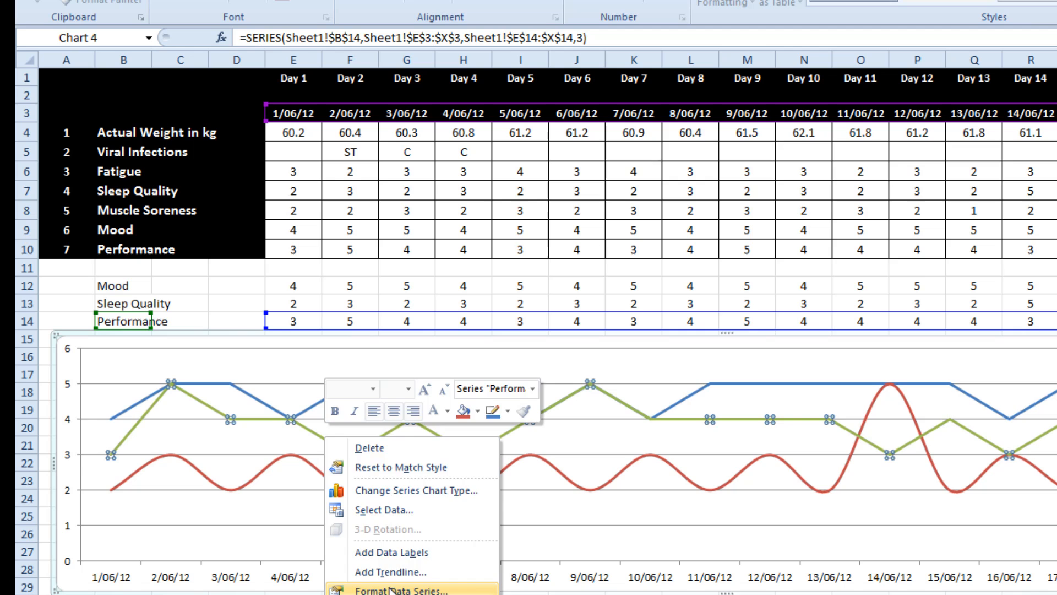
{"action": "left_click", "coordinate": [397, 589]}
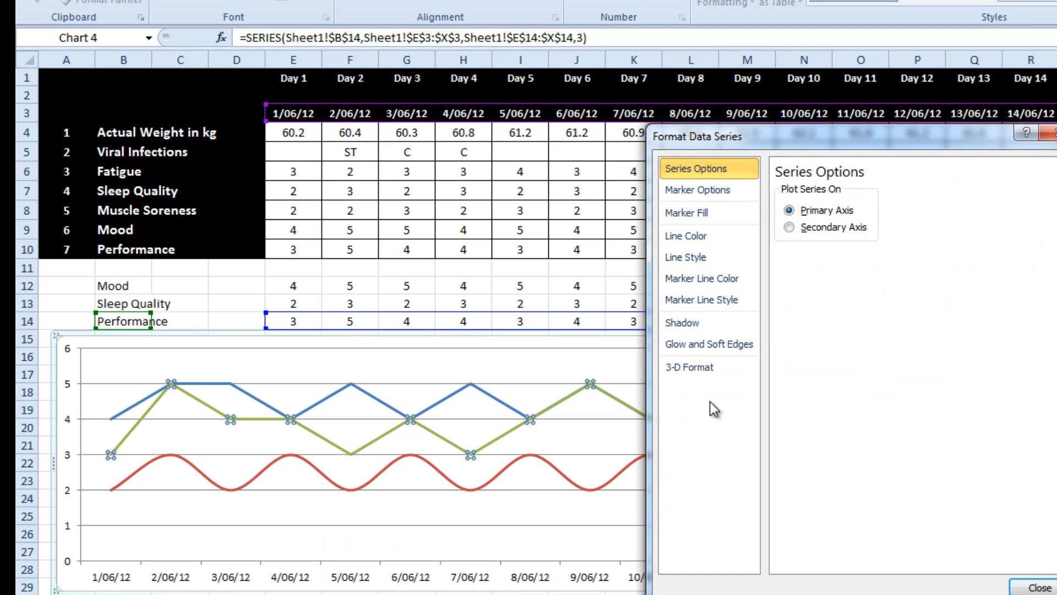
{"action": "left_click", "coordinate": [685, 257]}
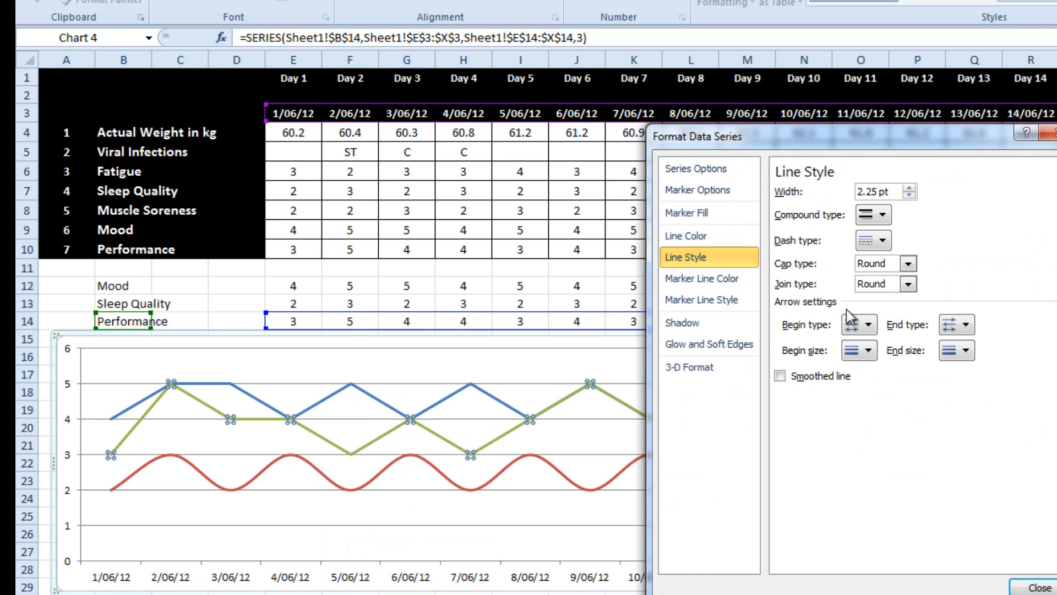
{"action": "left_click", "coordinate": [780, 376]}
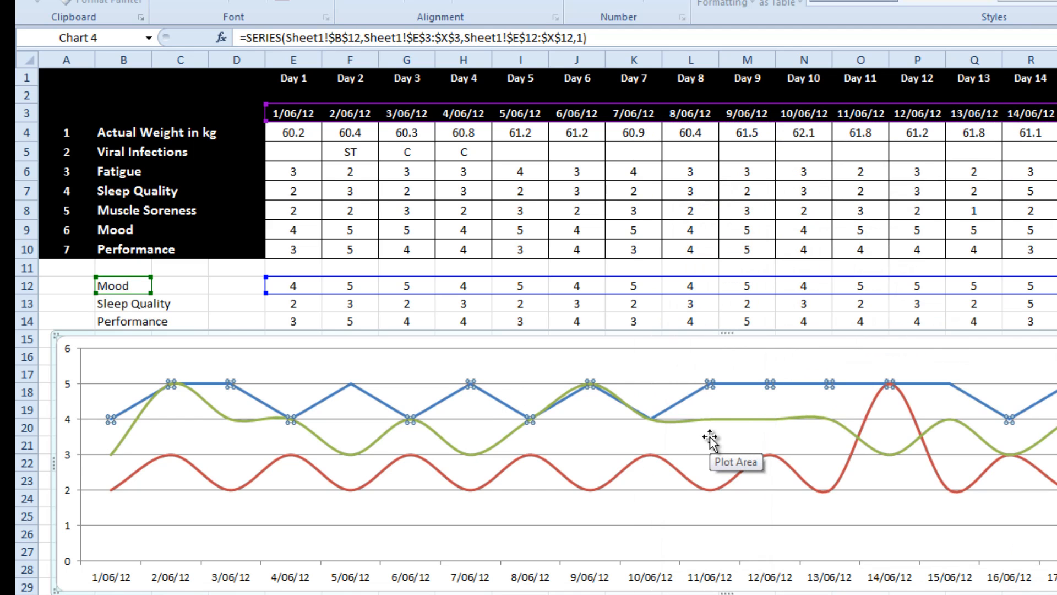
{"action": "mouse_move", "coordinate": [740, 394]}
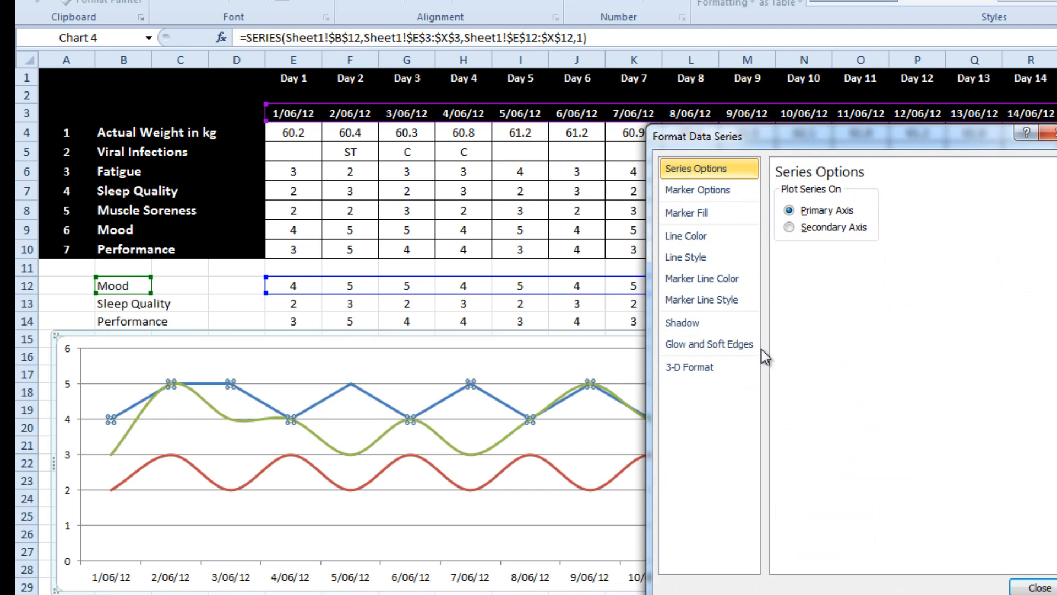
{"action": "left_click", "coordinate": [1031, 587]}
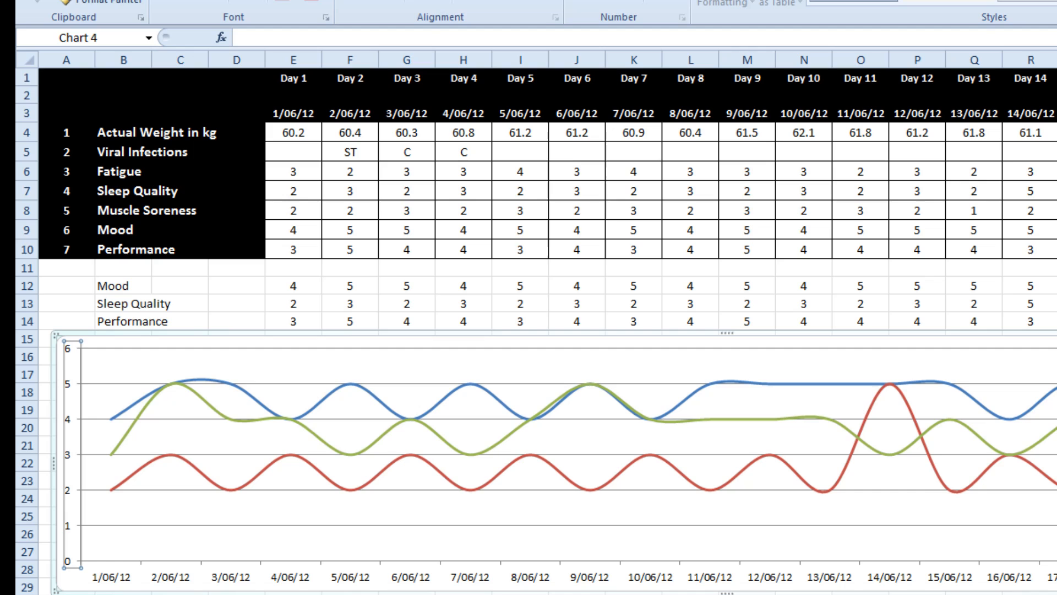
{"action": "left_click", "coordinate": [463, 59]}
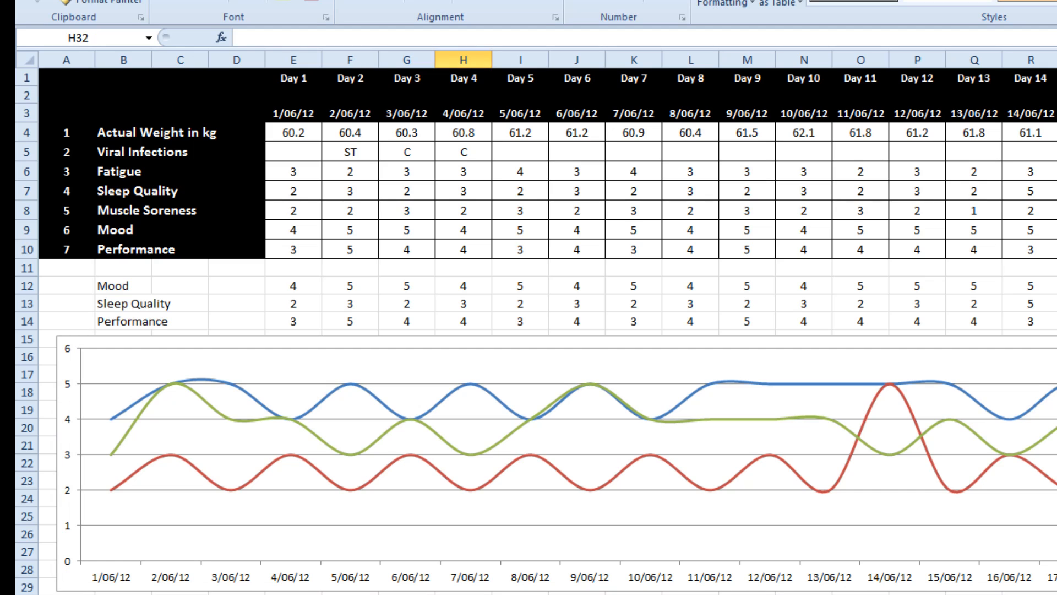
{"action": "mouse_move", "coordinate": [467, 227]}
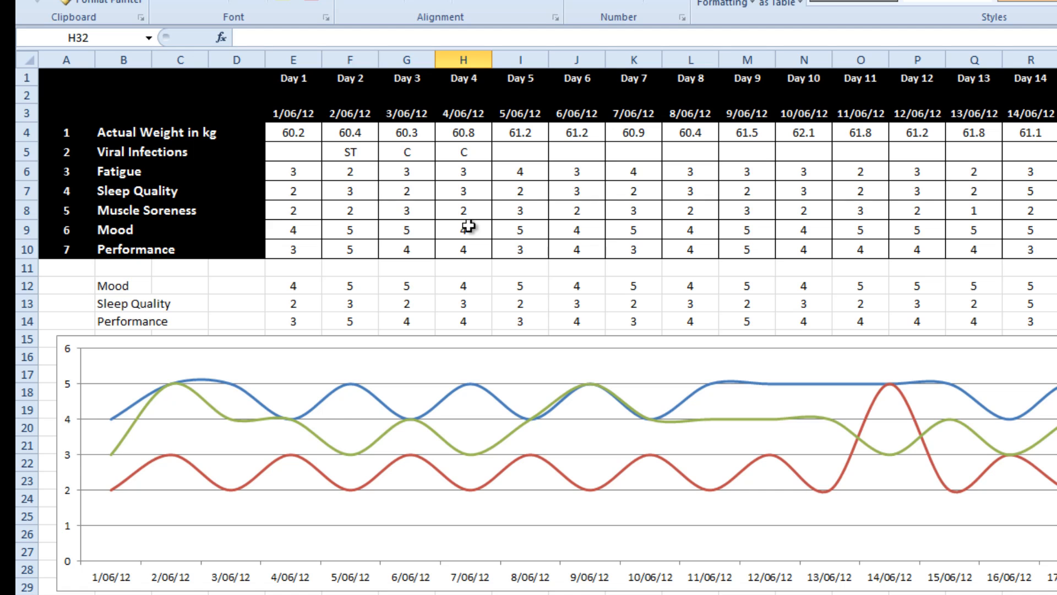
{"action": "mouse_move", "coordinate": [439, 382]}
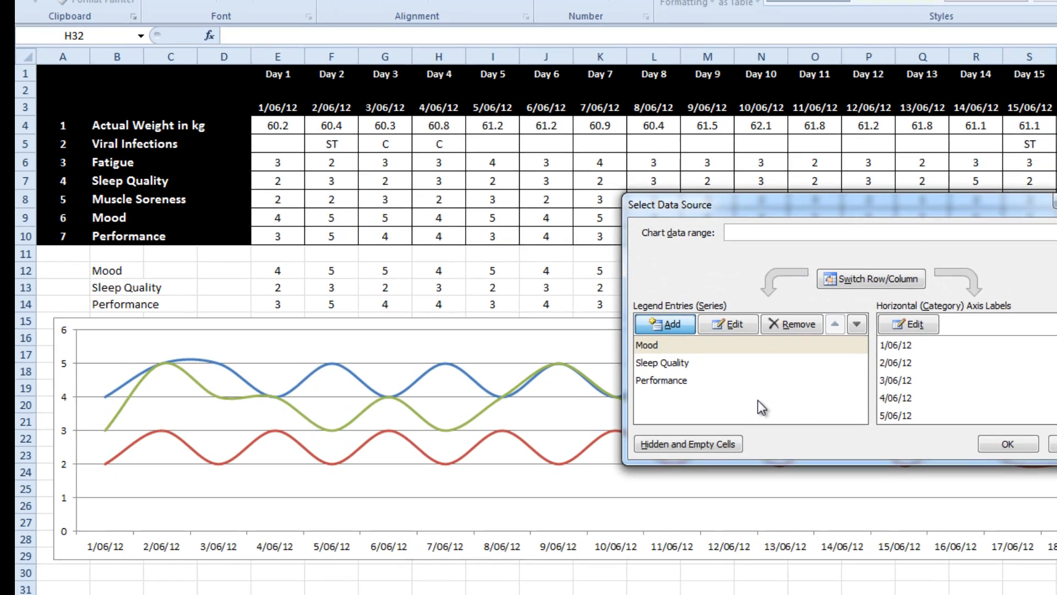
Step: Add a BodyWeight series using the weight row E4:X4 as its values
{"action": "left_click", "coordinate": [665, 324]}
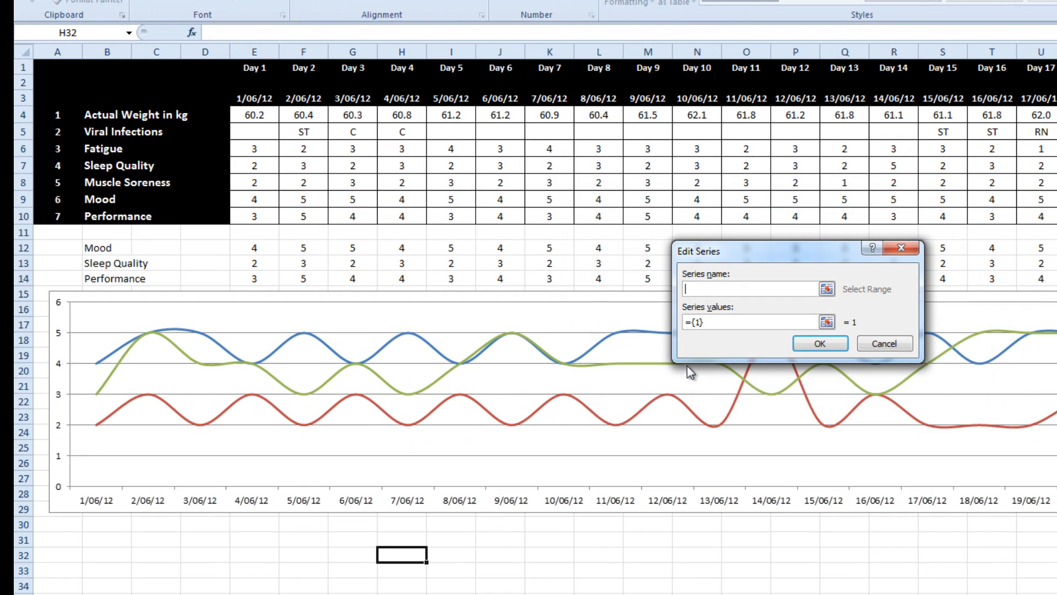
{"action": "mouse_move", "coordinate": [159, 248]}
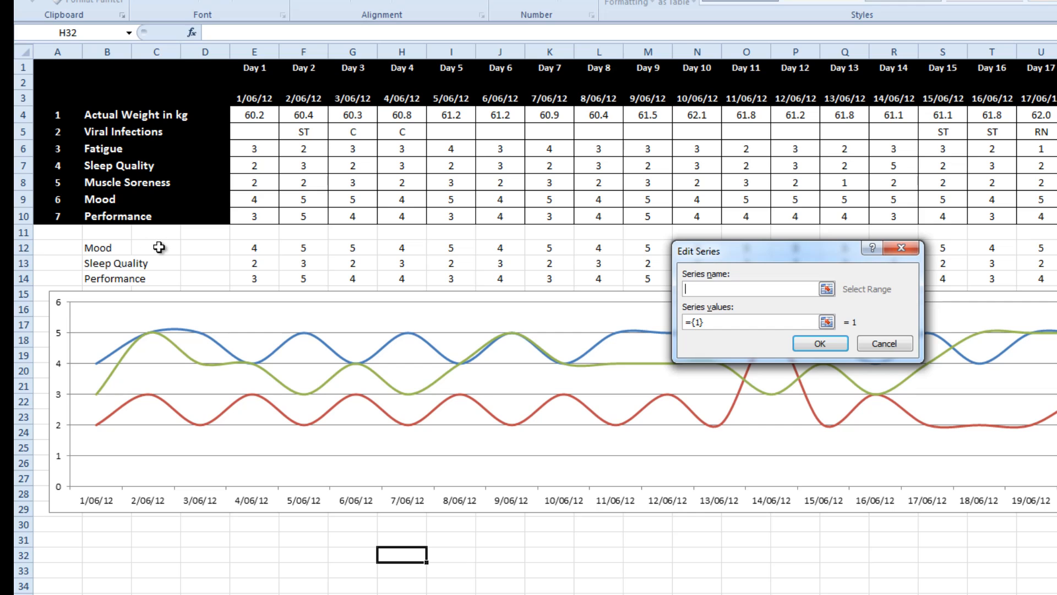
{"action": "type", "text": "BodyWeight"}
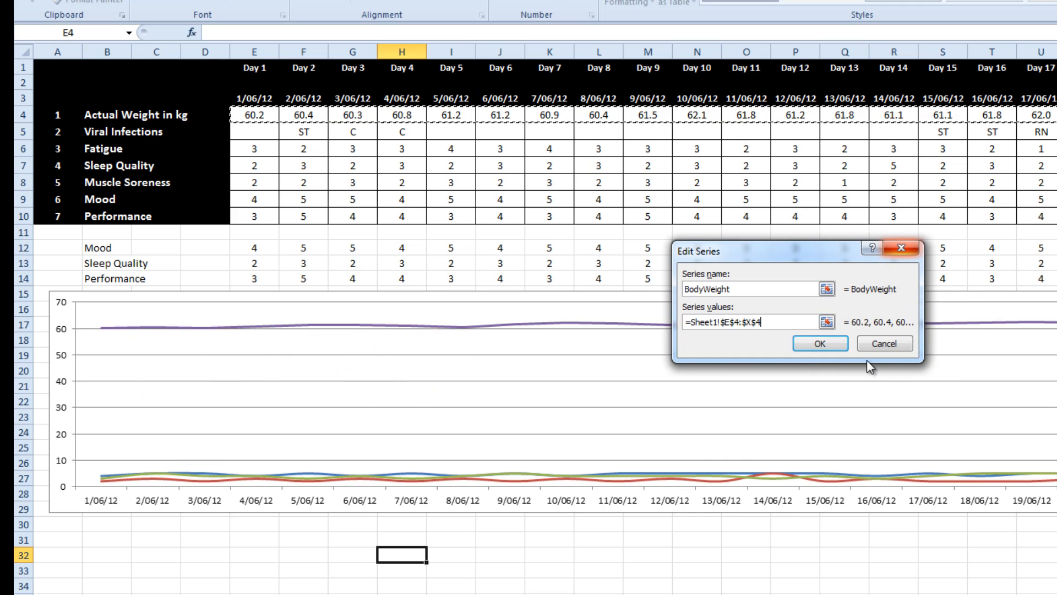
{"action": "left_click", "coordinate": [819, 343]}
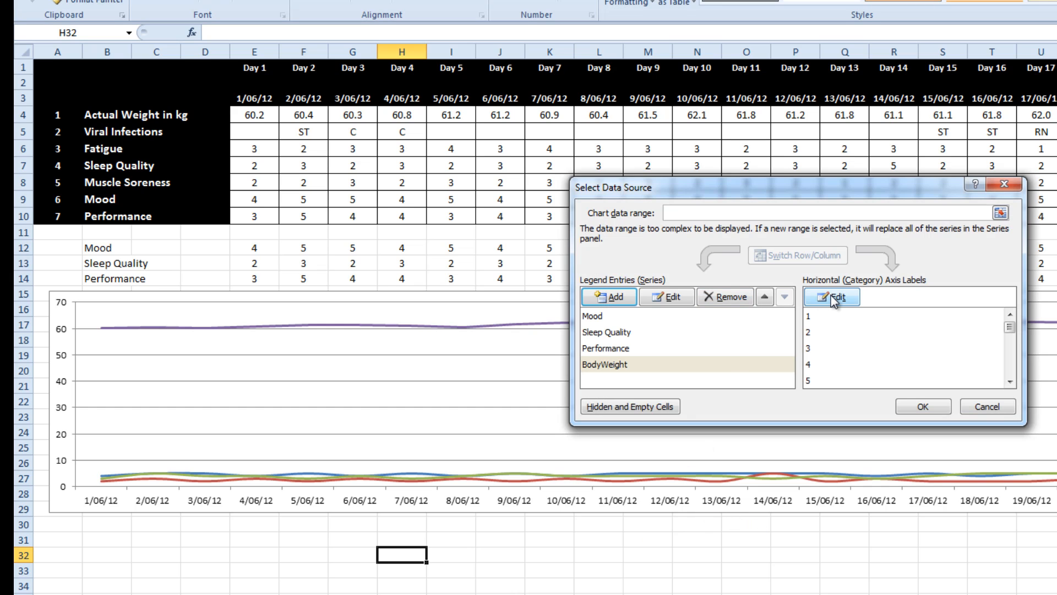
Step: Set the BodyWeight axis labels to the row 3 dates E3:X3 and apply
{"action": "left_click", "coordinate": [832, 297]}
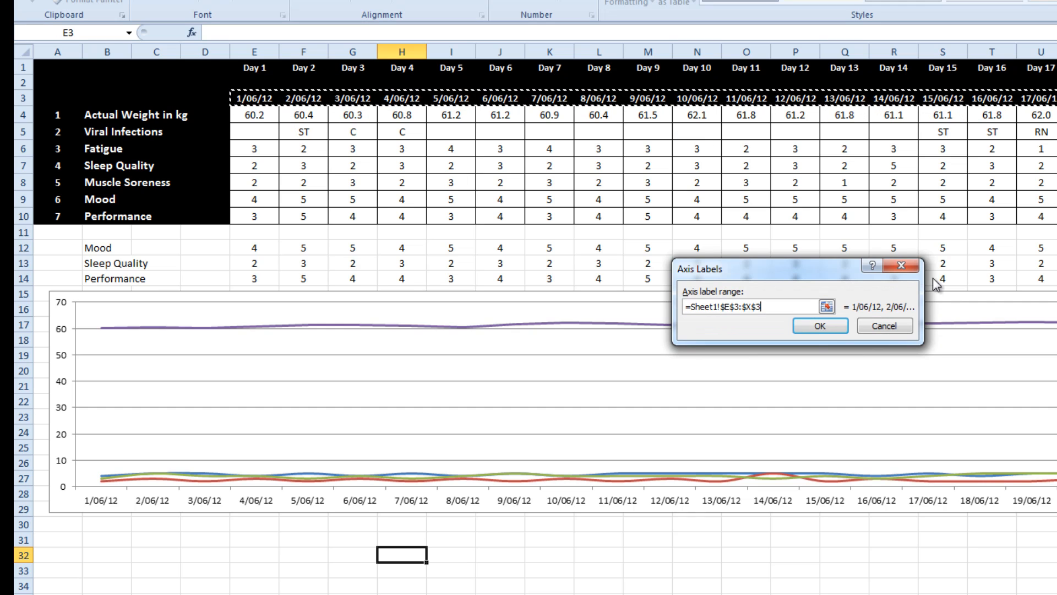
{"action": "left_click", "coordinate": [819, 326]}
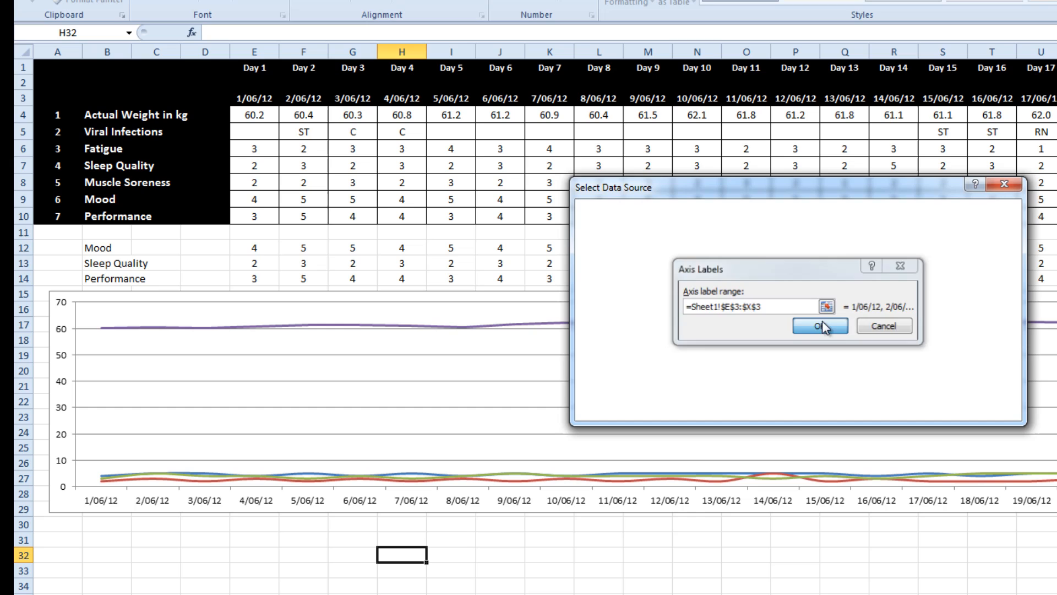
{"action": "left_click", "coordinate": [820, 326]}
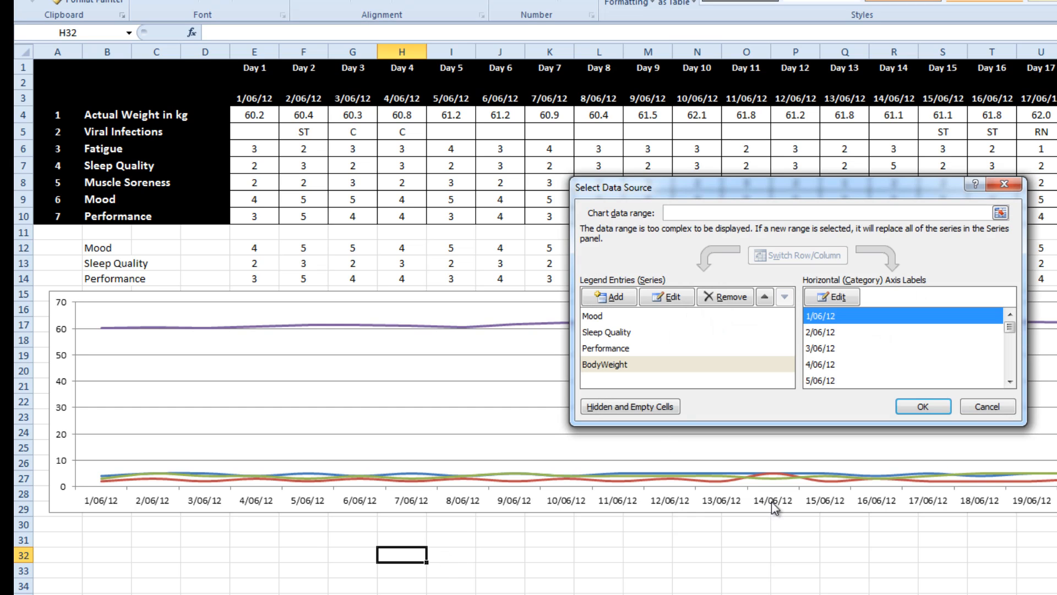
{"action": "left_click", "coordinate": [922, 407]}
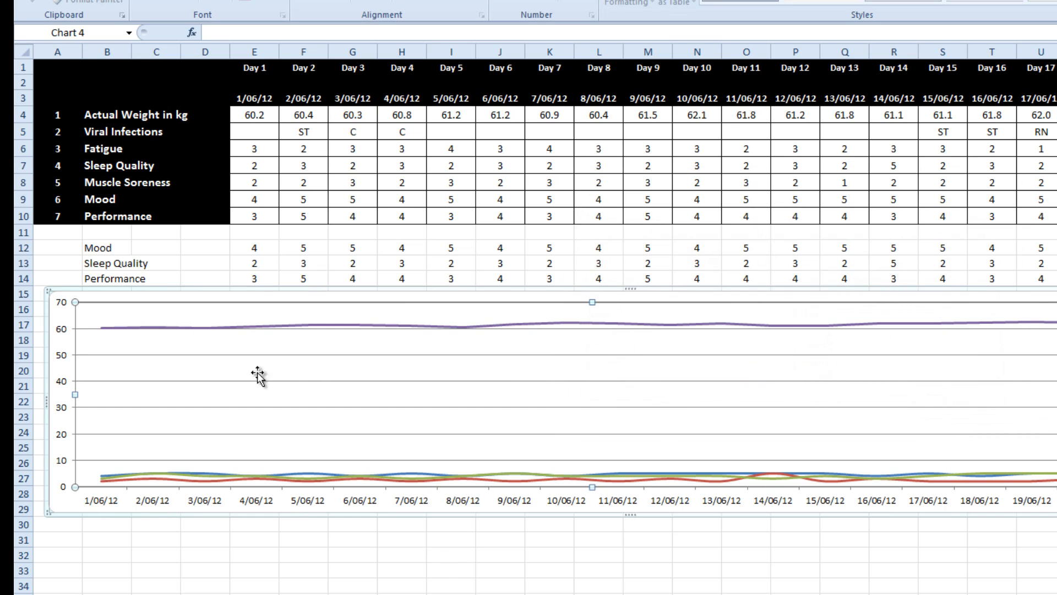
{"action": "right_click", "coordinate": [99, 329]}
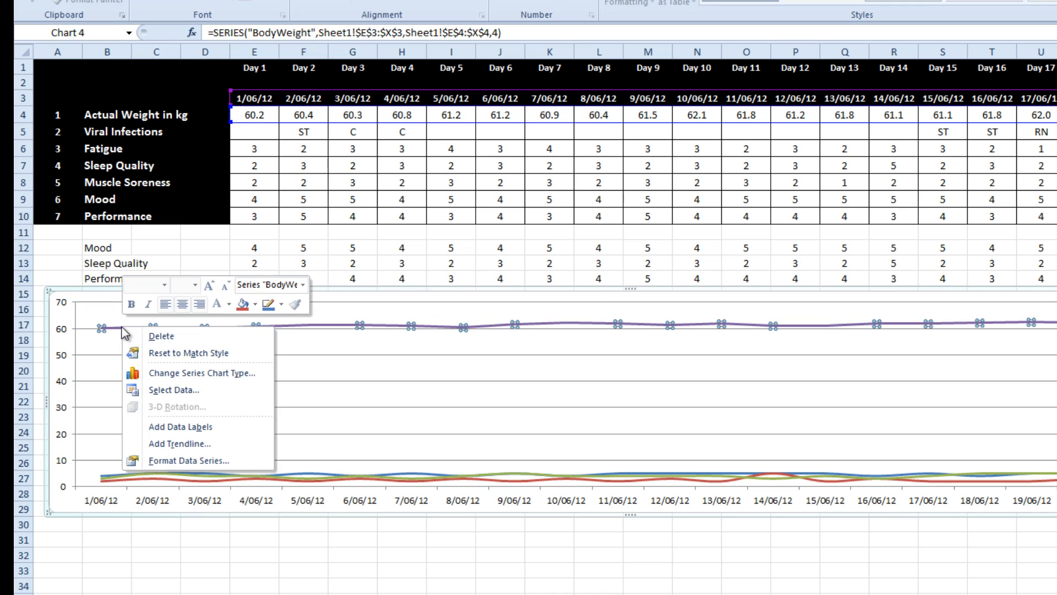
Step: Move the BodyWeight series onto the secondary axis in Format Data Series
{"action": "left_click", "coordinate": [190, 460]}
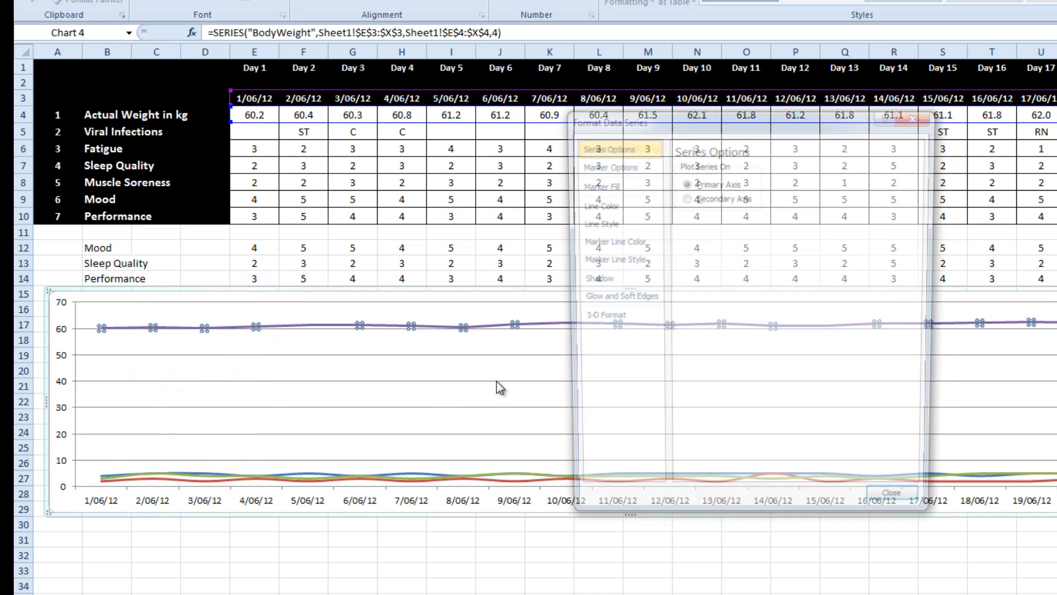
{"action": "left_click", "coordinate": [680, 197]}
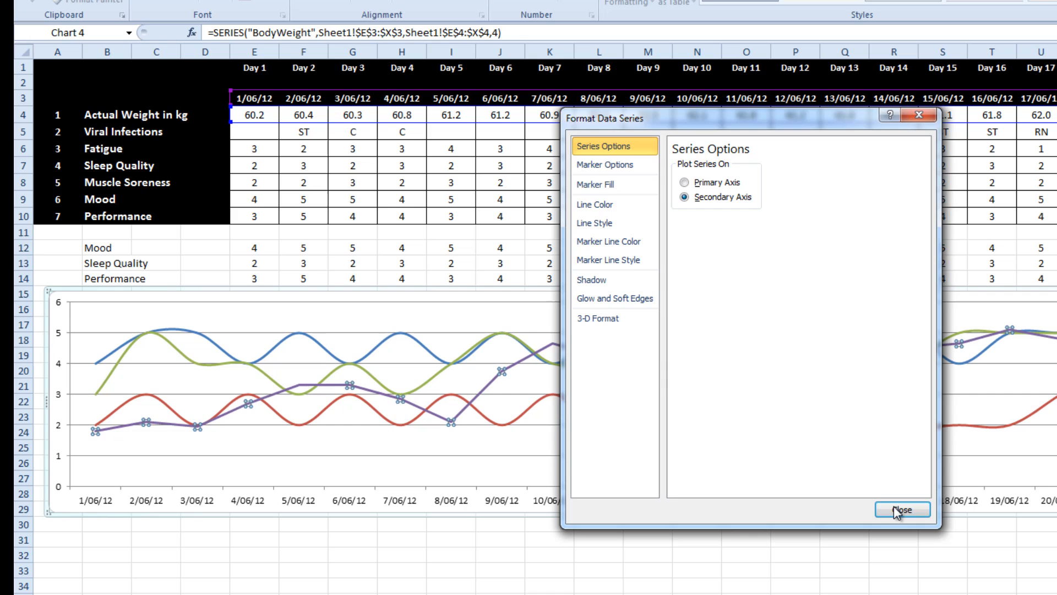
{"action": "left_click", "coordinate": [904, 509]}
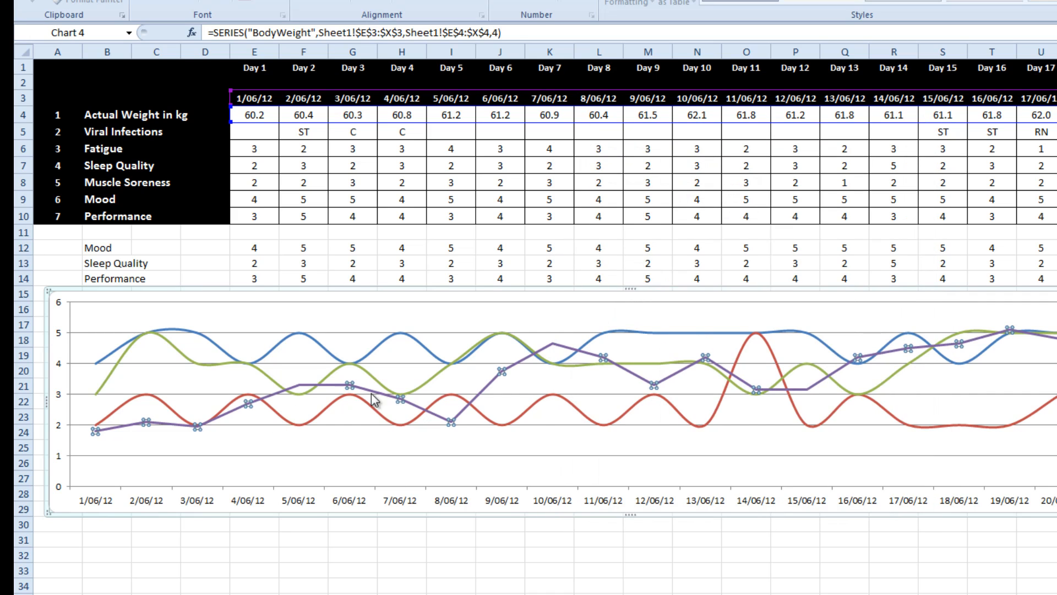
{"action": "right_click", "coordinate": [401, 399]}
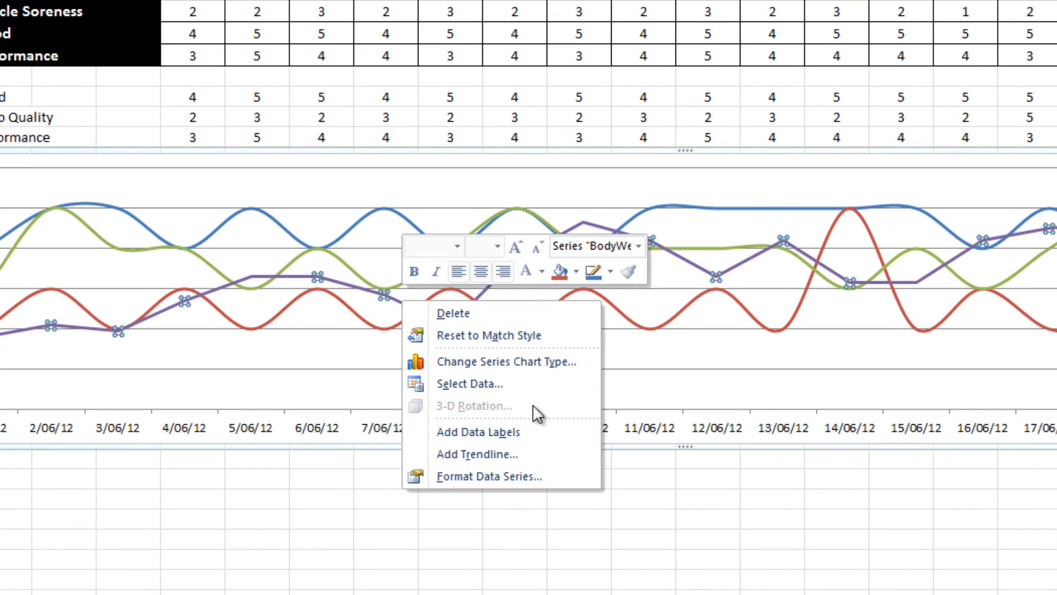
{"action": "mouse_move", "coordinate": [583, 371]}
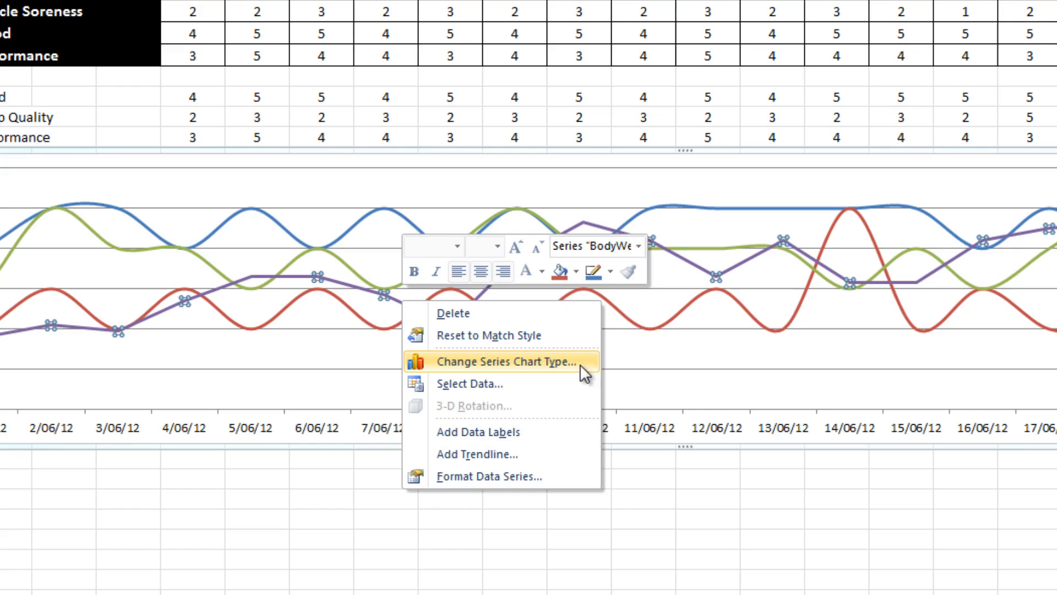
Step: Change the BodyWeight series chart type to Clustered Column
{"action": "left_click", "coordinate": [505, 361]}
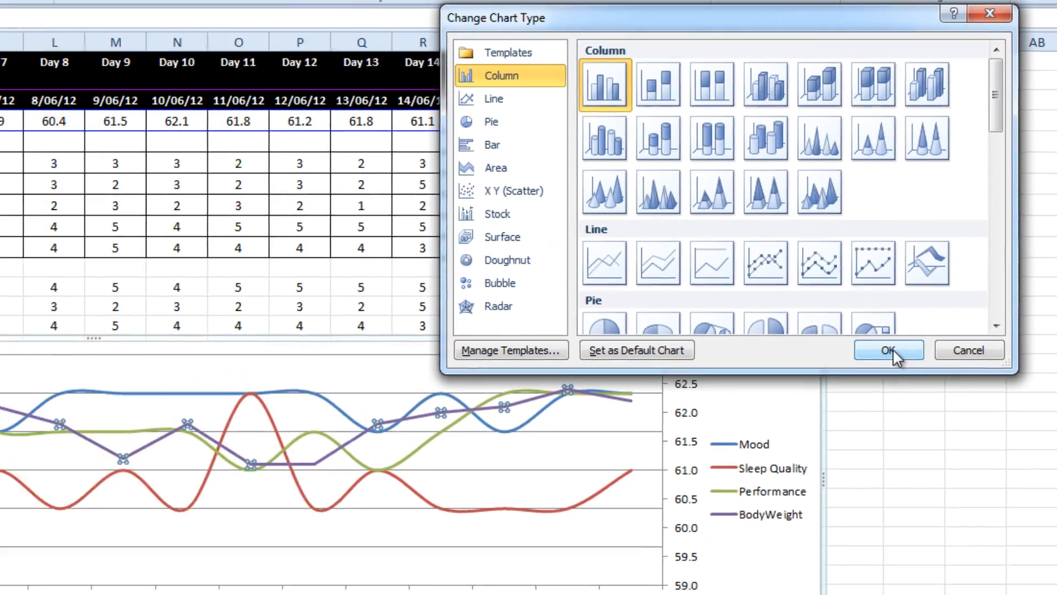
{"action": "left_click", "coordinate": [888, 350]}
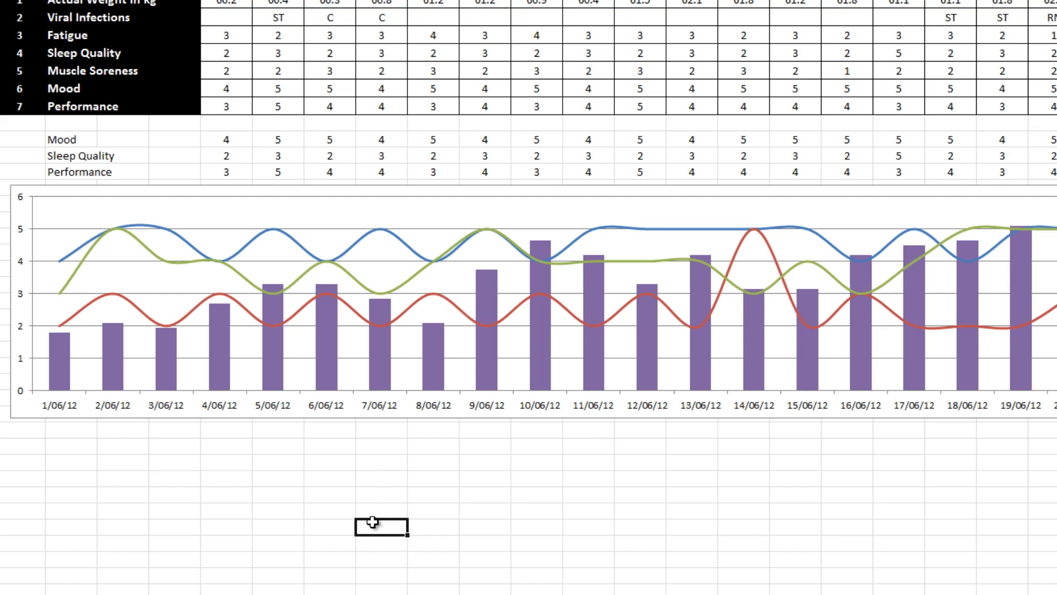
{"action": "mouse_move", "coordinate": [370, 509]}
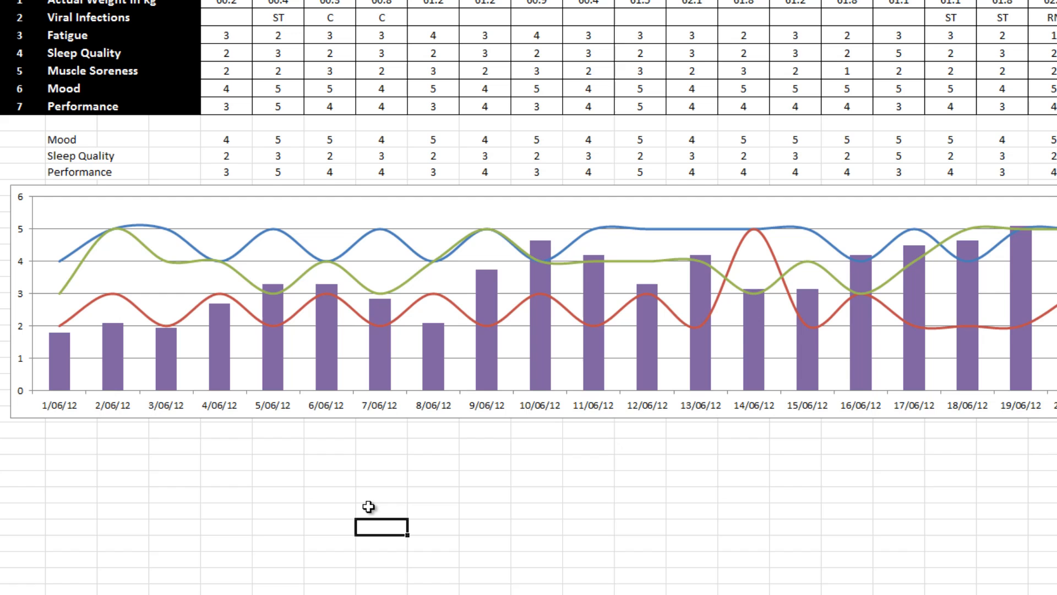
{"action": "mouse_move", "coordinate": [110, 347]}
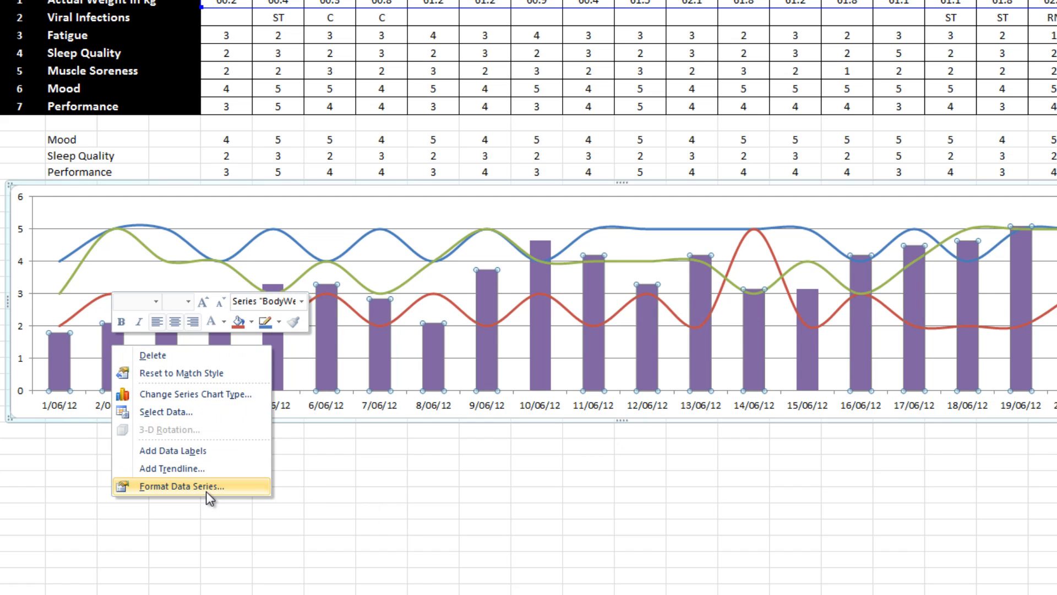
Step: Set the BodyWeight column Gap Width to 380% so the columns become thin
{"action": "left_click", "coordinate": [183, 486]}
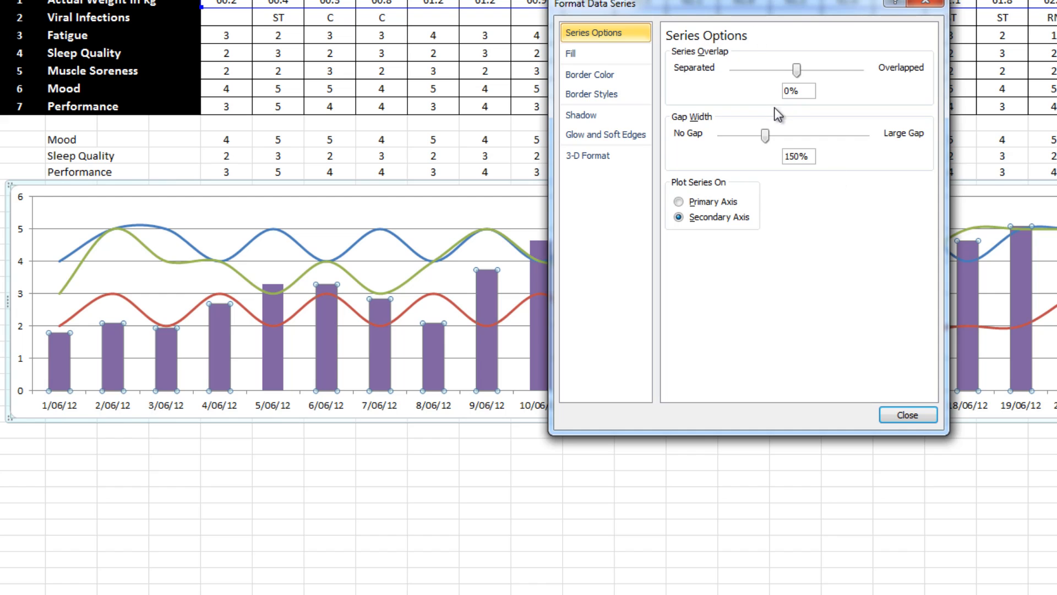
{"action": "left_click_drag", "start_coordinate": [763, 136], "coordinate": [781, 136]}
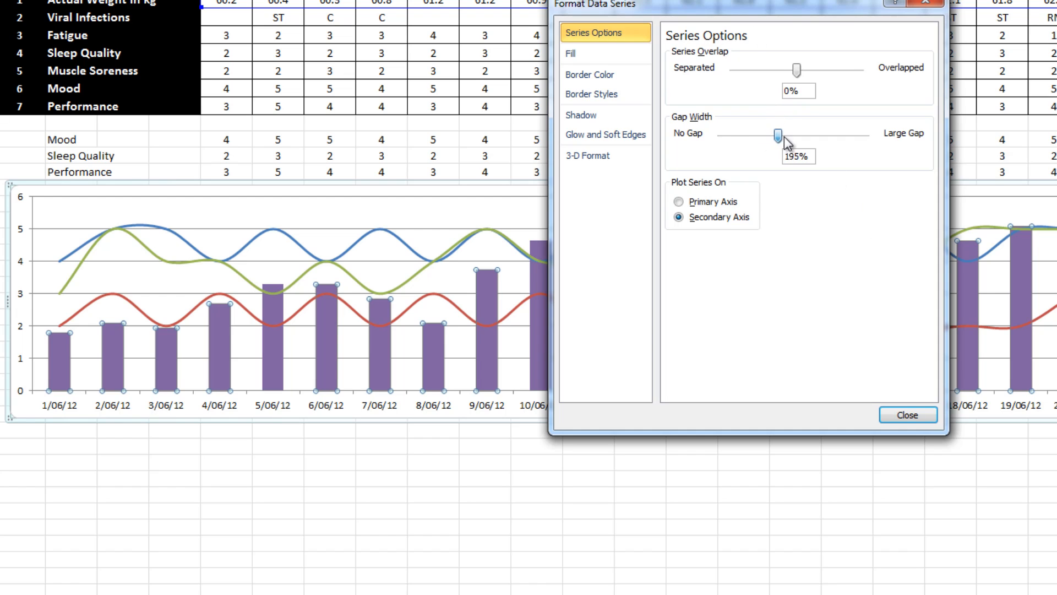
{"action": "left_click_drag", "start_coordinate": [778, 134], "coordinate": [824, 135]}
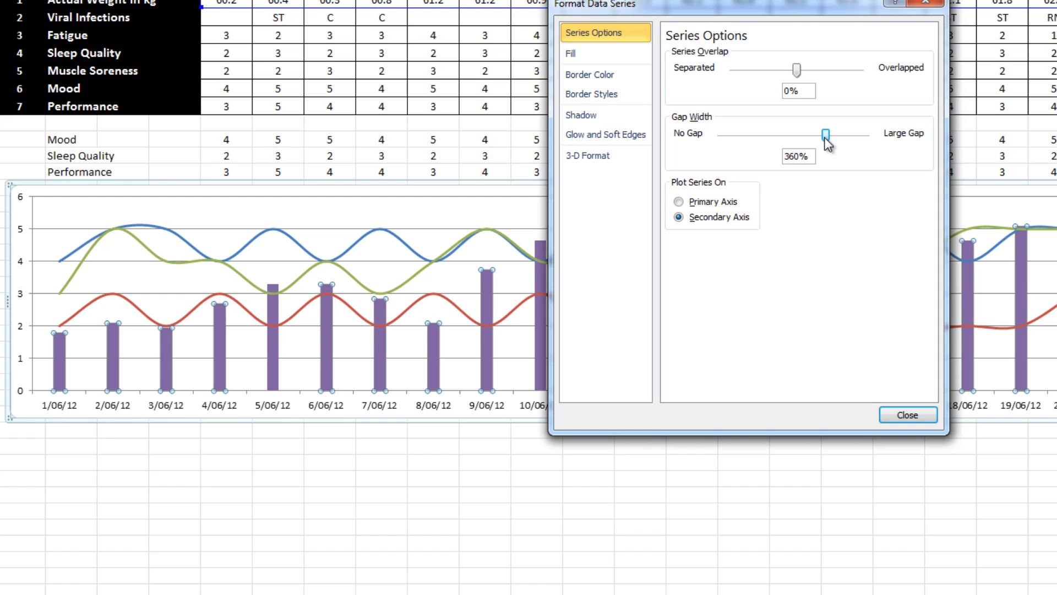
{"action": "left_click_drag", "start_coordinate": [824, 134], "coordinate": [830, 135]}
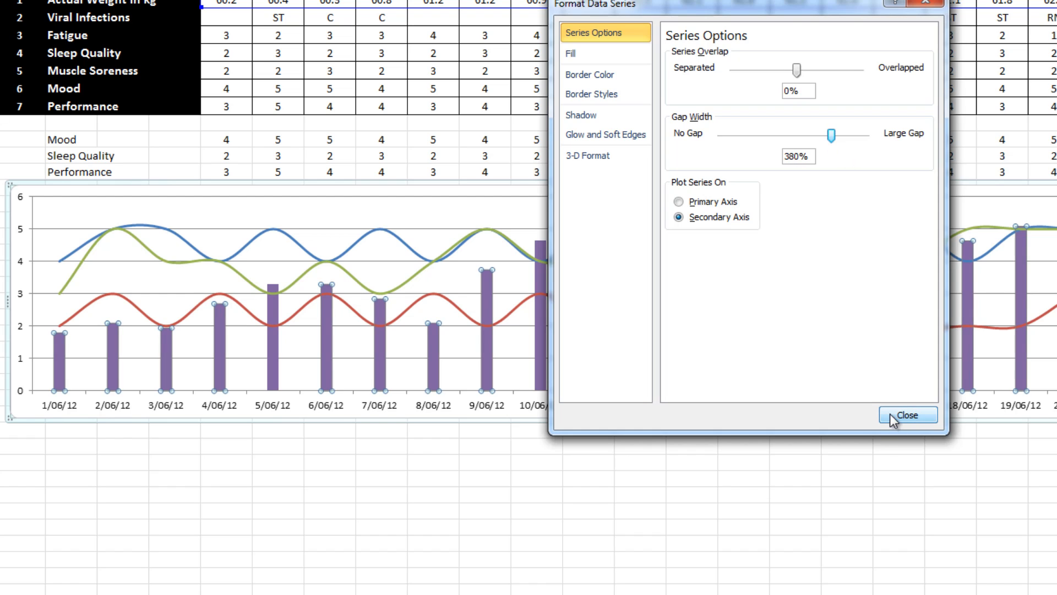
{"action": "left_click", "coordinate": [567, 53]}
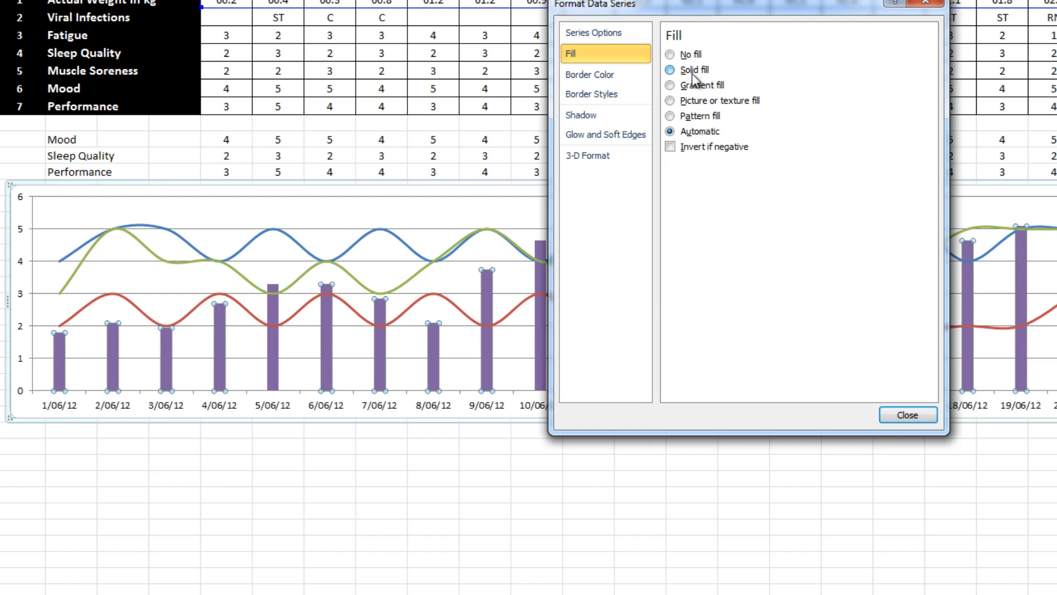
Step: Give the BodyWeight columns a solid fill in a lighter grey theme colour
{"action": "left_click", "coordinate": [669, 70]}
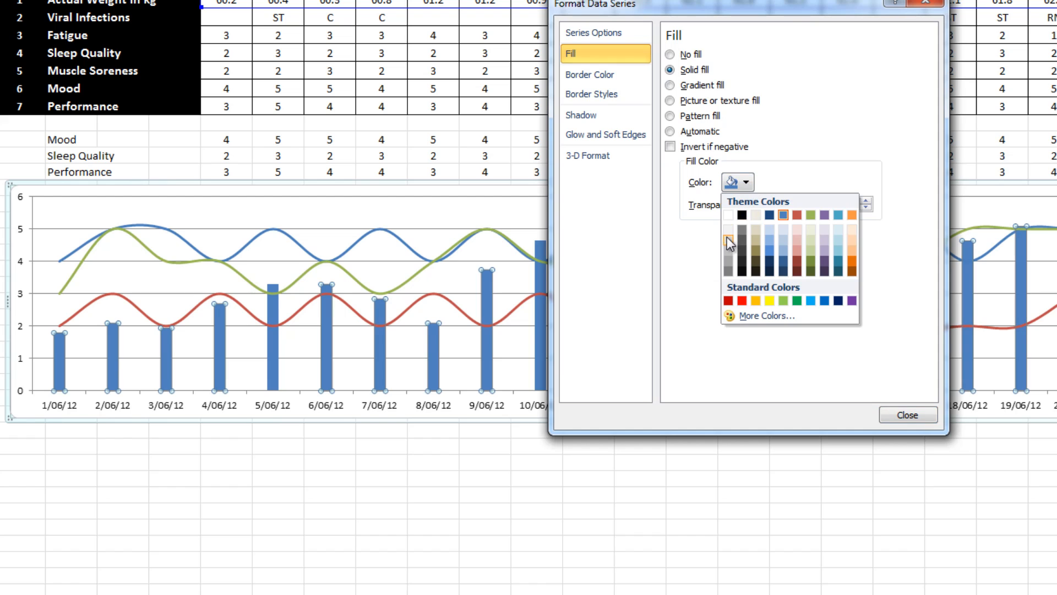
{"action": "left_click", "coordinate": [733, 243]}
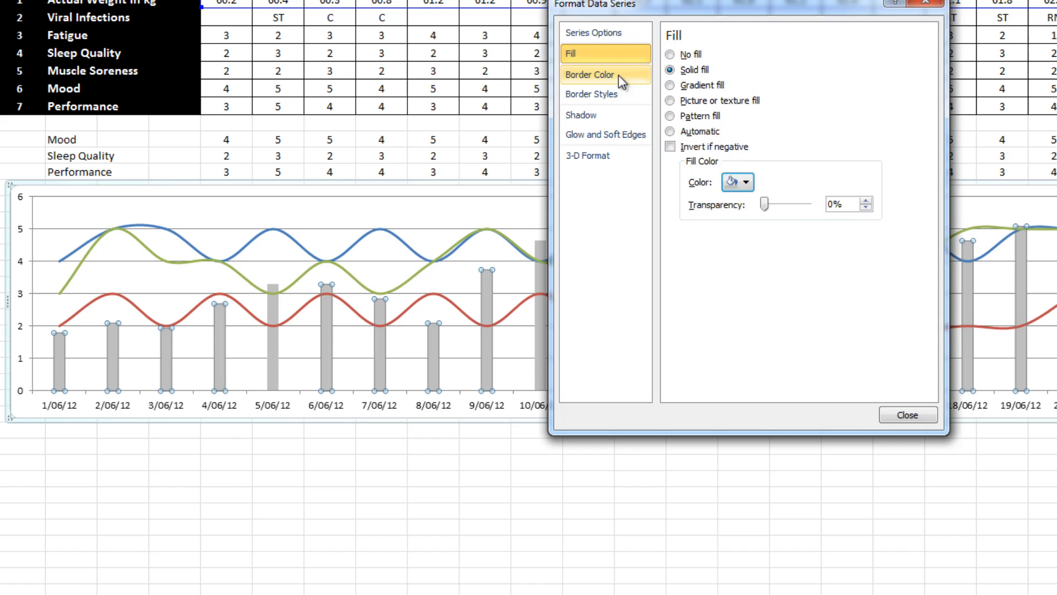
{"action": "left_click", "coordinate": [908, 415]}
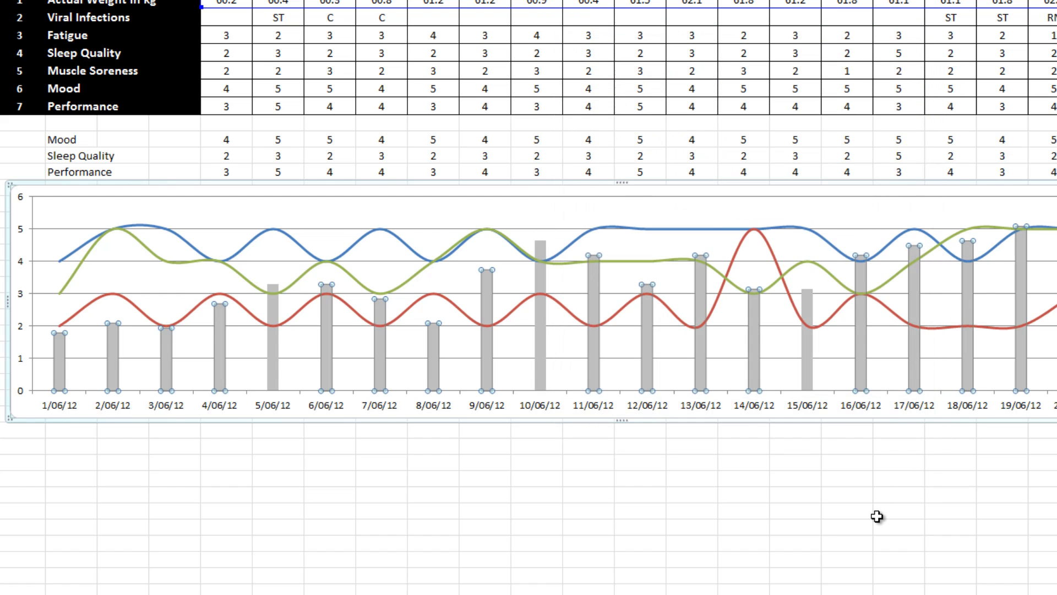
{"action": "left_click", "coordinate": [897, 523]}
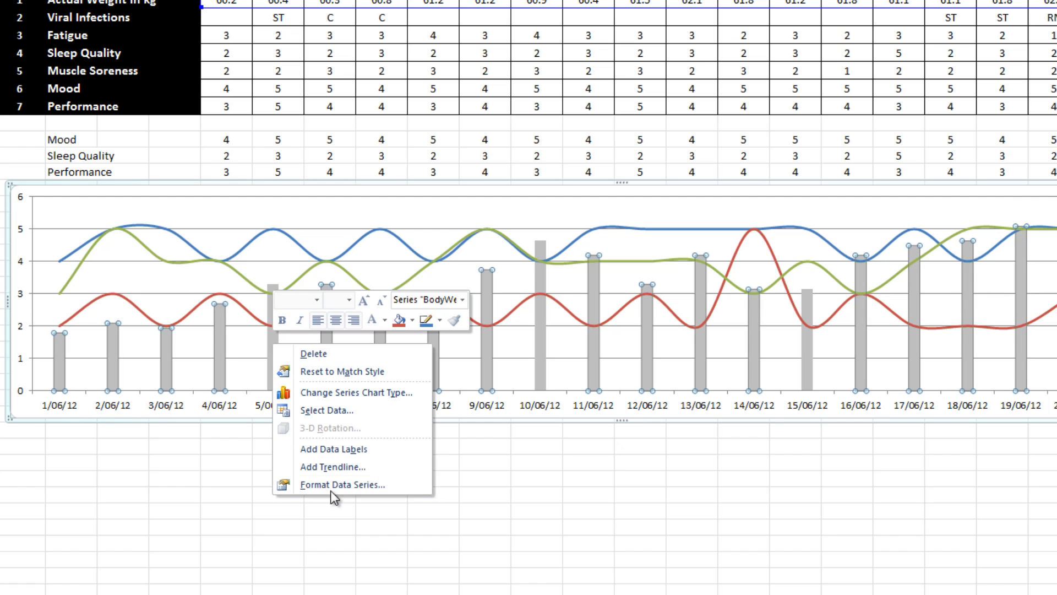
{"action": "left_click", "coordinate": [342, 484]}
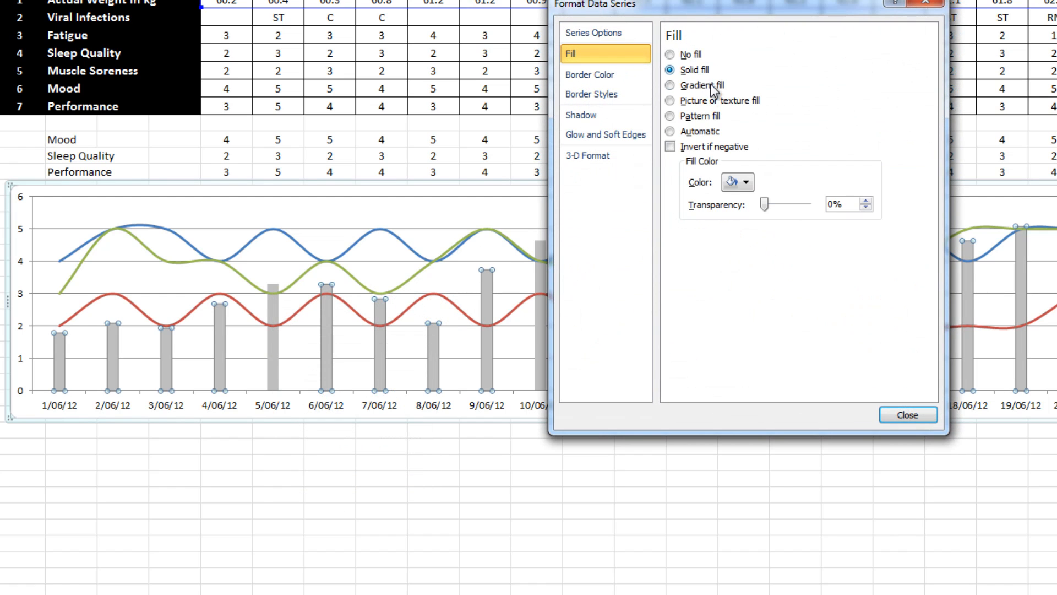
{"action": "left_click", "coordinate": [746, 182]}
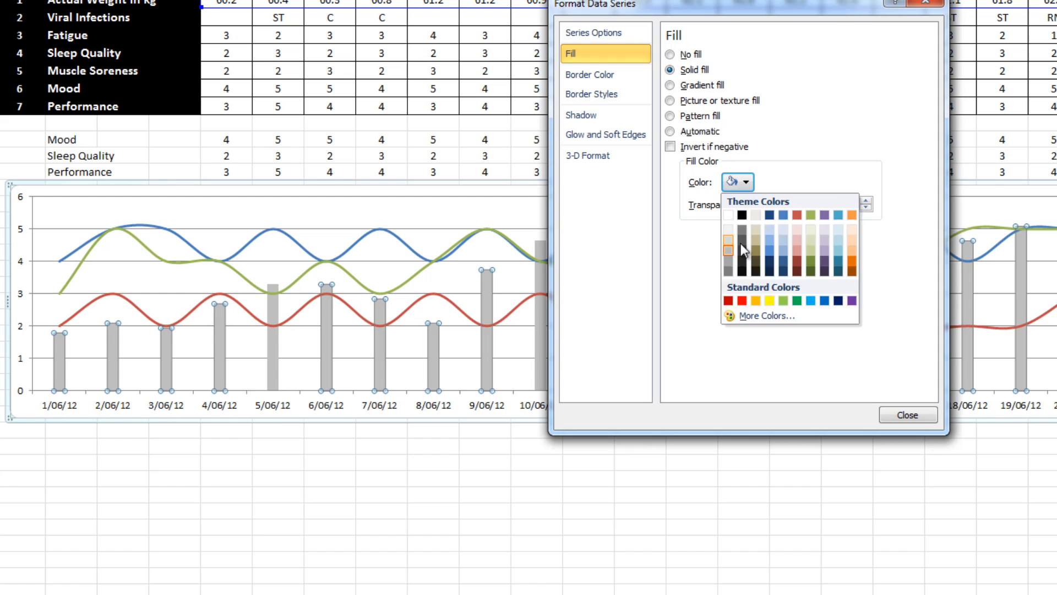
{"action": "left_click", "coordinate": [907, 414]}
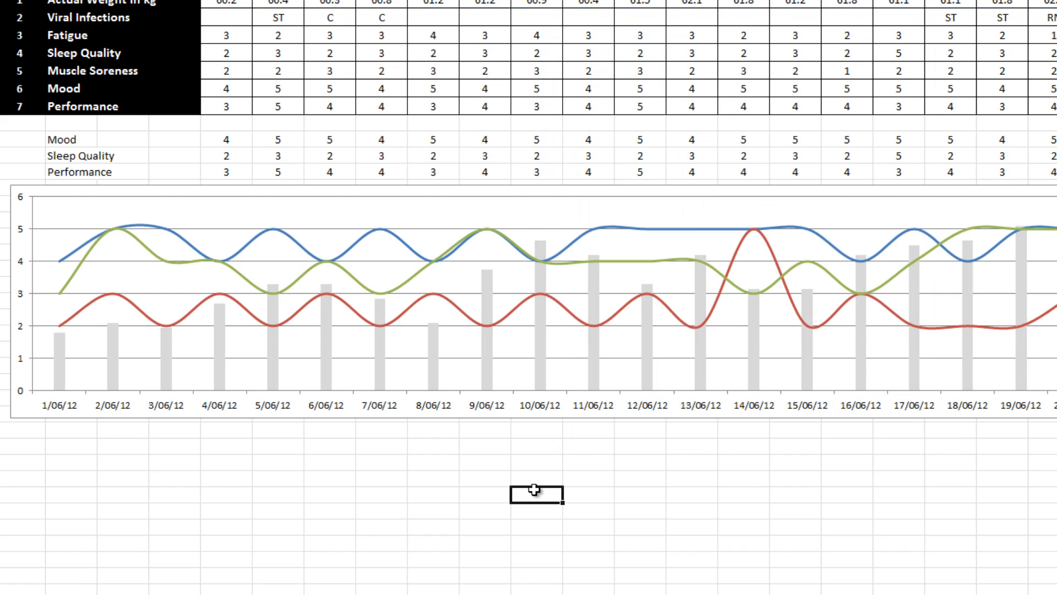
{"action": "mouse_move", "coordinate": [388, 351]}
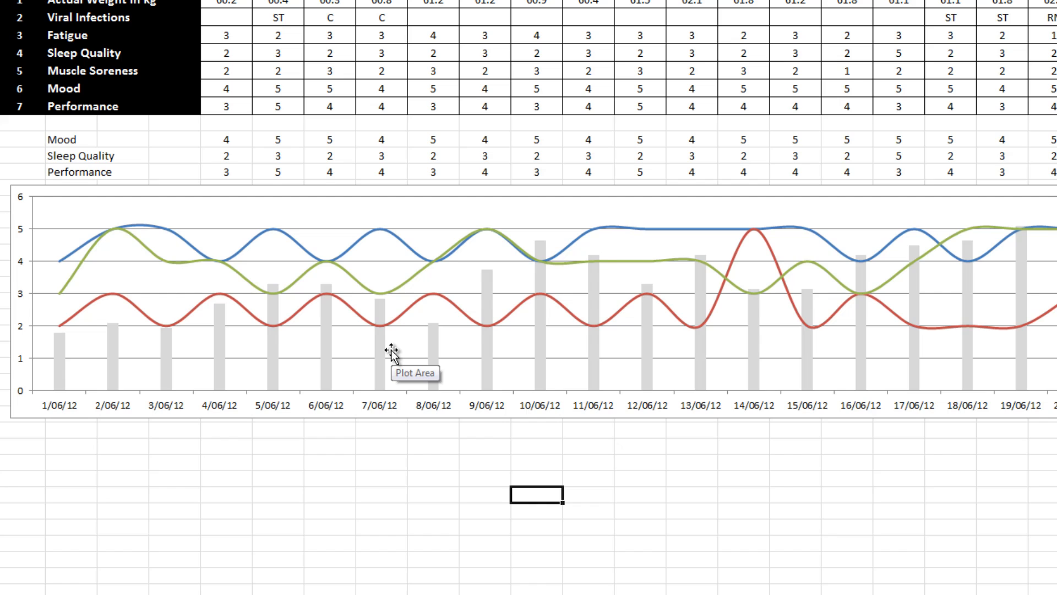
{"action": "mouse_move", "coordinate": [273, 250]}
{"action": "type", "text": "Viral"}
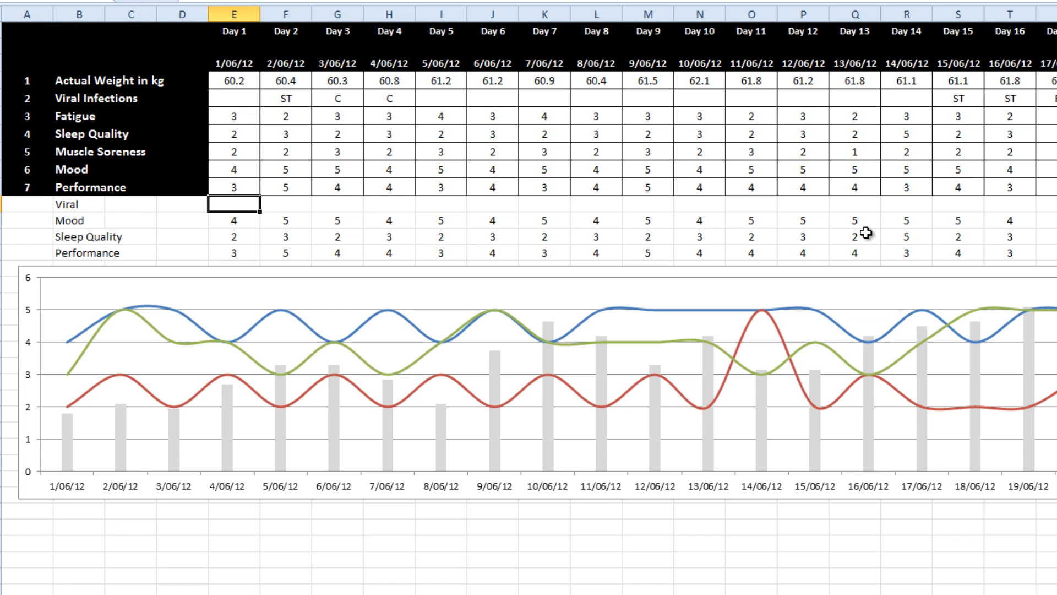
Step: Enter =IF(ISTEXT(E5),0.5,NA()) as the Viral formula across all 20 days
{"action": "type", "text": "=if("}
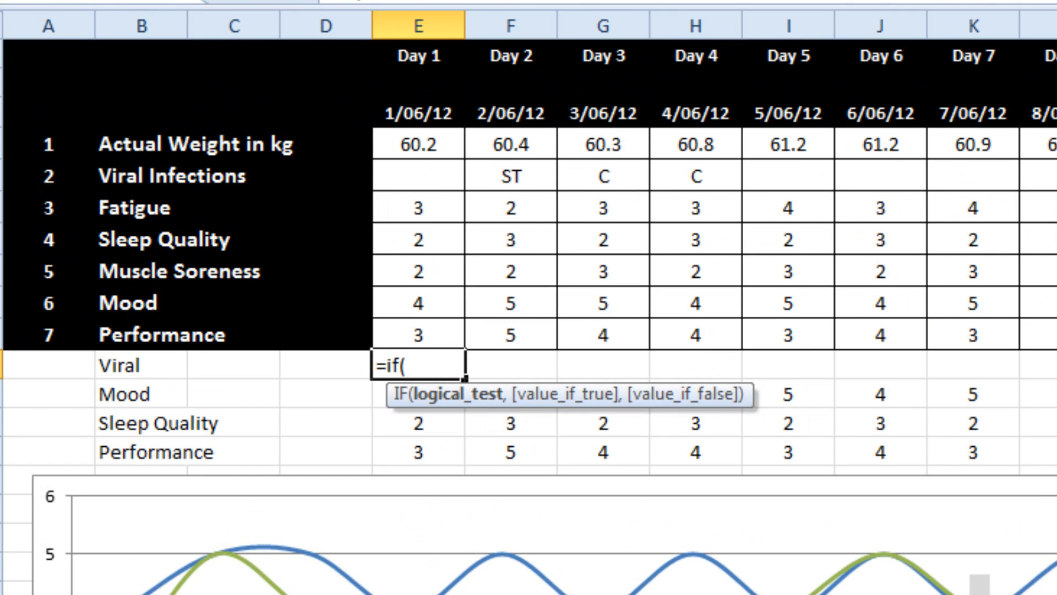
{"action": "mouse_move", "coordinate": [983, 319]}
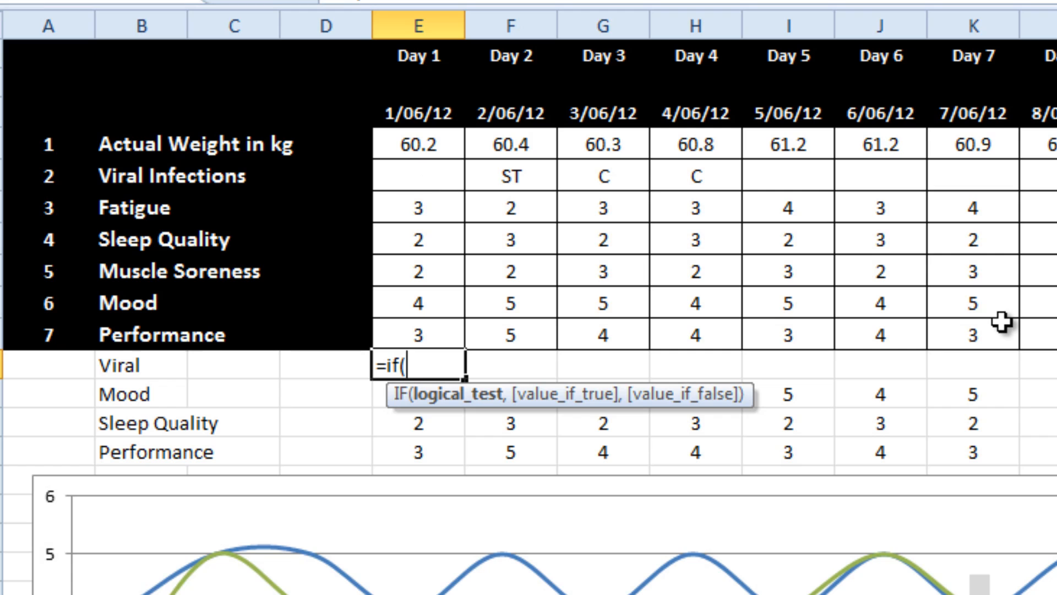
{"action": "type", "text": "istext(E5"}
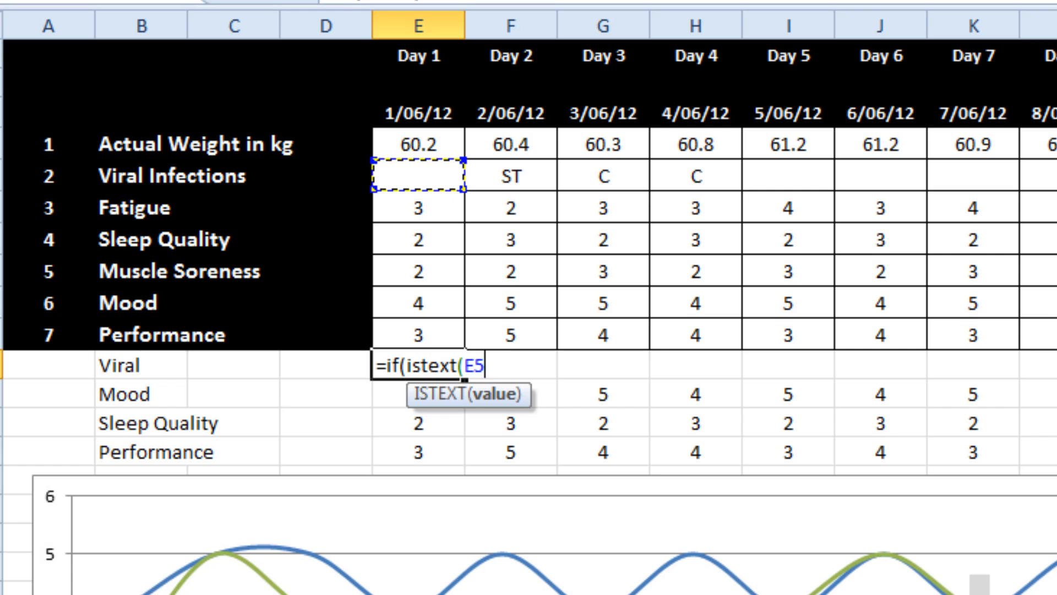
{"action": "type", "text": "),"}
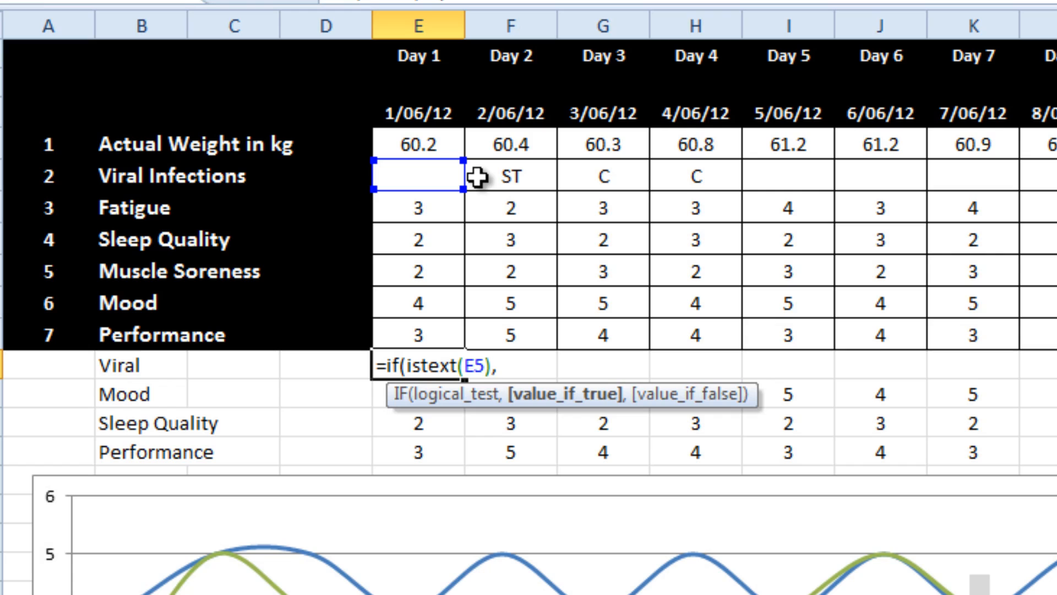
{"action": "type", "text": "0.5"}
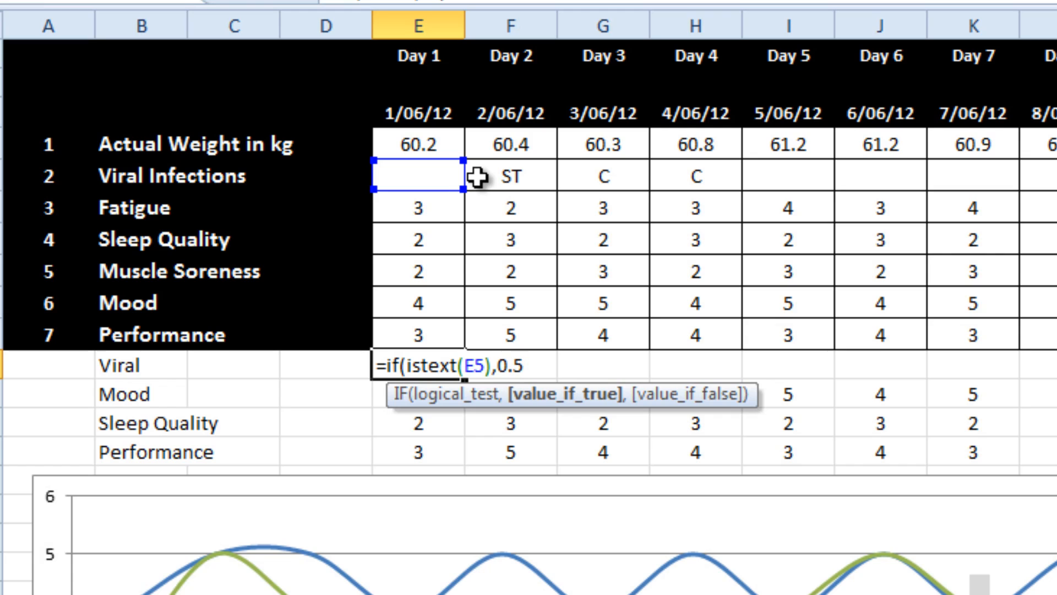
{"action": "type", "text": ","}
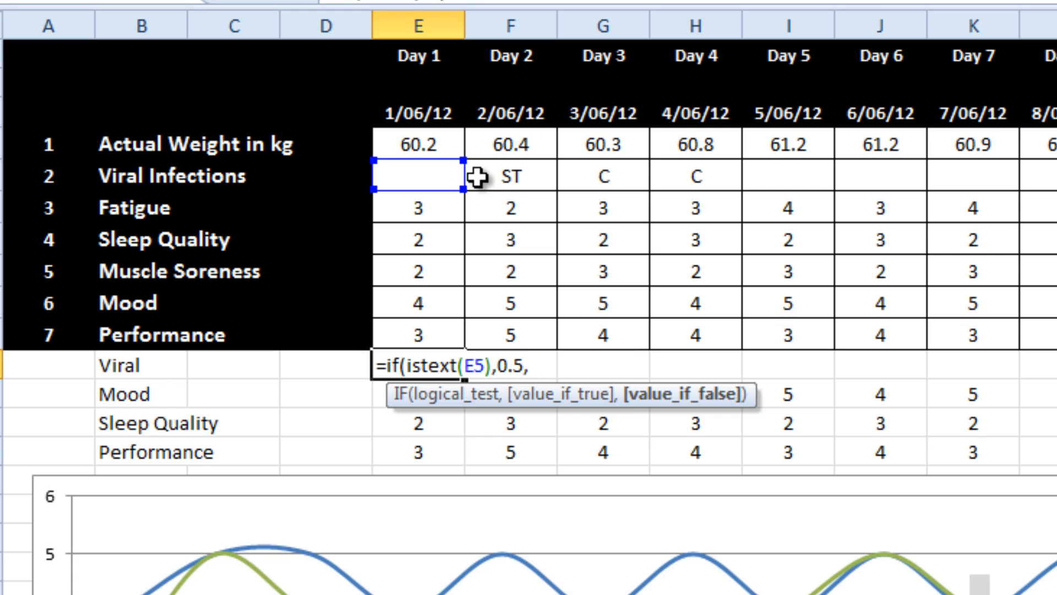
{"action": "type", "text": "na"}
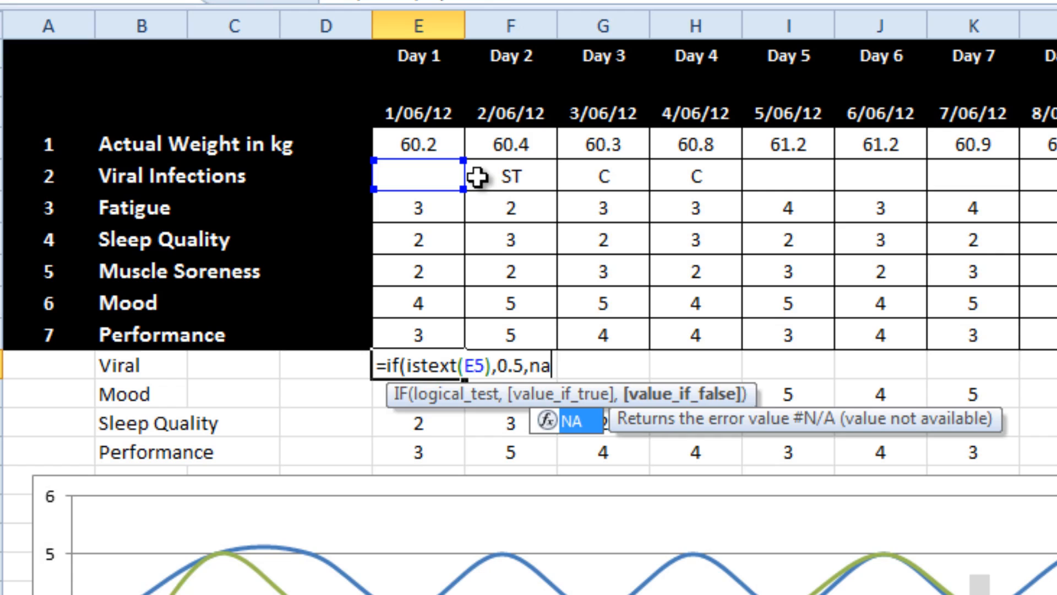
{"action": "type", "text": "())"}
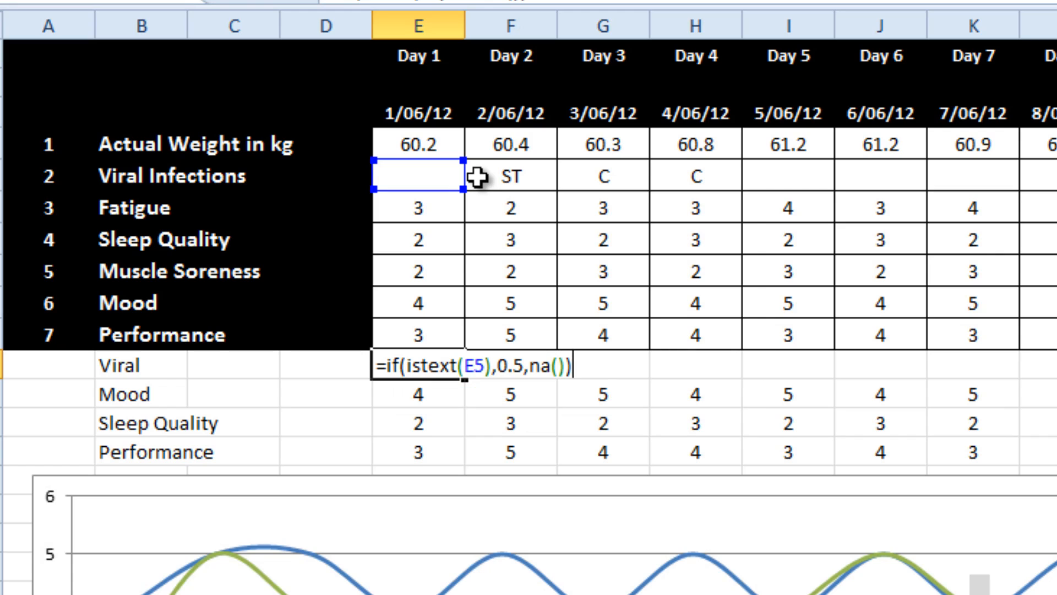
{"action": "key", "text": "Enter"}
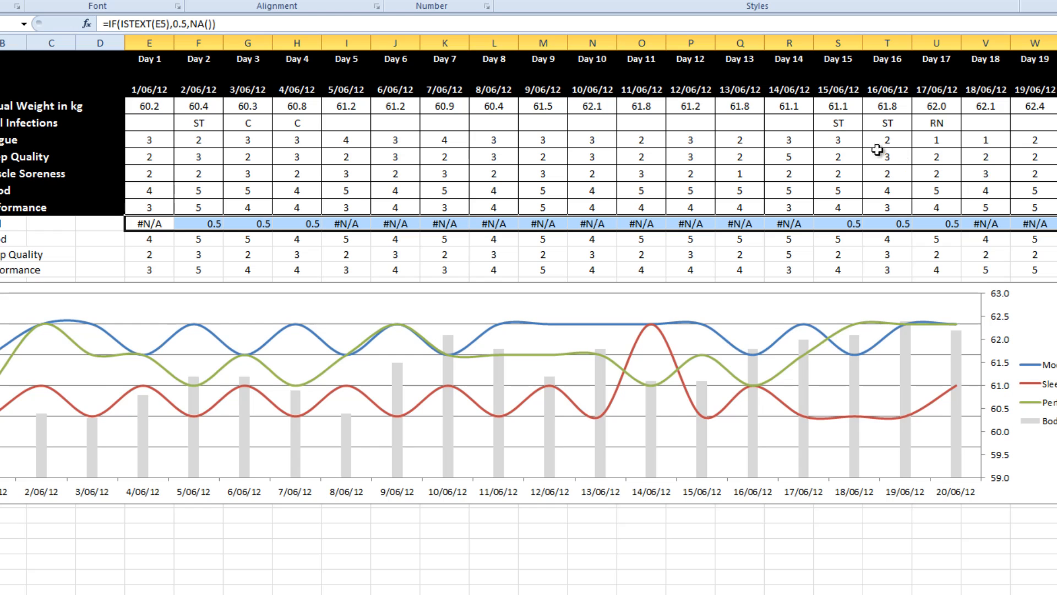
{"action": "mouse_move", "coordinate": [186, 243]}
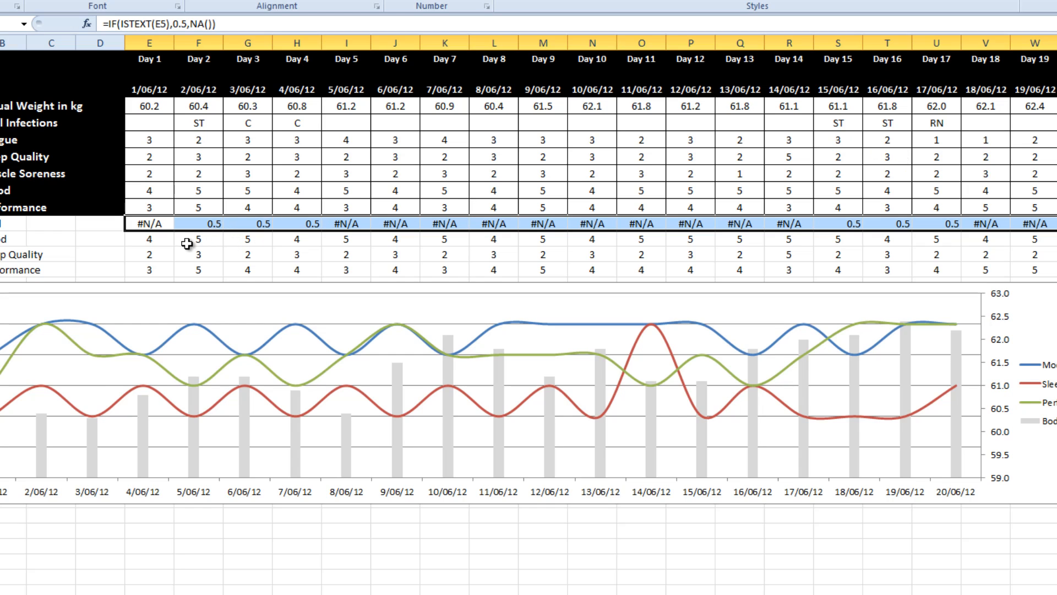
{"action": "mouse_move", "coordinate": [473, 242]}
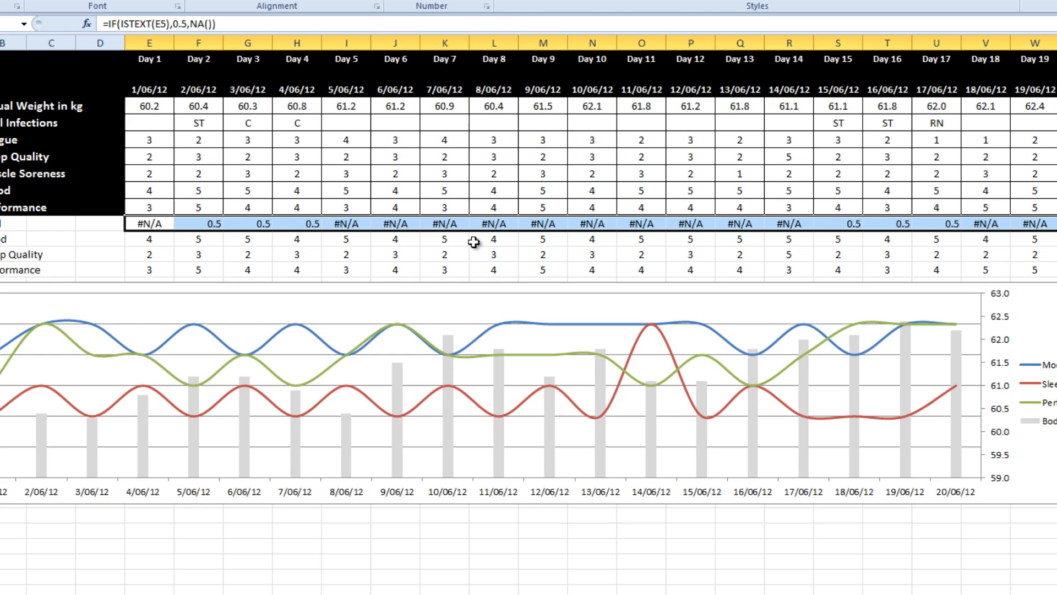
{"action": "mouse_move", "coordinate": [102, 249]}
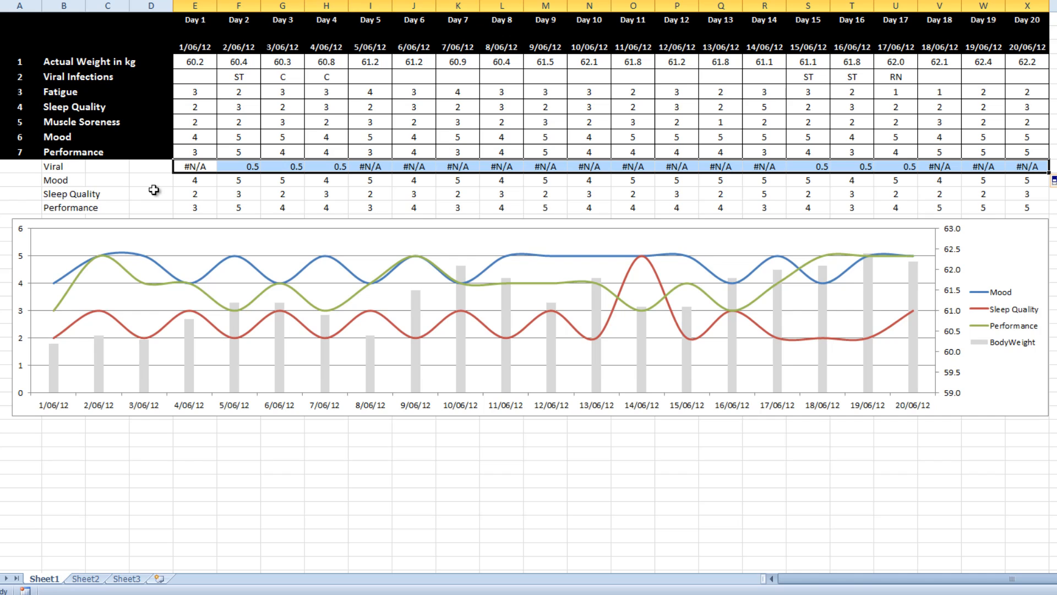
{"action": "mouse_move", "coordinate": [335, 242]}
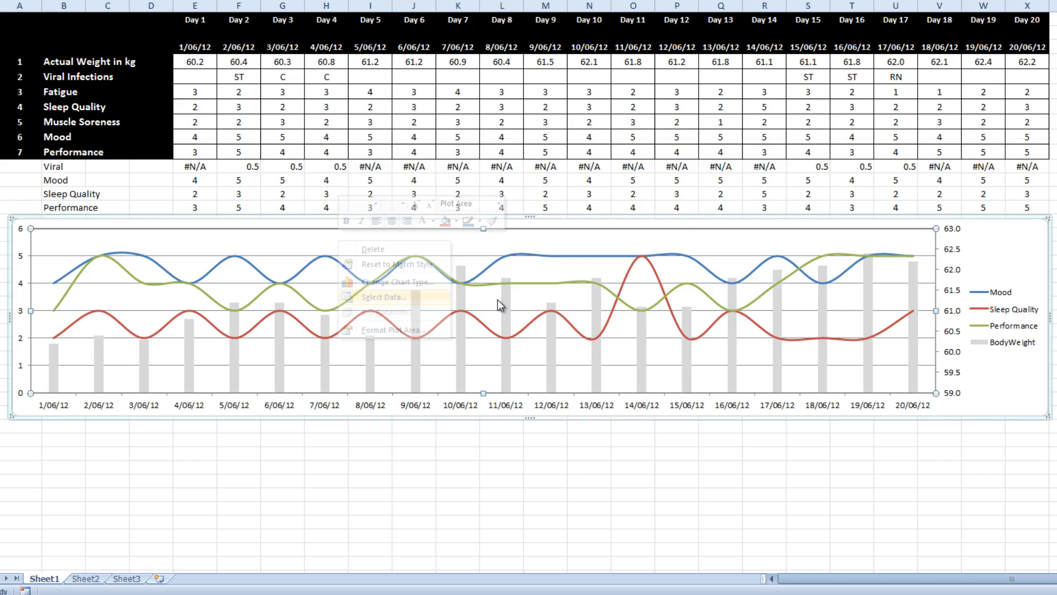
Step: Add a chart series named from B11 with values E11:X11
{"action": "left_click", "coordinate": [385, 296]}
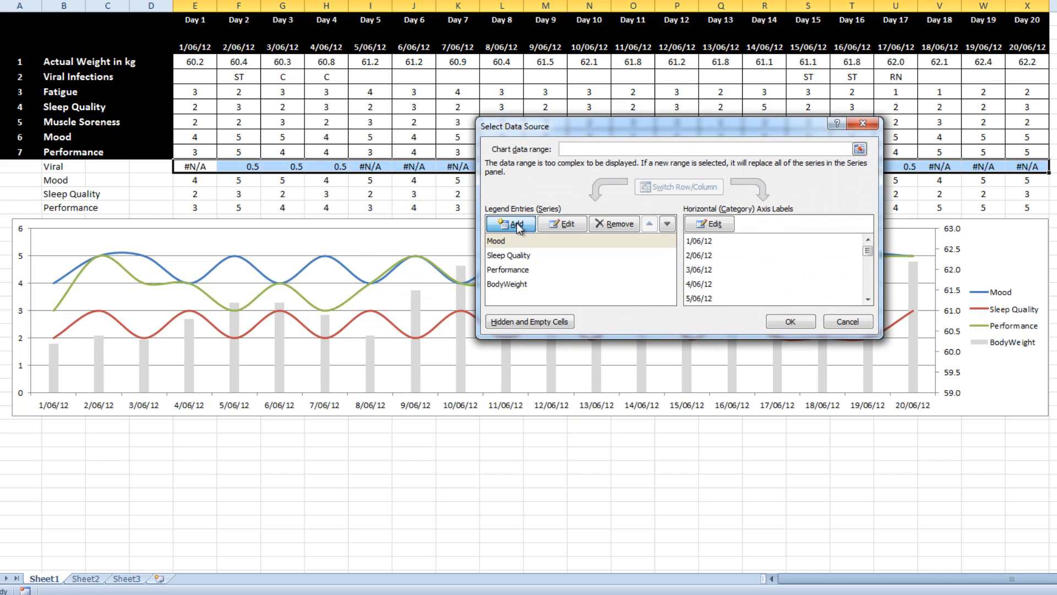
{"action": "left_click", "coordinate": [511, 224]}
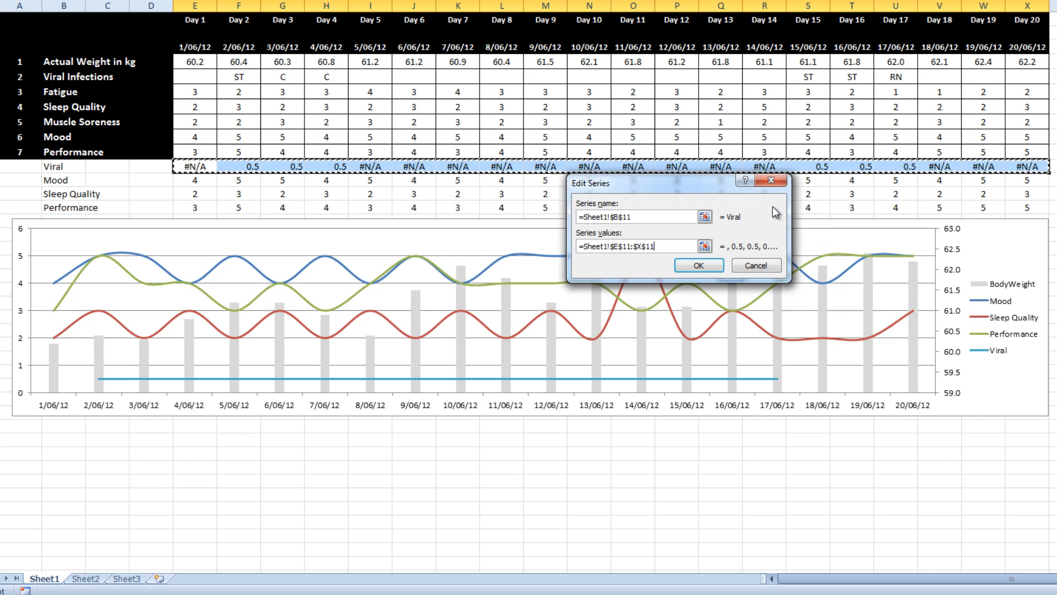
{"action": "left_click", "coordinate": [698, 265]}
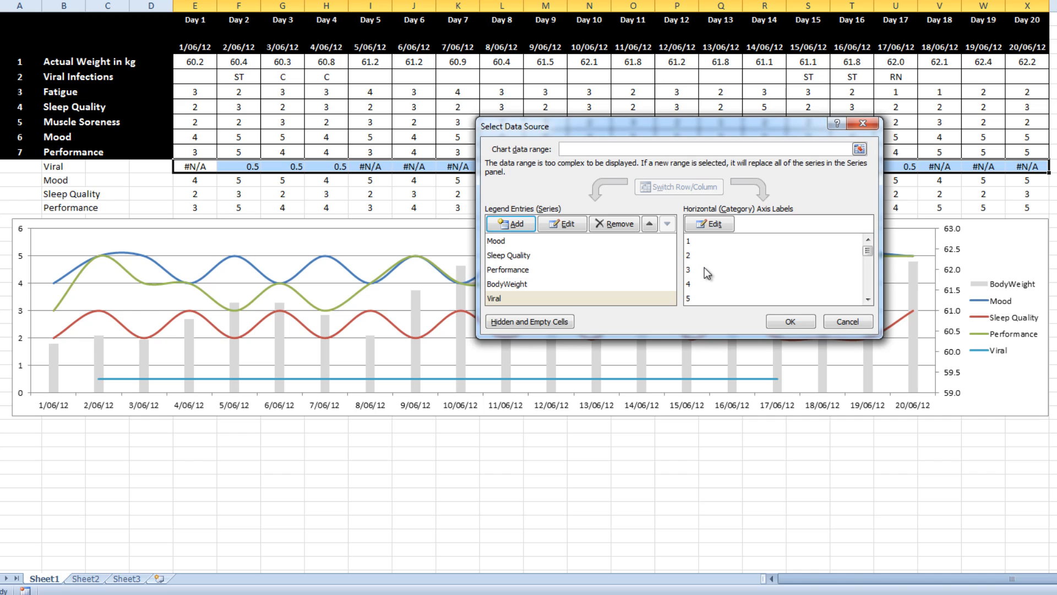
Step: Set the Viral series axis labels to the dates E3:X3 and apply
{"action": "left_click", "coordinate": [709, 223]}
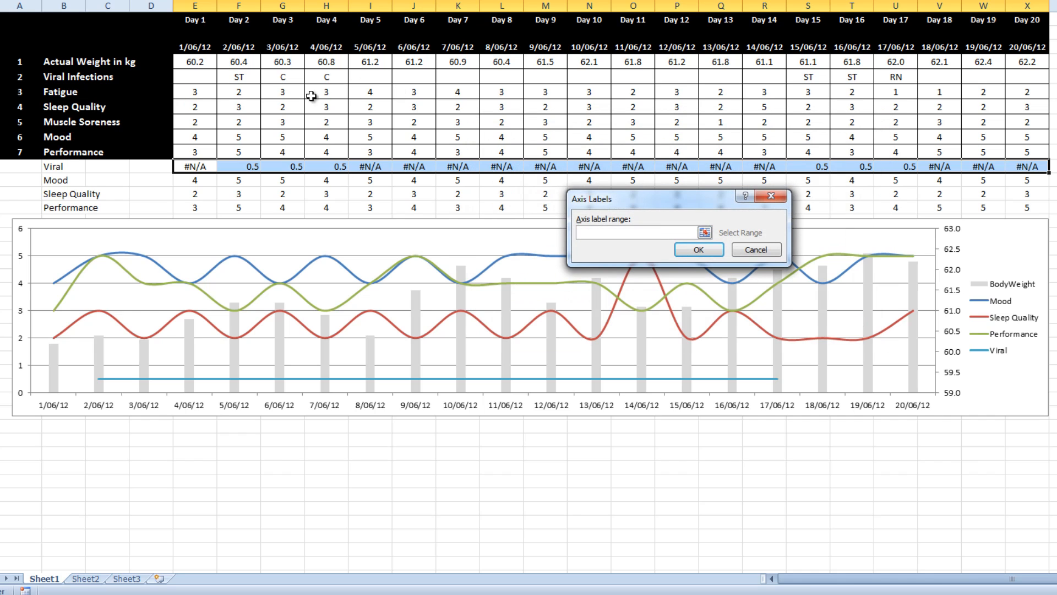
{"action": "left_click_drag", "start_coordinate": [195, 48], "coordinate": [1027, 47]}
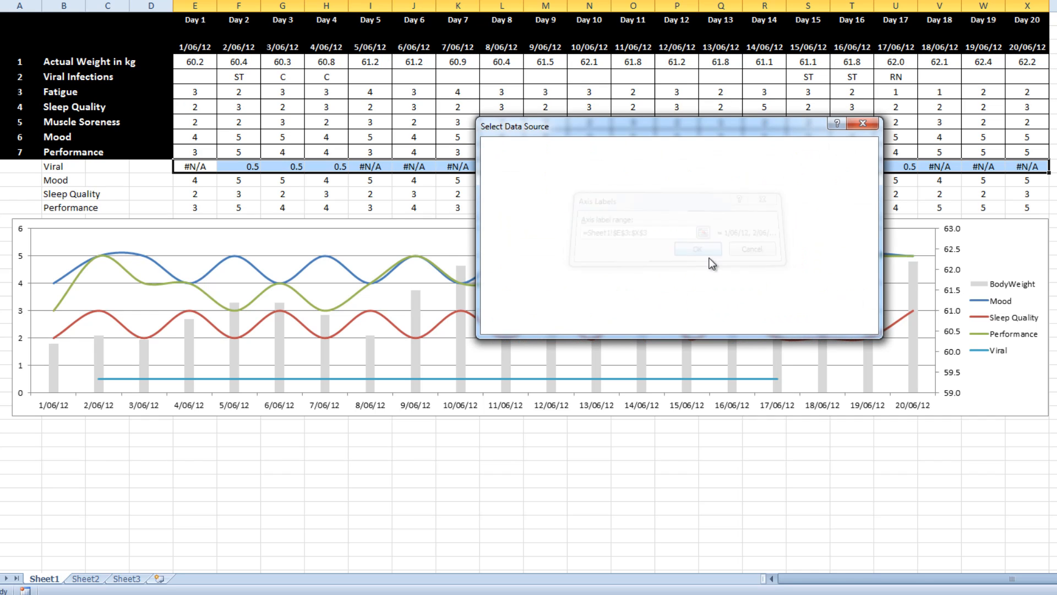
{"action": "left_click", "coordinate": [698, 248]}
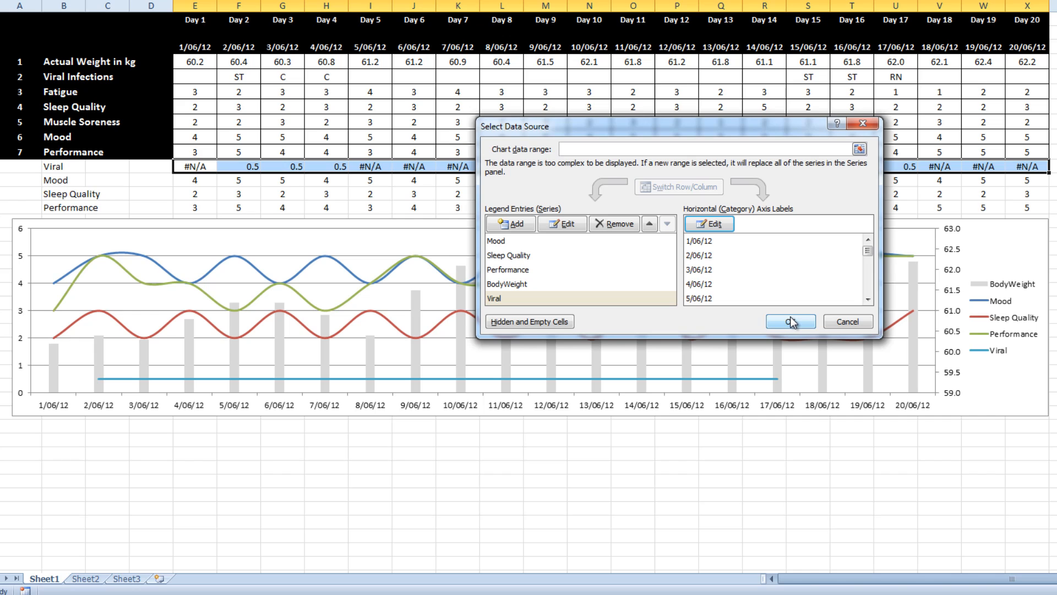
{"action": "left_click", "coordinate": [788, 321]}
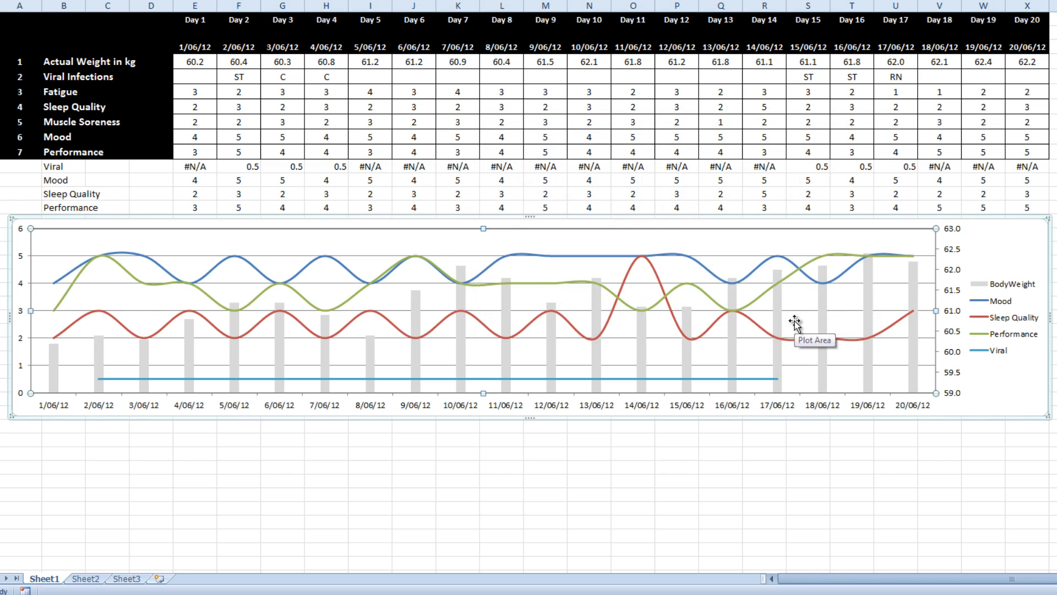
{"action": "mouse_move", "coordinate": [219, 516]}
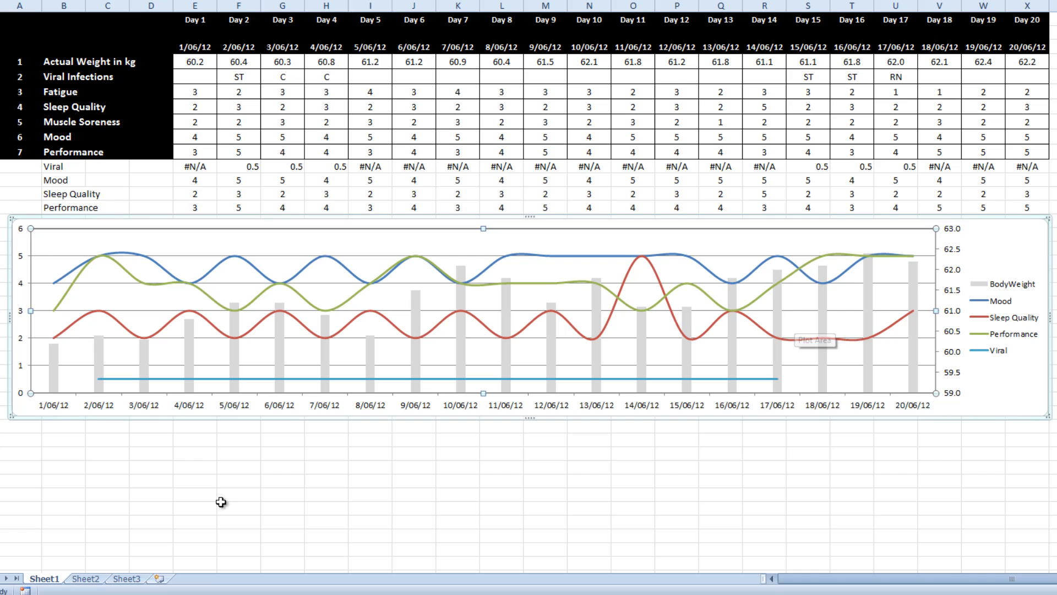
Step: Select the Viral series line and bring up its right-click options
{"action": "left_click", "coordinate": [99, 379]}
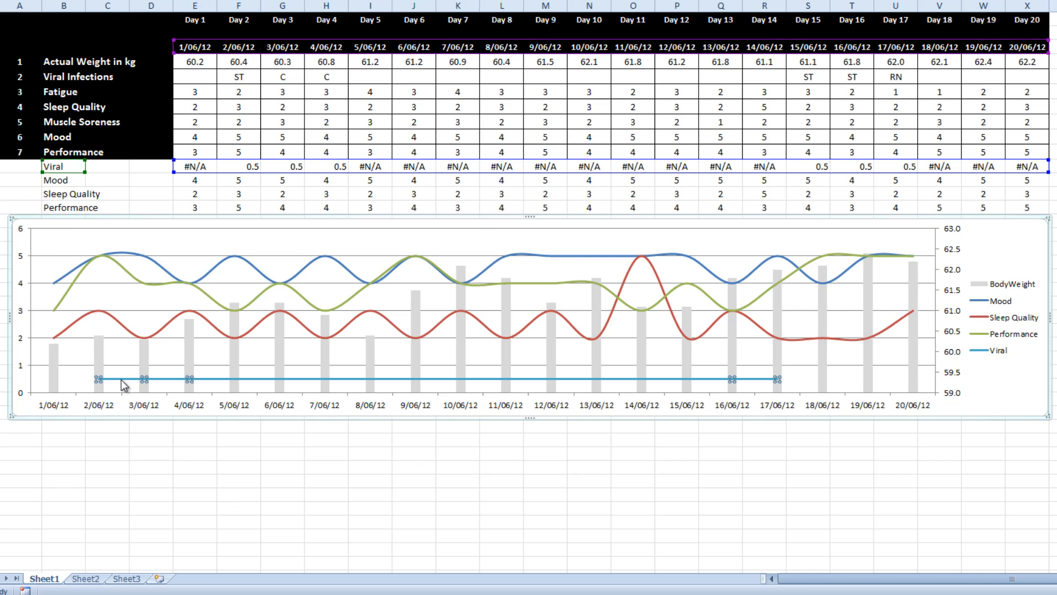
{"action": "right_click", "coordinate": [117, 385]}
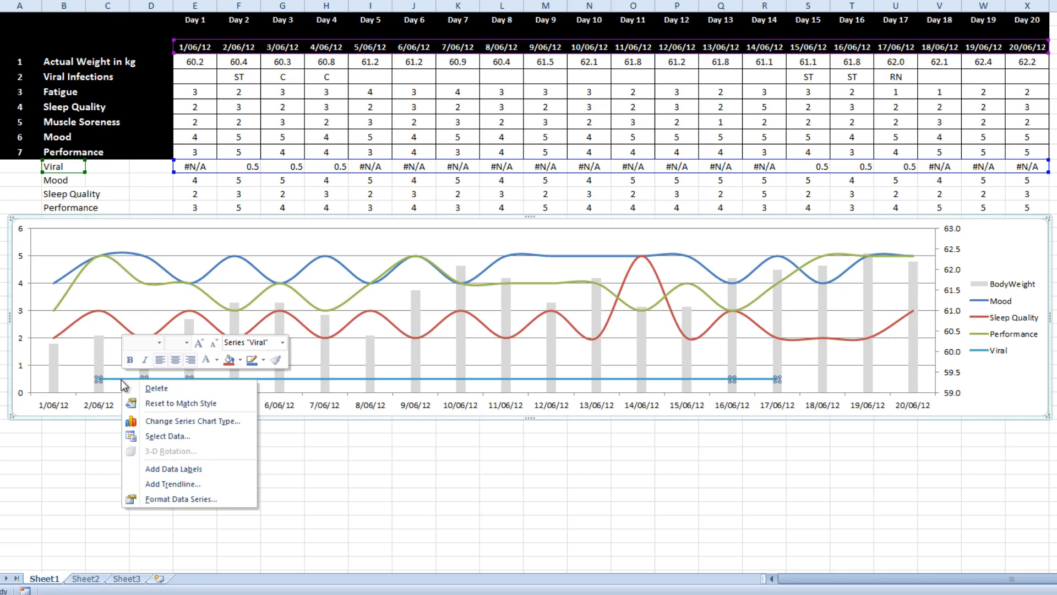
{"action": "left_click", "coordinate": [191, 422]}
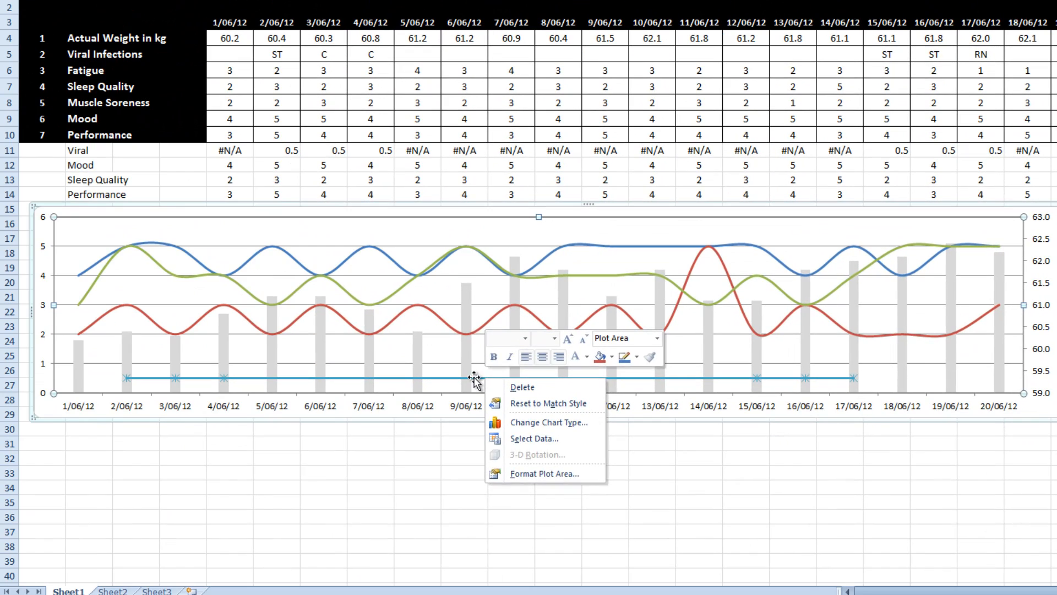
{"action": "left_click", "coordinate": [135, 377]}
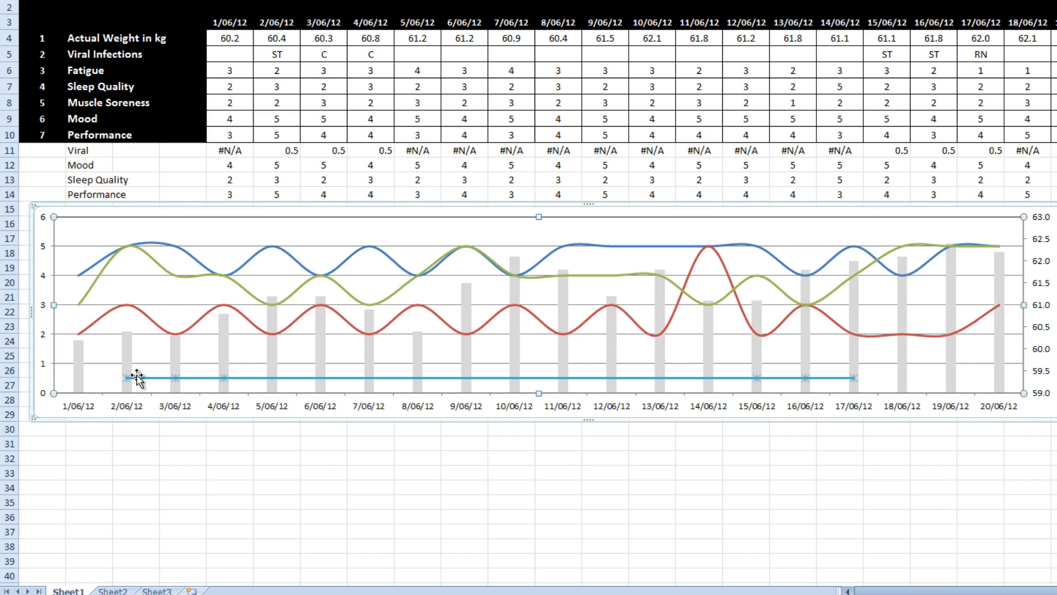
{"action": "left_click", "coordinate": [236, 331]}
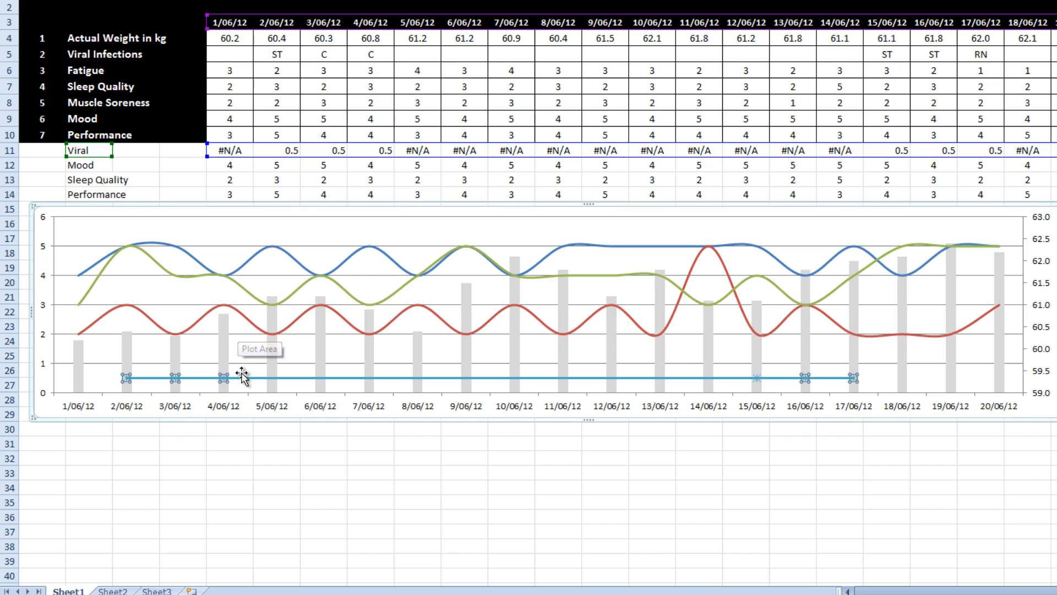
{"action": "right_click", "coordinate": [221, 379]}
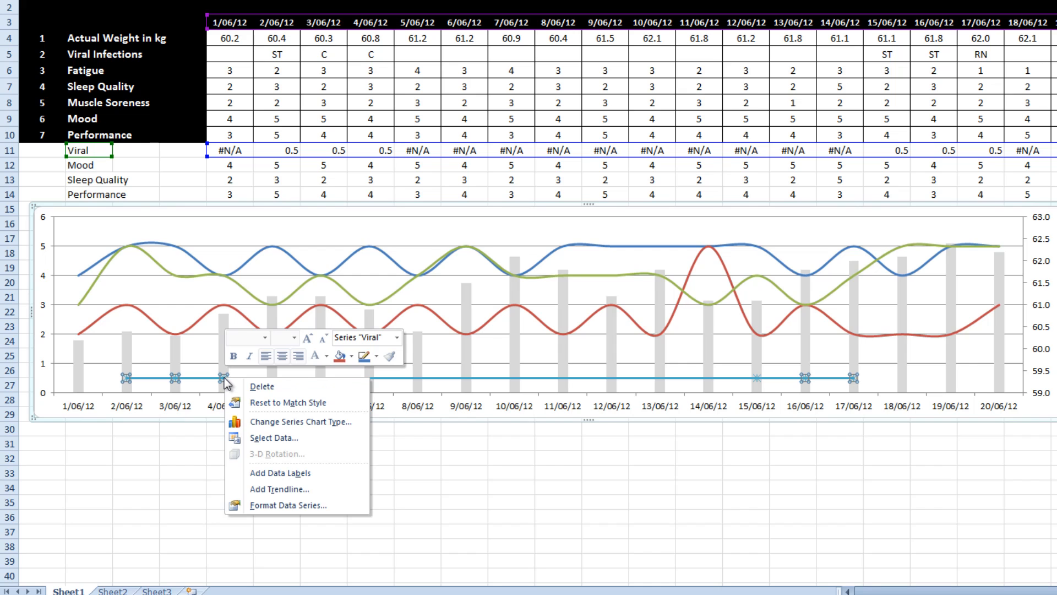
{"action": "mouse_move", "coordinate": [306, 504]}
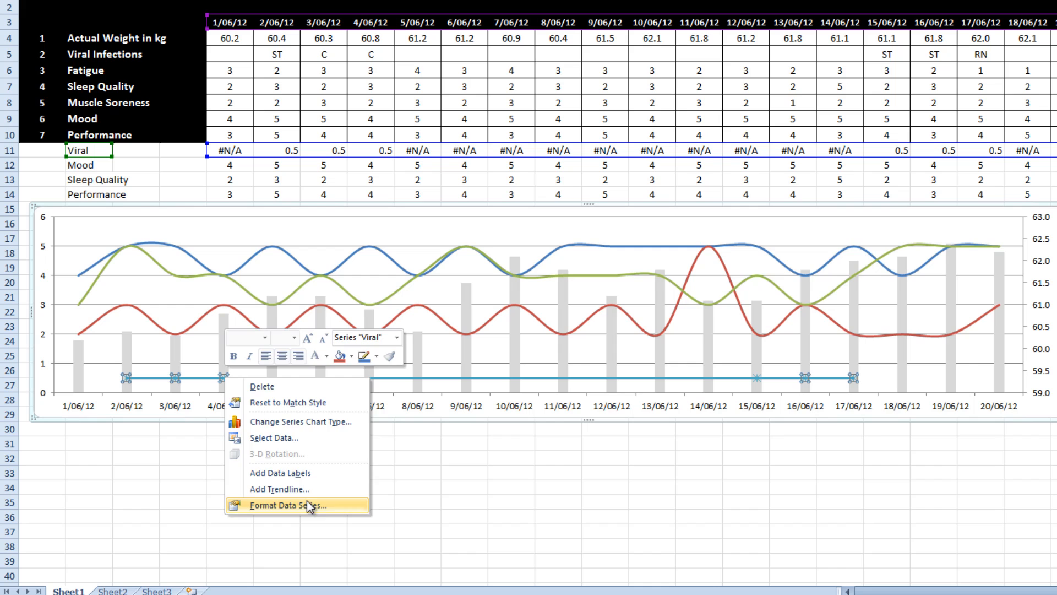
Step: Remove the connecting line from the Viral series
{"action": "left_click", "coordinate": [291, 505]}
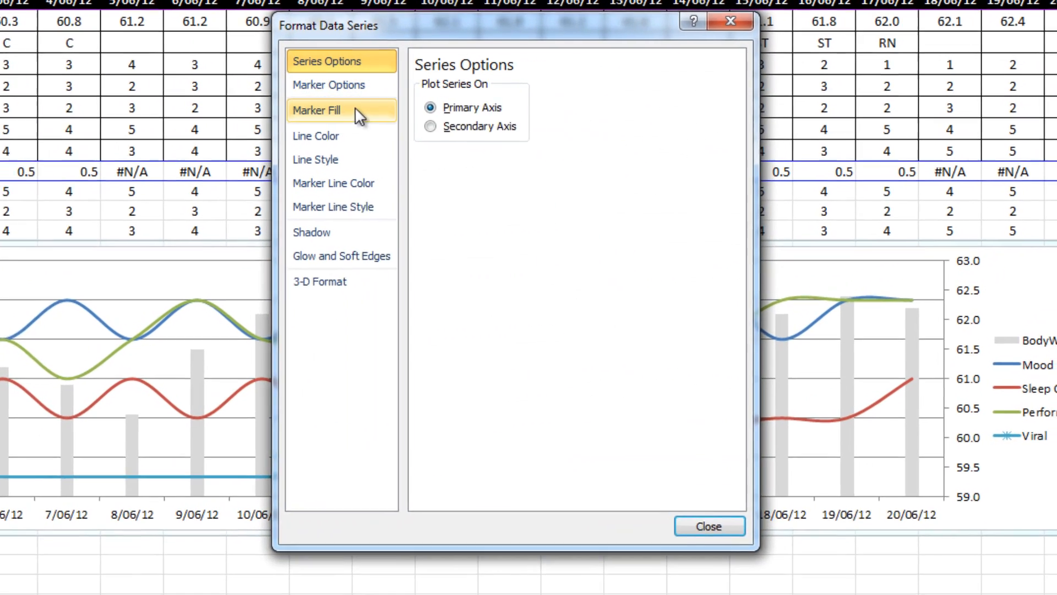
{"action": "left_click", "coordinate": [316, 136]}
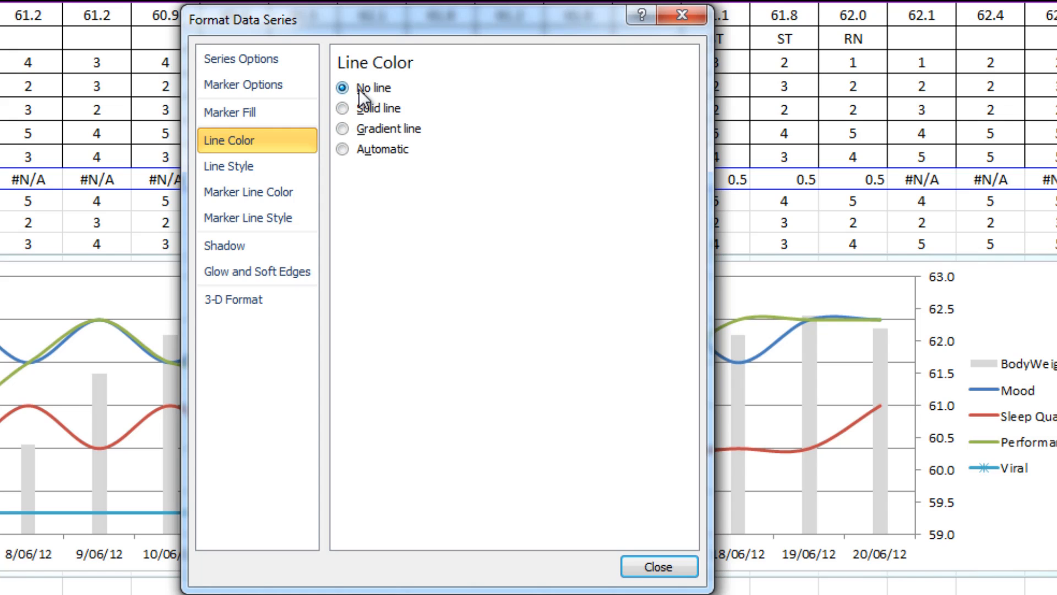
{"action": "left_click", "coordinate": [256, 167]}
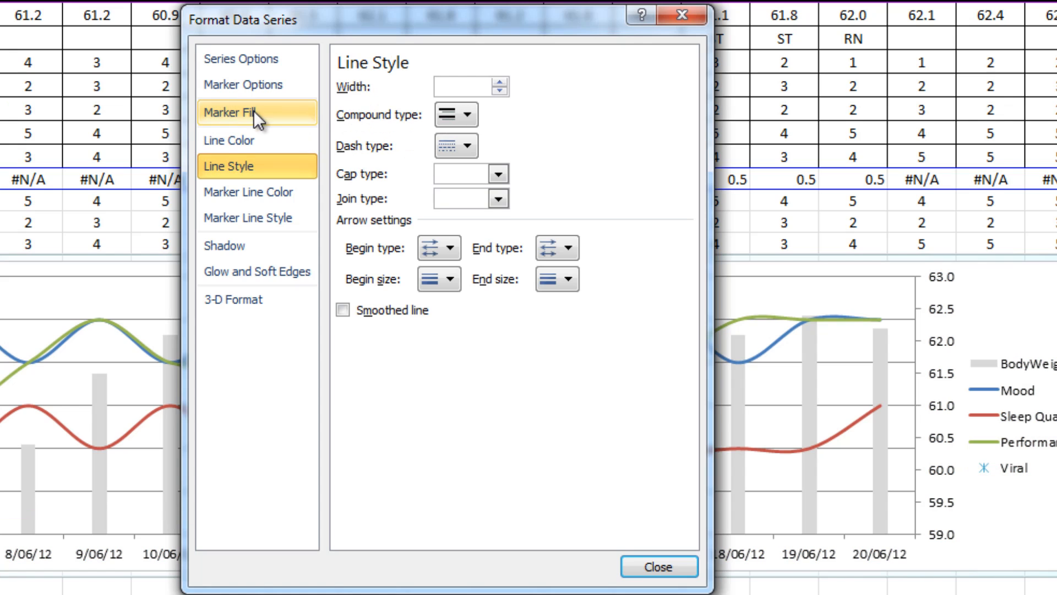
Step: Switch the Viral markers to built-in squares
{"action": "left_click", "coordinate": [245, 112]}
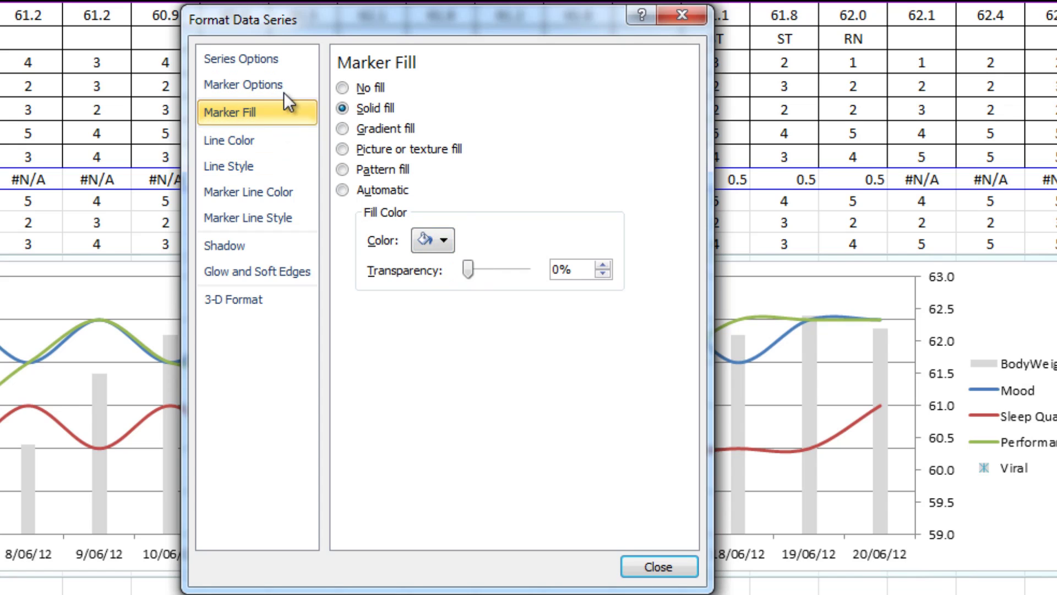
{"action": "left_click", "coordinate": [245, 85]}
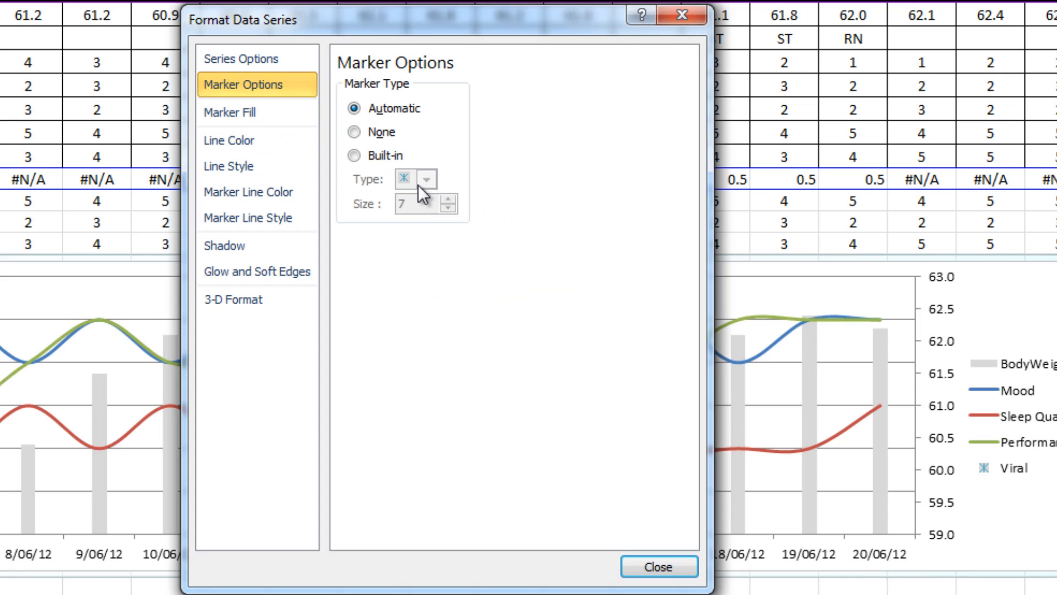
{"action": "left_click", "coordinate": [425, 177]}
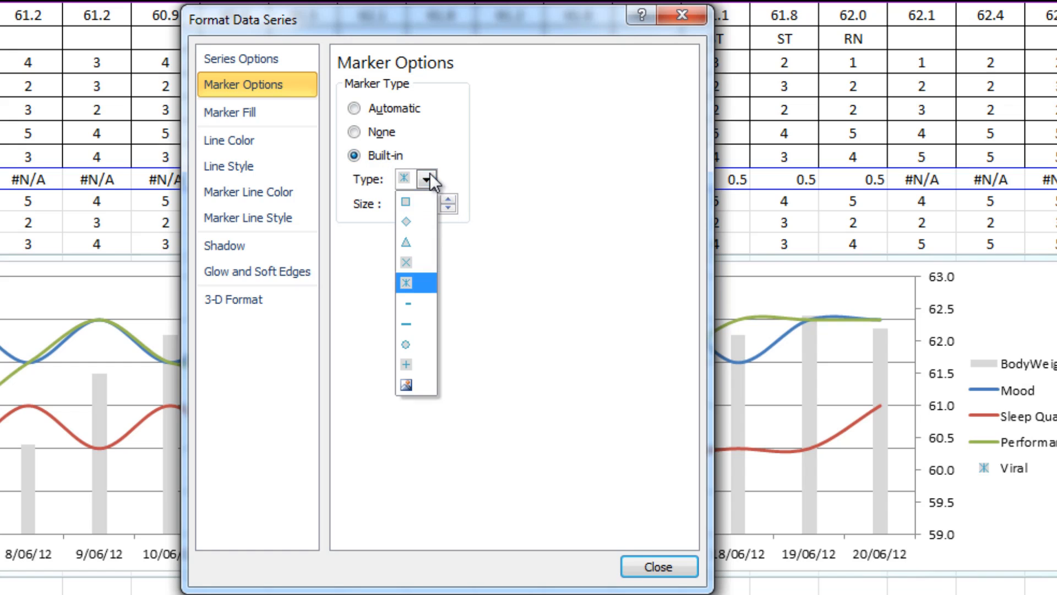
{"action": "left_click", "coordinate": [404, 214]}
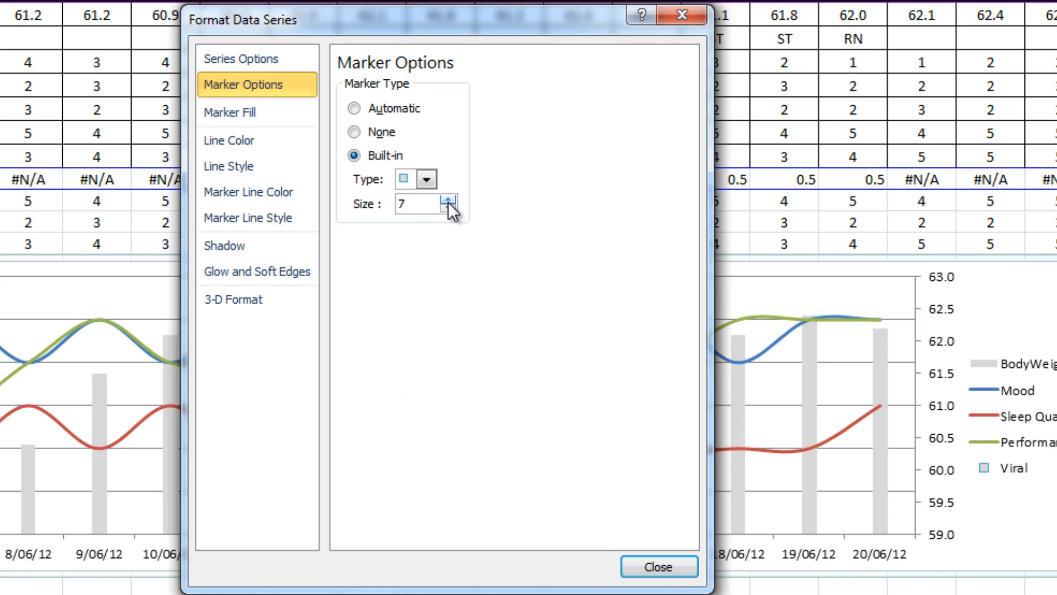
Step: Fill the Viral square markers purple and set their size to 15
{"action": "left_click", "coordinate": [256, 113]}
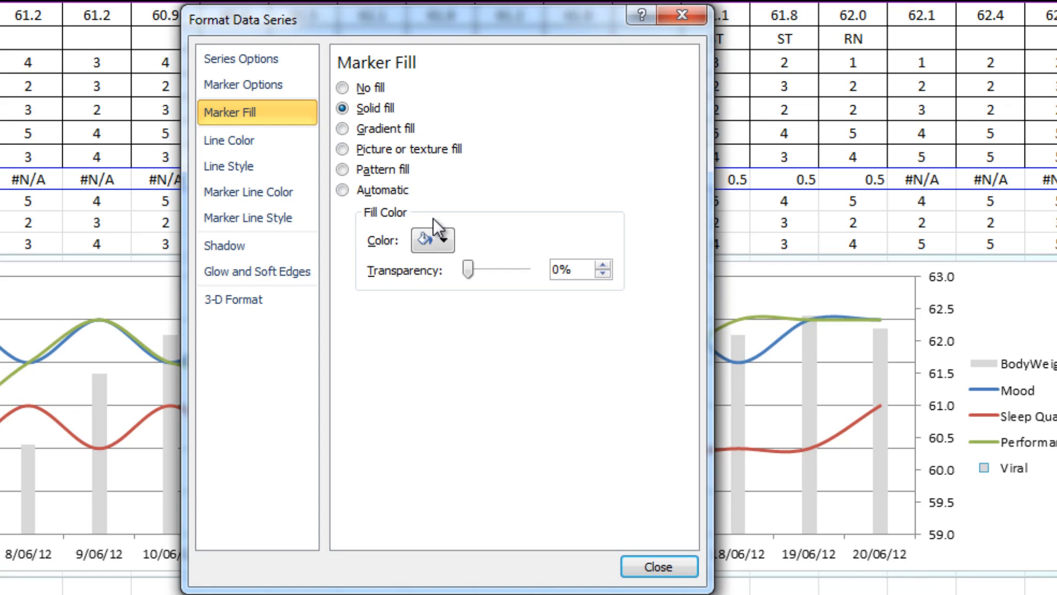
{"action": "left_click", "coordinate": [450, 240]}
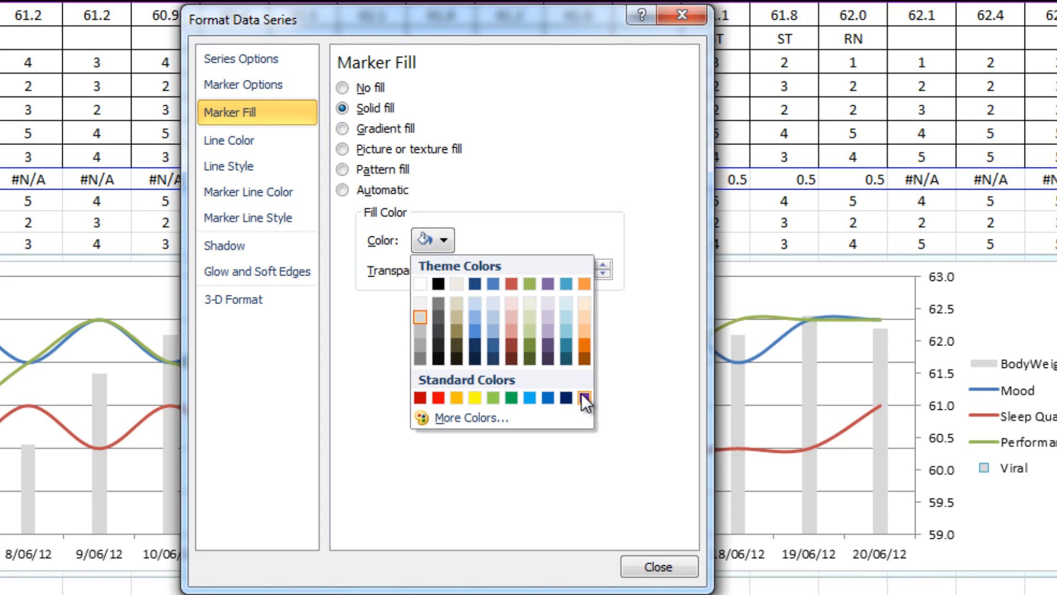
{"action": "left_click", "coordinate": [583, 398]}
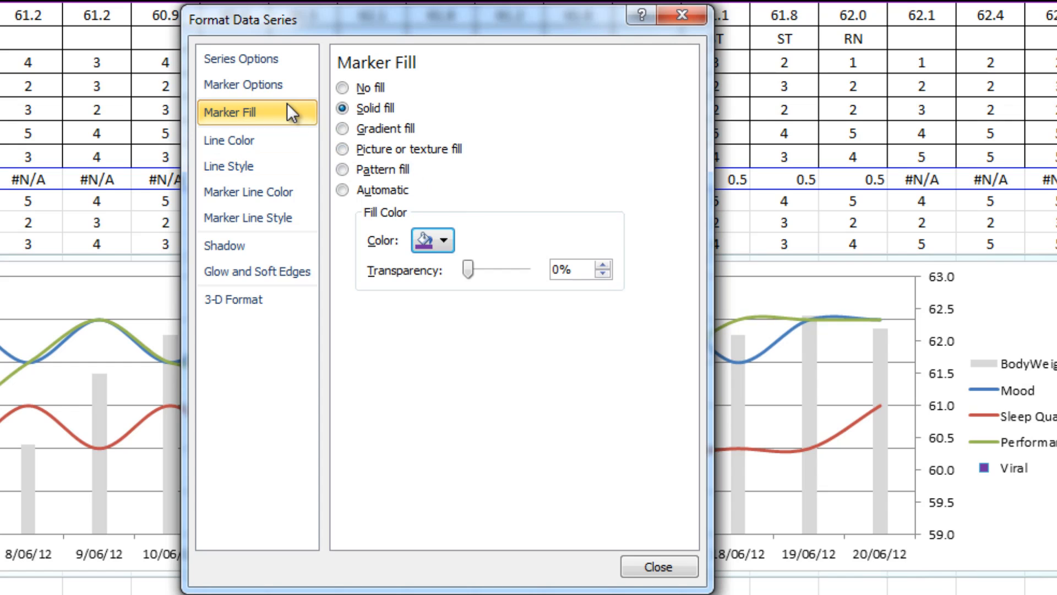
{"action": "left_click", "coordinate": [243, 84]}
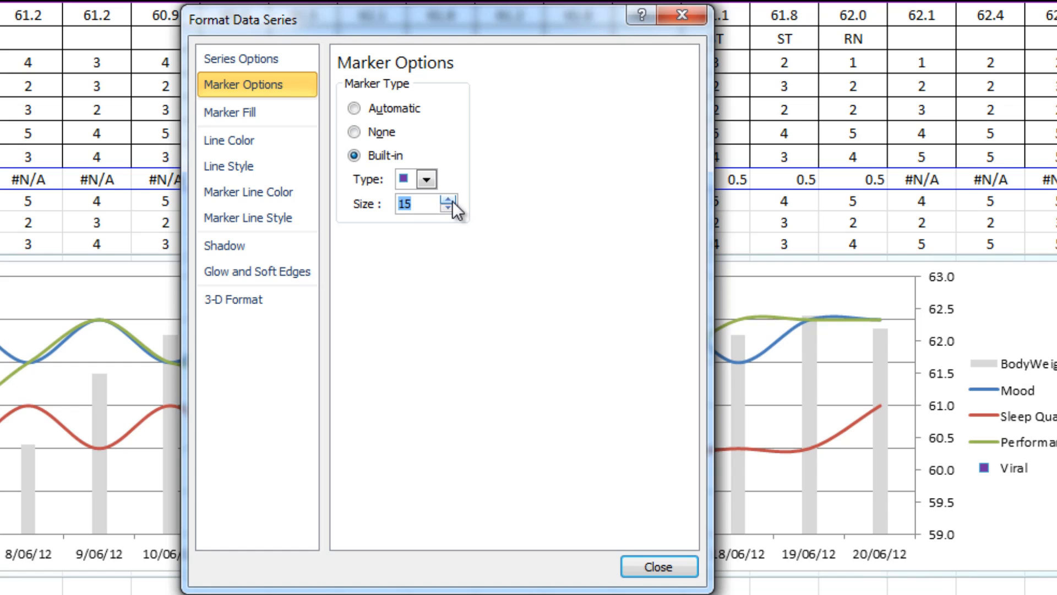
{"action": "left_click", "coordinate": [446, 210]}
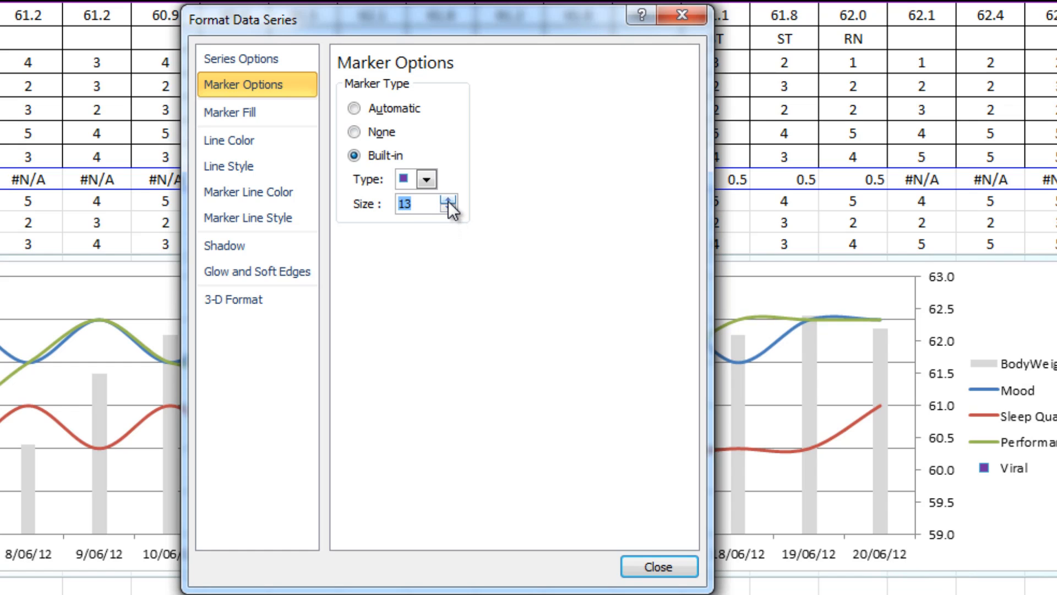
{"action": "left_click", "coordinate": [446, 199]}
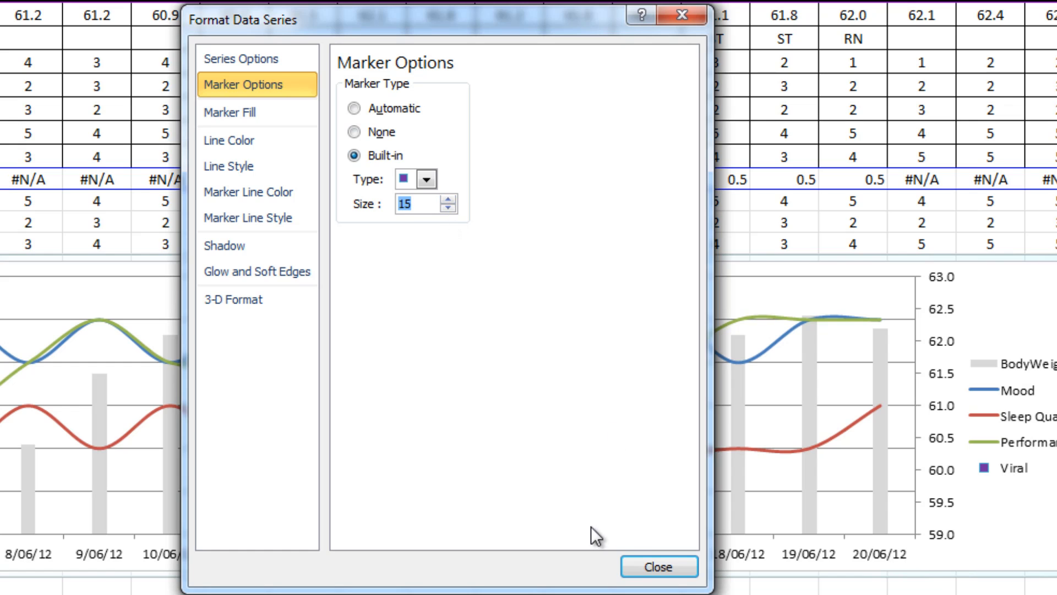
{"action": "left_click", "coordinate": [659, 567]}
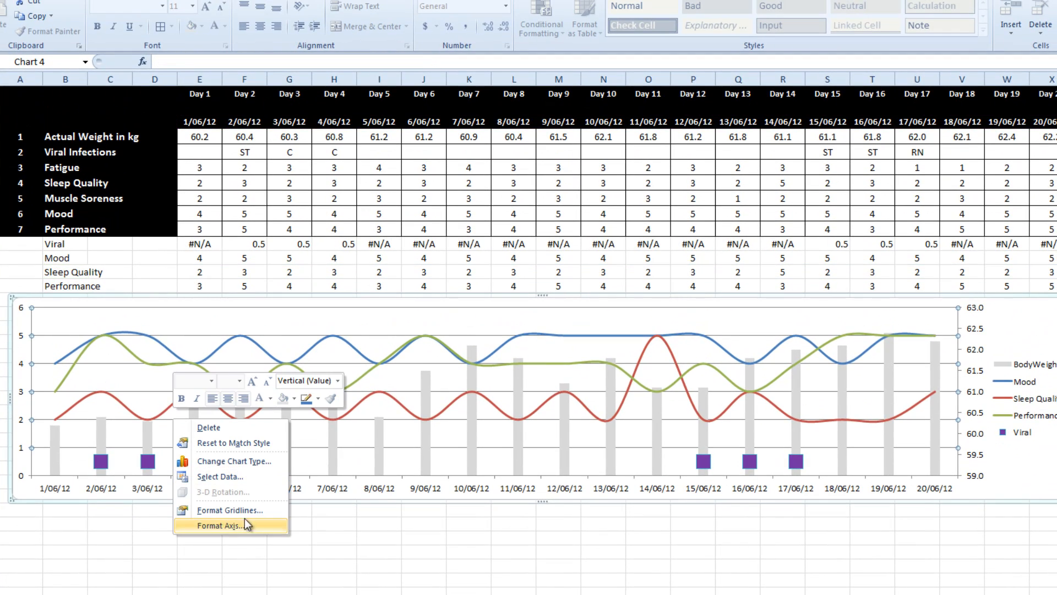
Step: Check the major gridline colour settings, then select the Performance line
{"action": "left_click", "coordinate": [230, 509]}
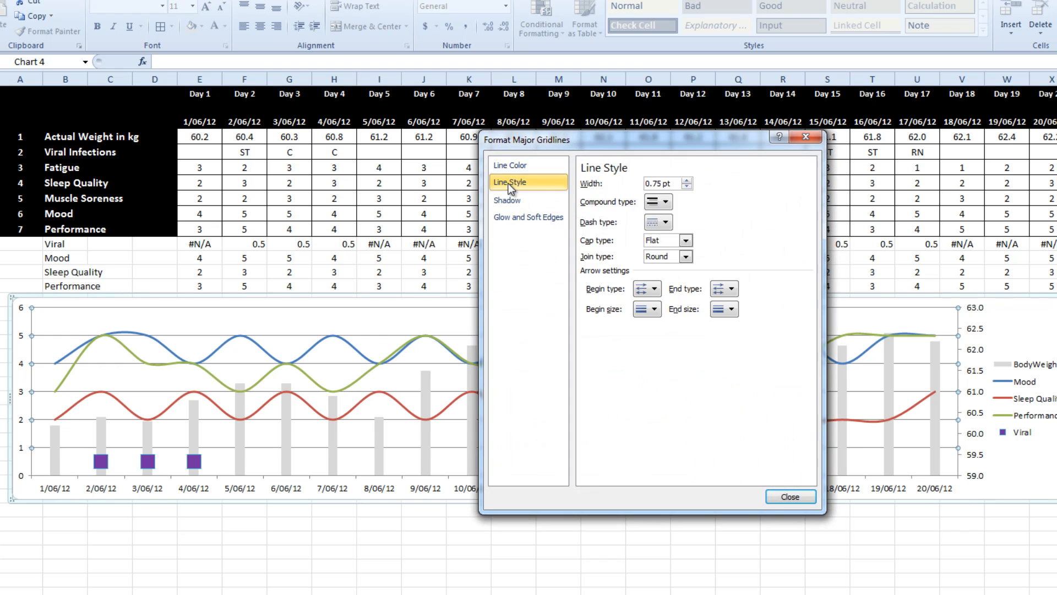
{"action": "left_click", "coordinate": [510, 165]}
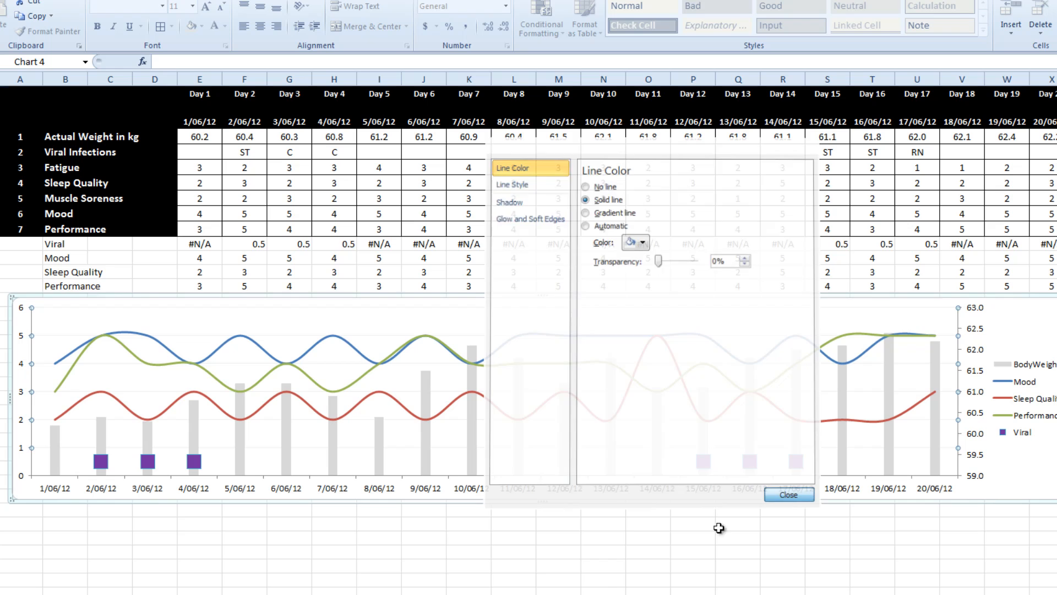
{"action": "left_click", "coordinate": [788, 494]}
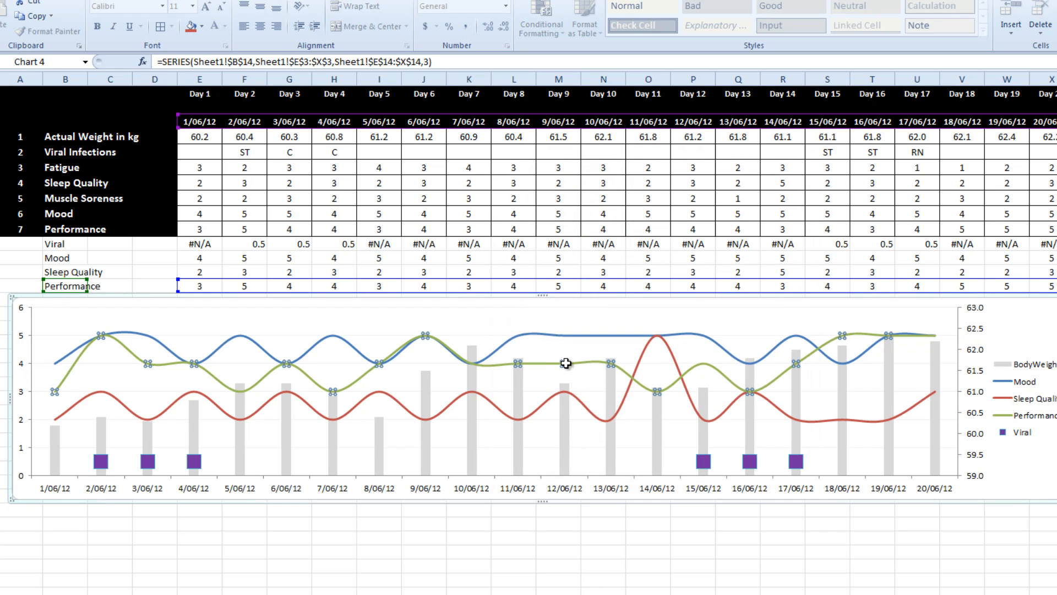
{"action": "left_click", "coordinate": [188, 26]}
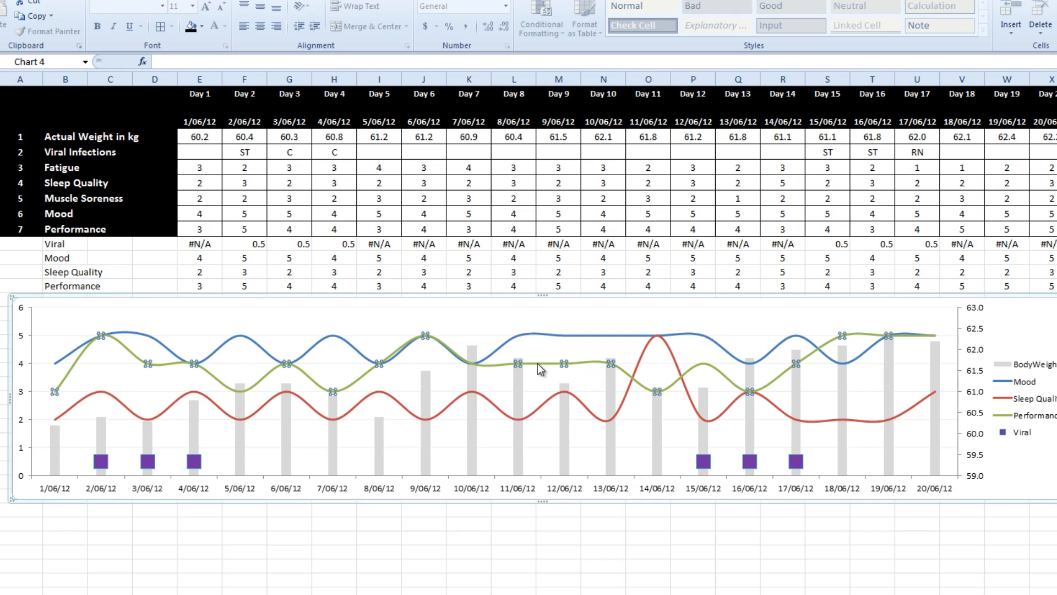
Step: Set line colours: Sleep Quality black, Performance blue, and Mood automatic
{"action": "right_click", "coordinate": [534, 367]}
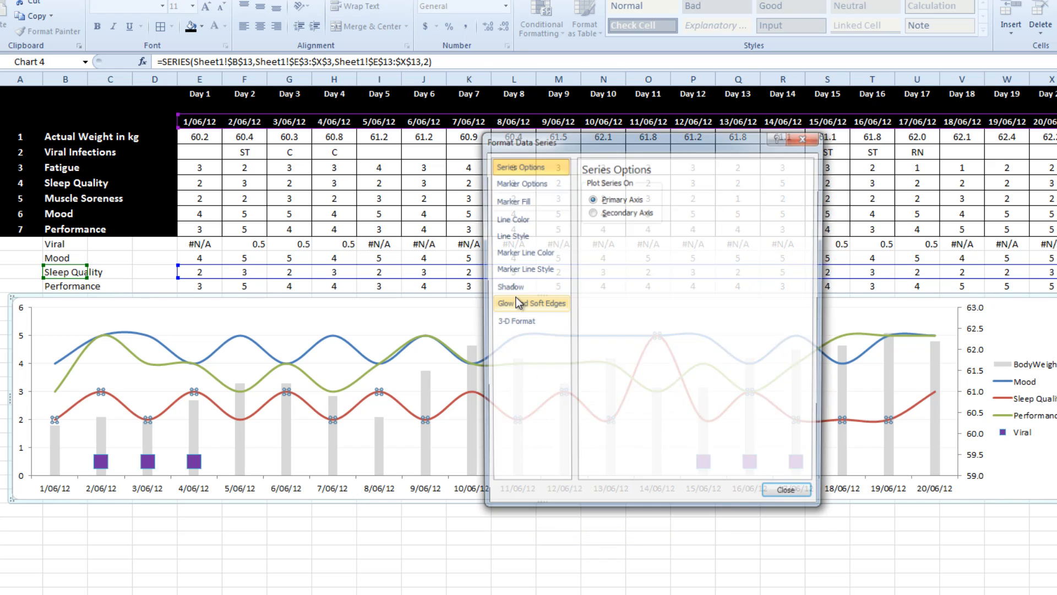
{"action": "left_click", "coordinate": [512, 219]}
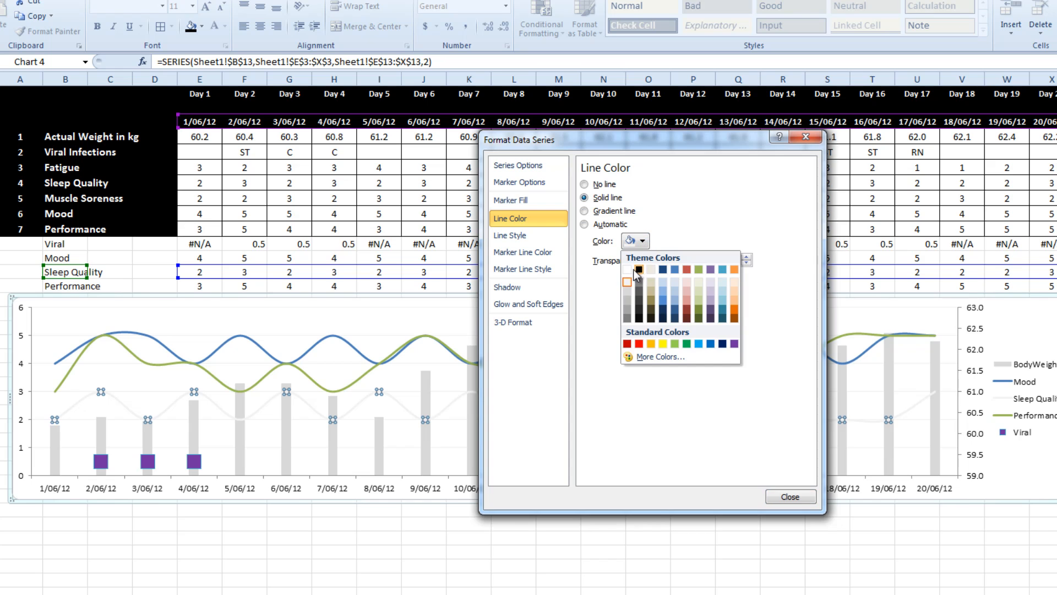
{"action": "left_click", "coordinate": [638, 268]}
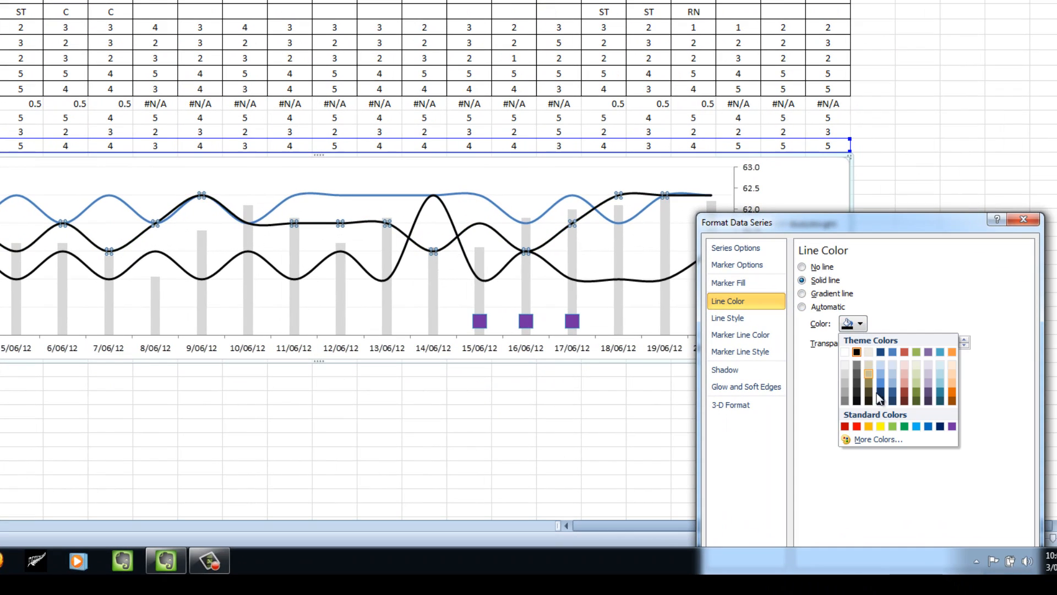
{"action": "mouse_move", "coordinate": [880, 384]}
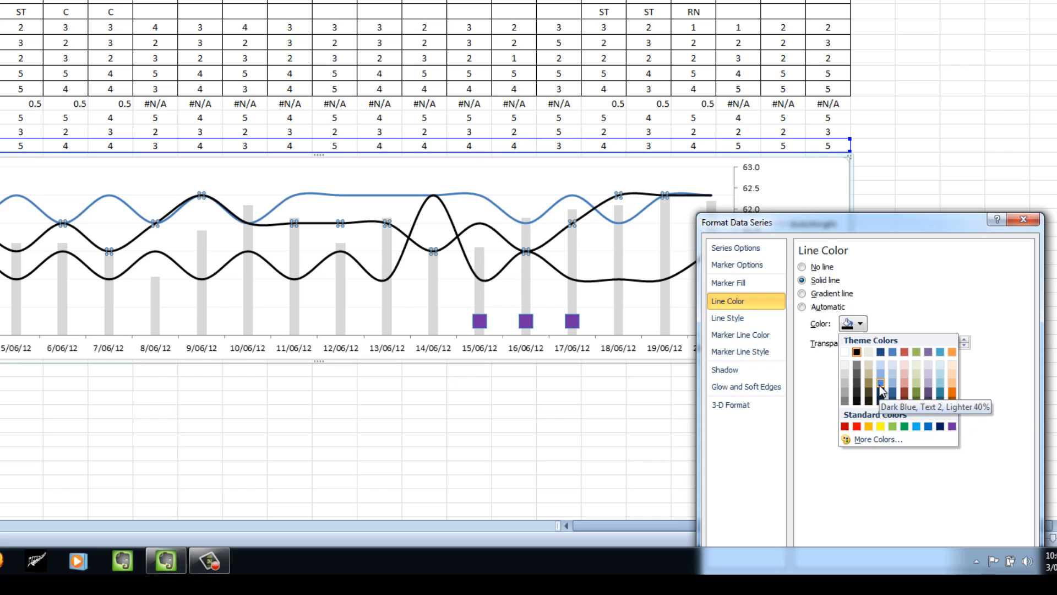
{"action": "mouse_move", "coordinate": [927, 441]}
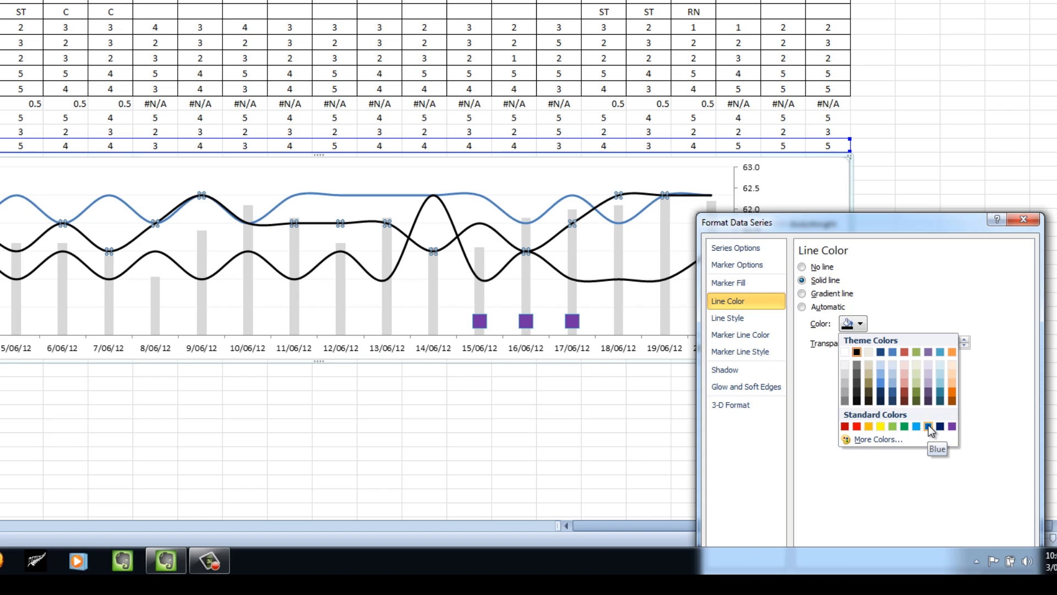
{"action": "left_click", "coordinate": [928, 425]}
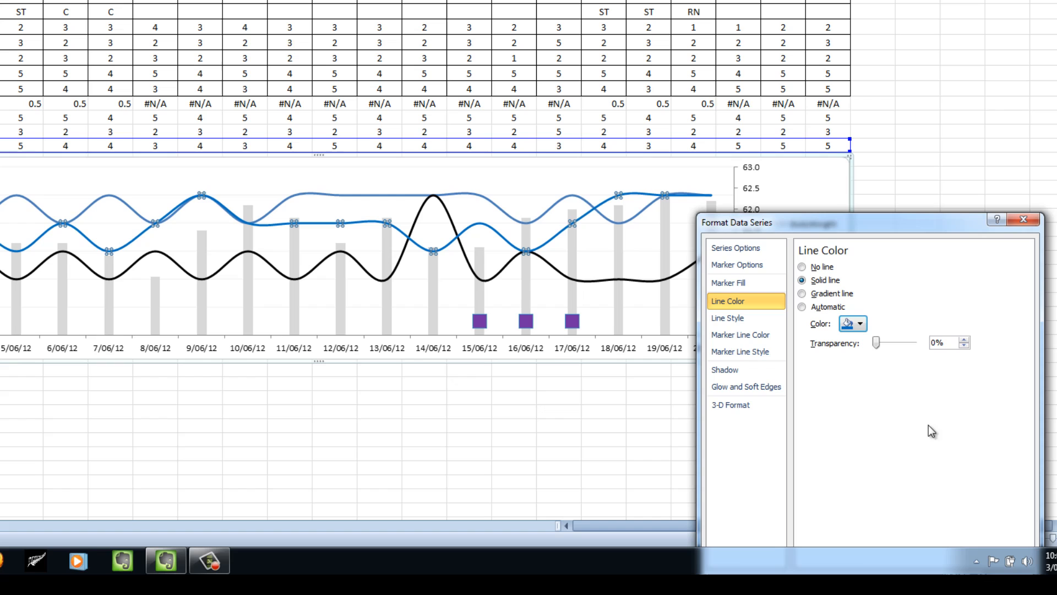
{"action": "mouse_move", "coordinate": [391, 216]}
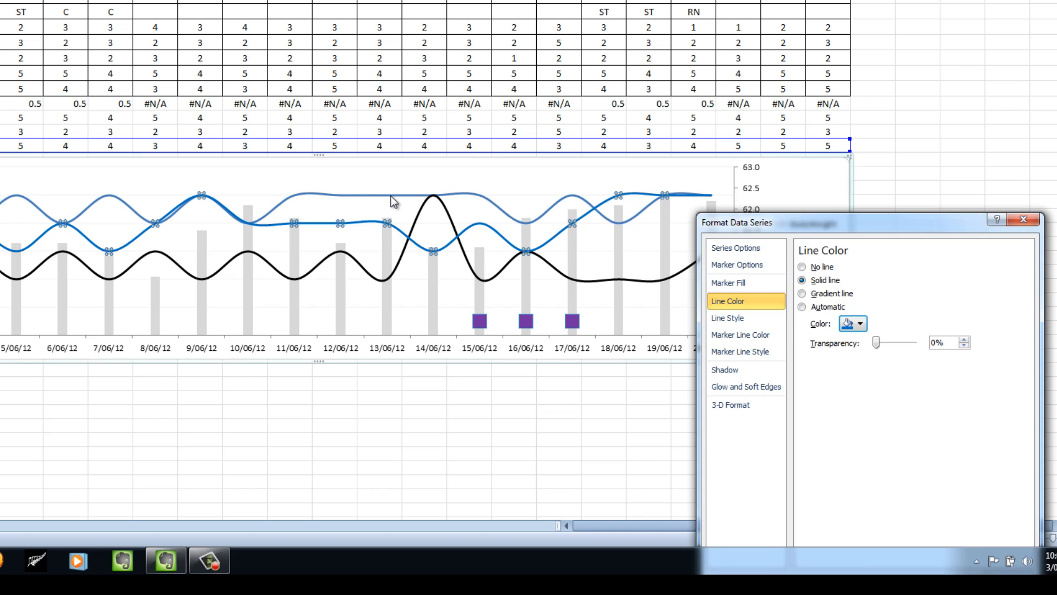
{"action": "left_click", "coordinate": [802, 308]}
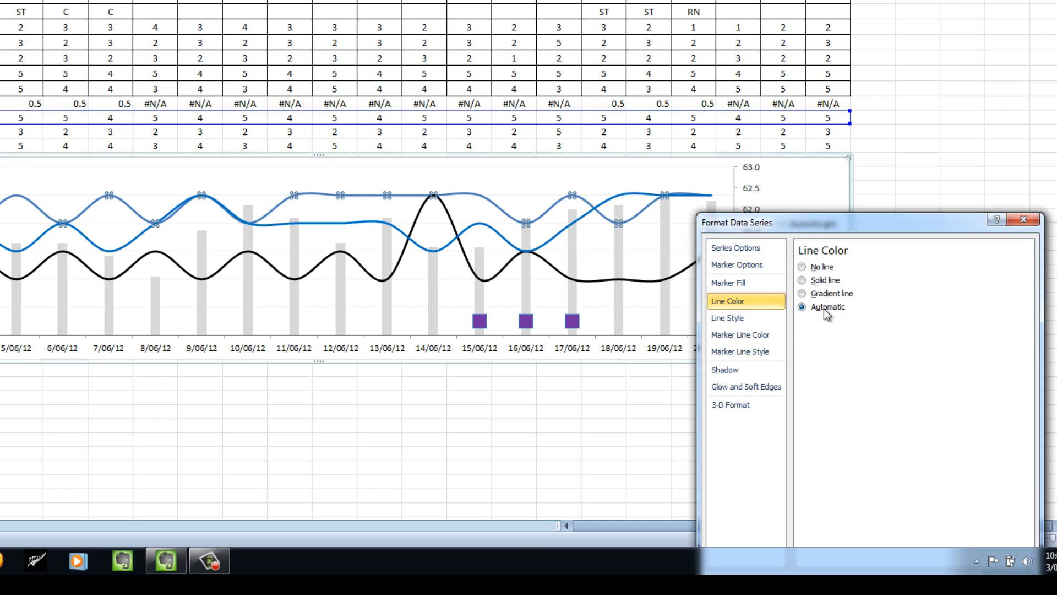
{"action": "left_click", "coordinate": [801, 280]}
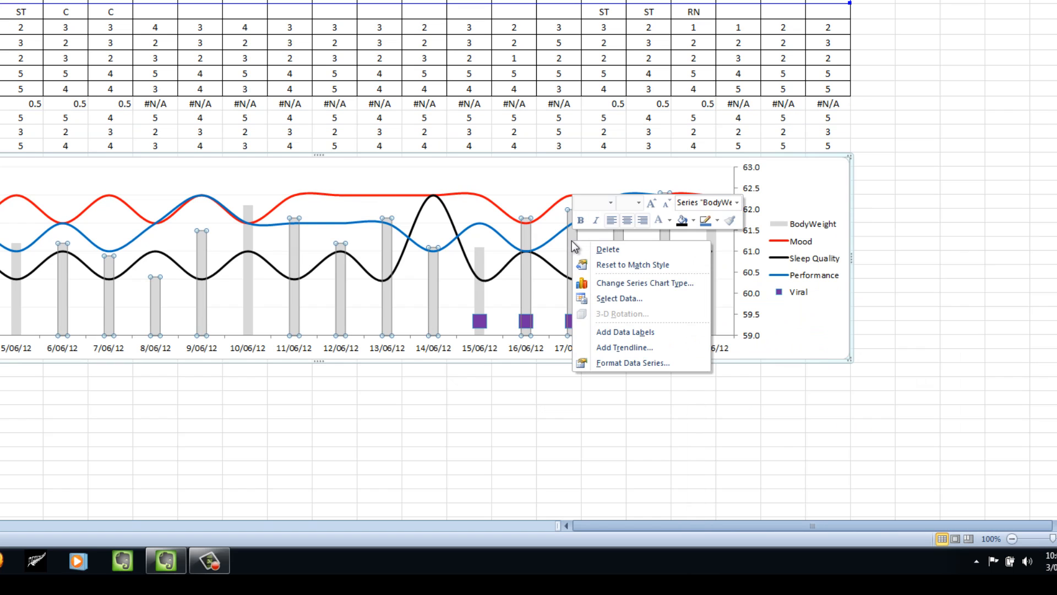
Step: Add data labels showing weights like 60.2 and 62.4 to the BodyWeight bars
{"action": "left_click", "coordinate": [625, 331]}
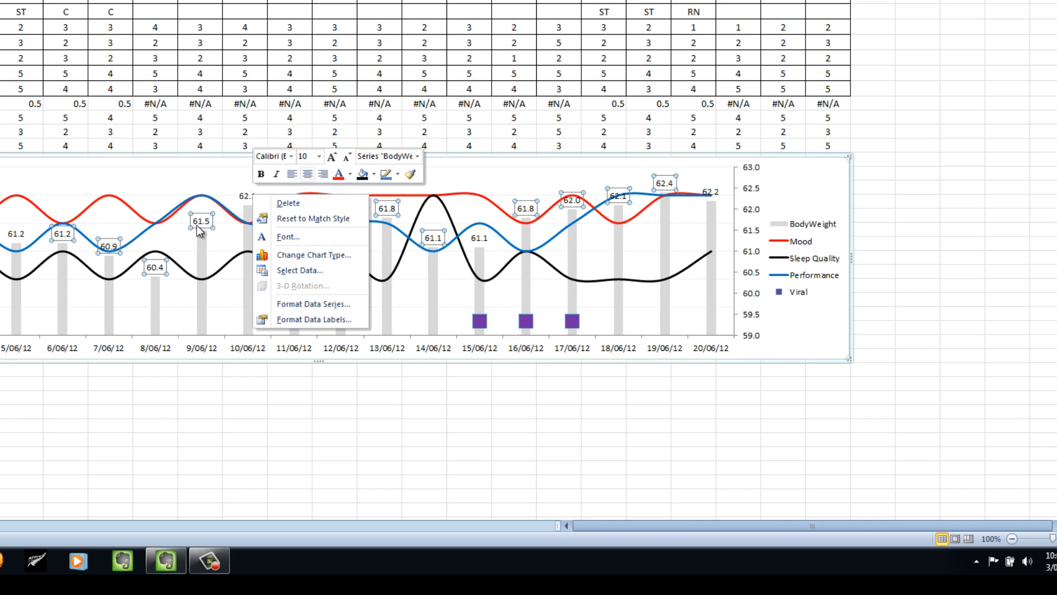
{"action": "left_click", "coordinate": [314, 319]}
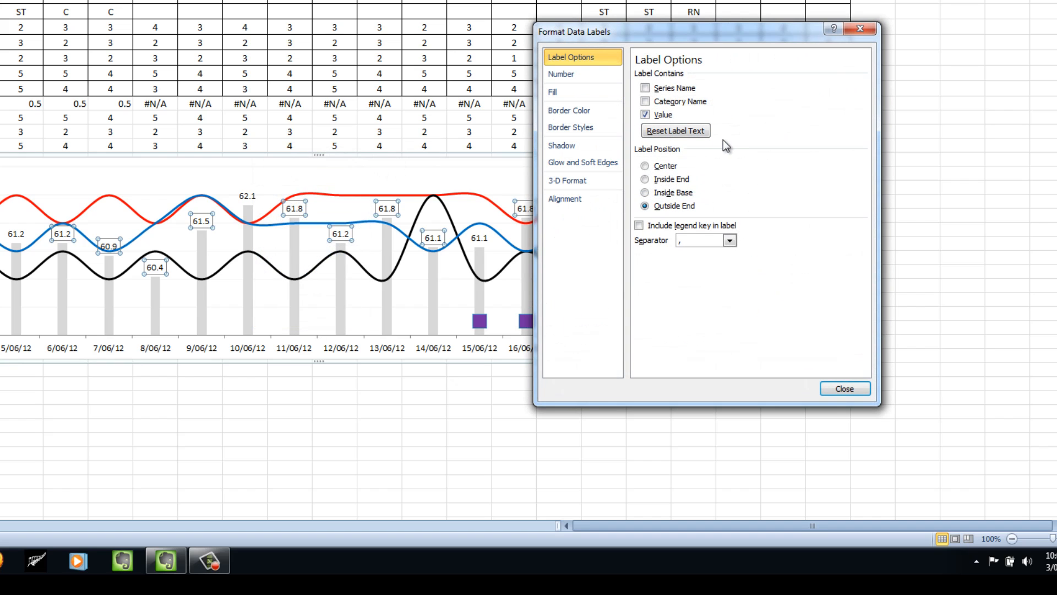
{"action": "left_click", "coordinate": [561, 73]}
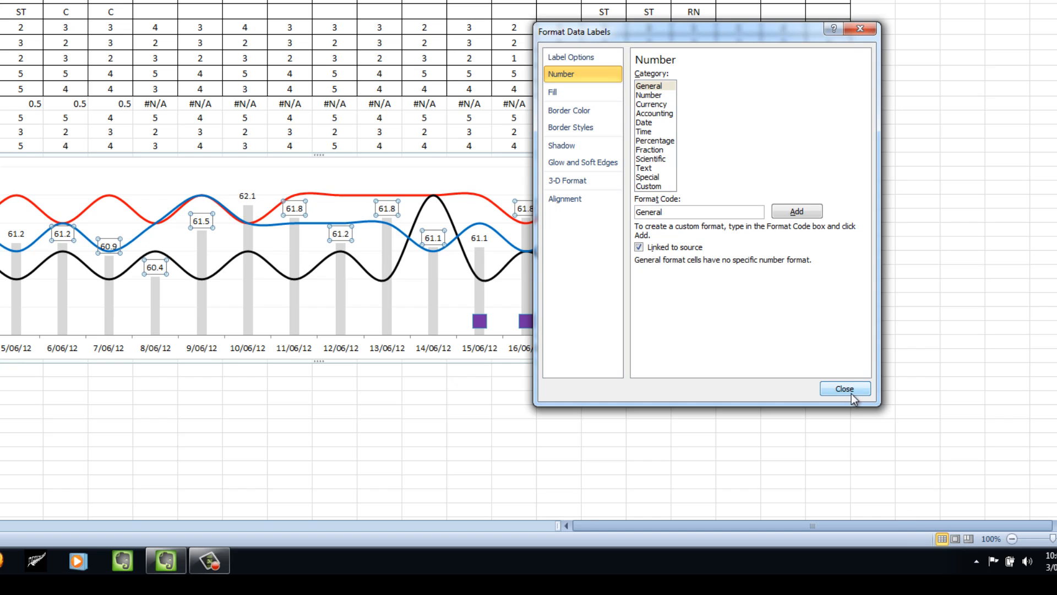
{"action": "left_click", "coordinate": [845, 388]}
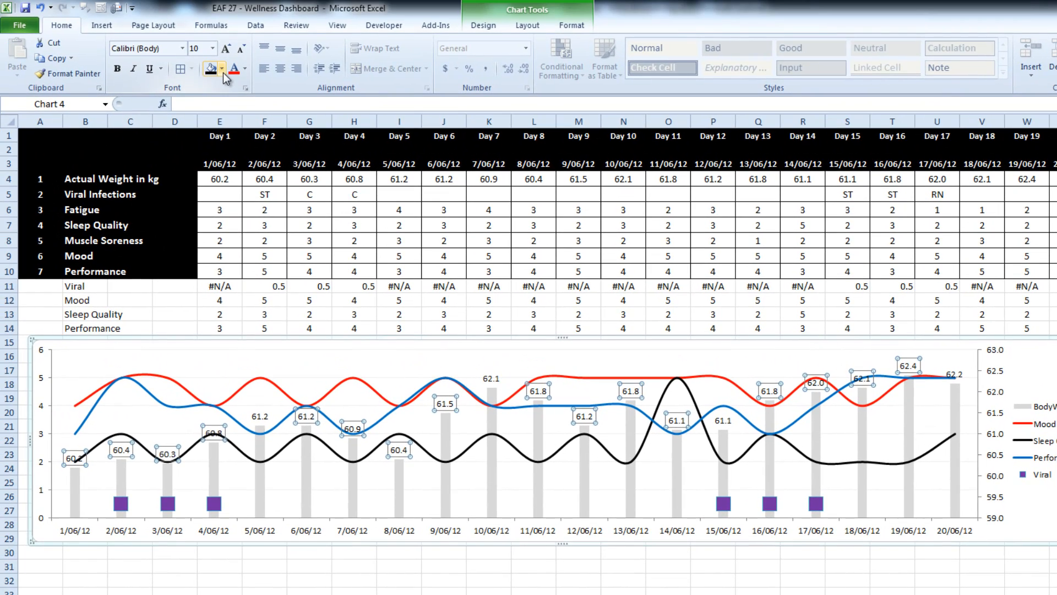
Step: Make the BodyWeight value labels smaller and light grey, then reselect the chart
{"action": "left_click", "coordinate": [212, 48]}
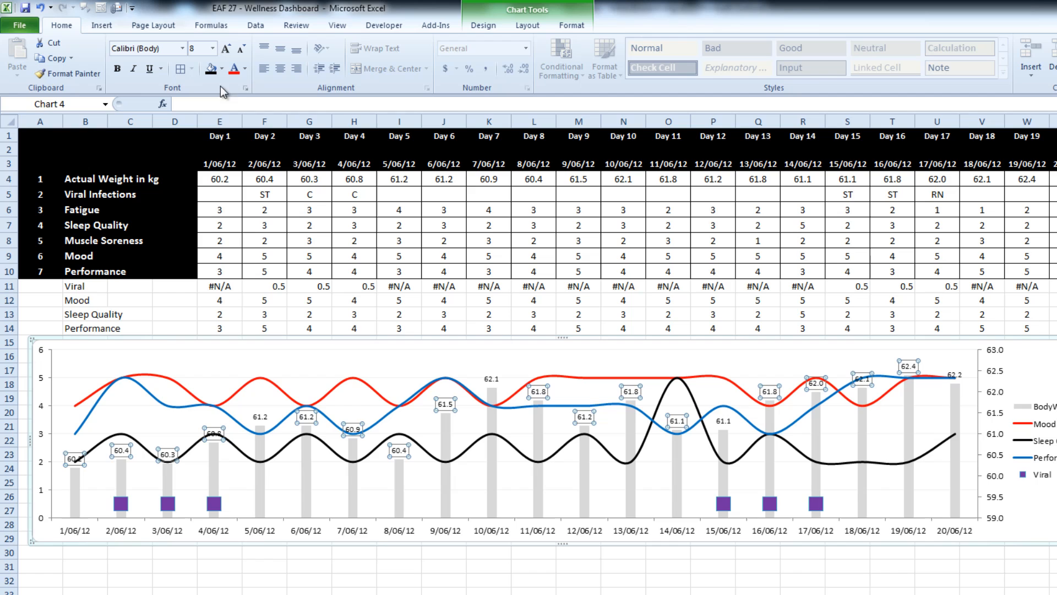
{"action": "left_click", "coordinate": [244, 68]}
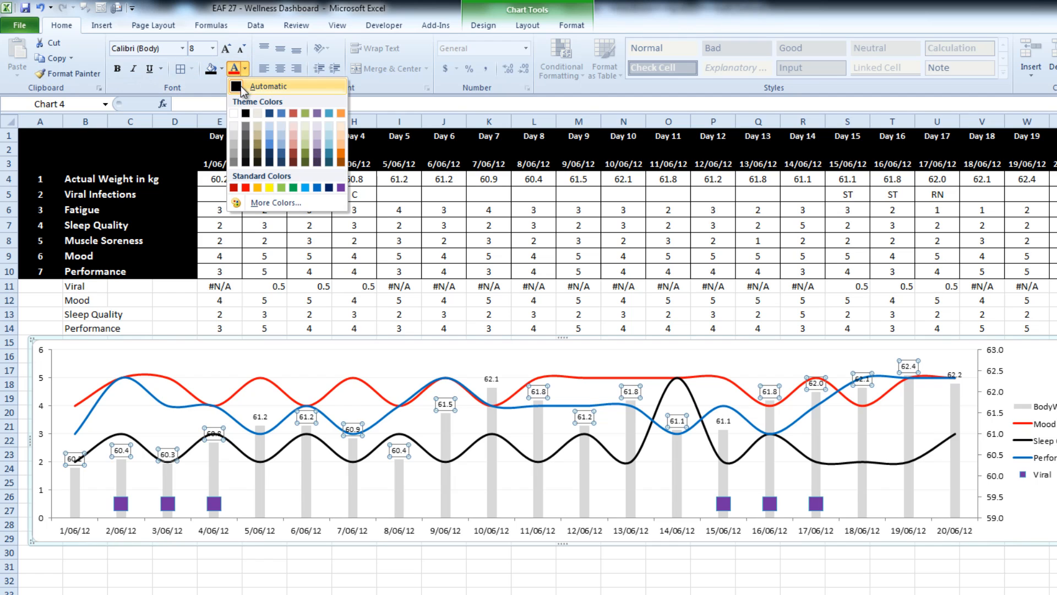
{"action": "left_click", "coordinate": [237, 86]}
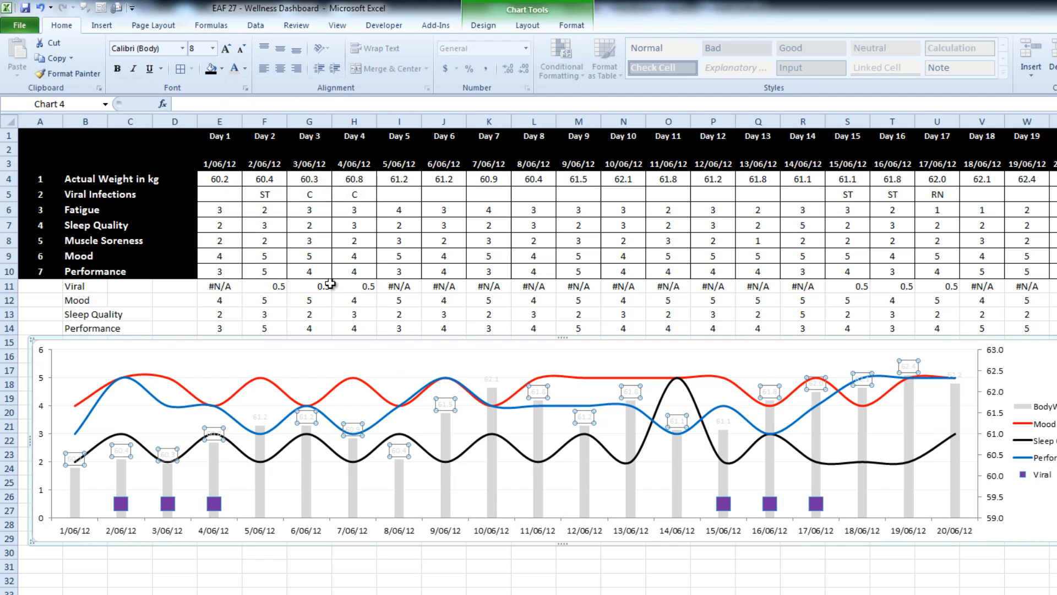
{"action": "left_click", "coordinate": [244, 68]}
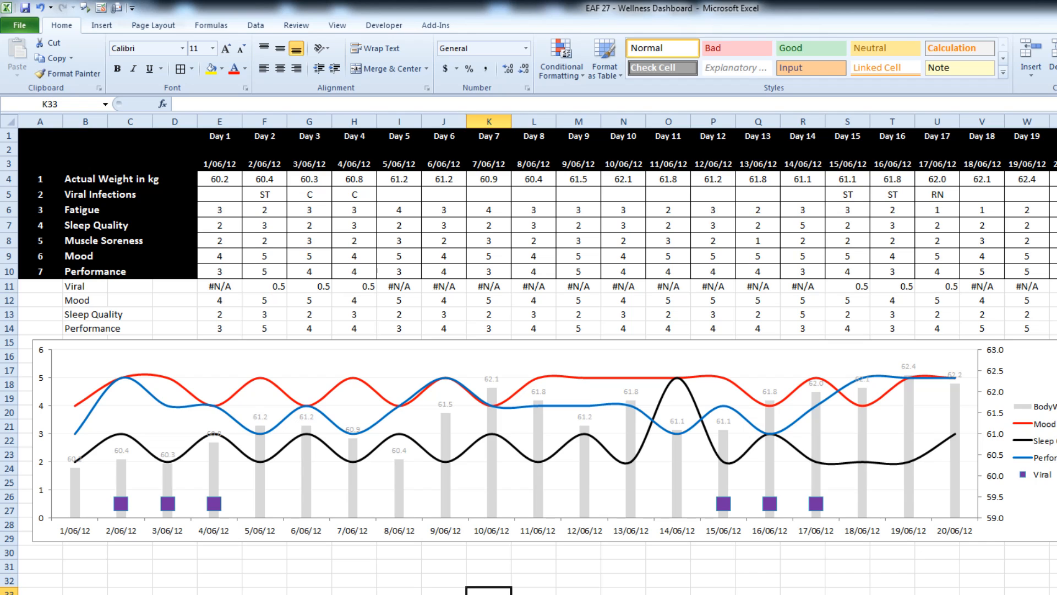
{"action": "mouse_move", "coordinate": [874, 580]}
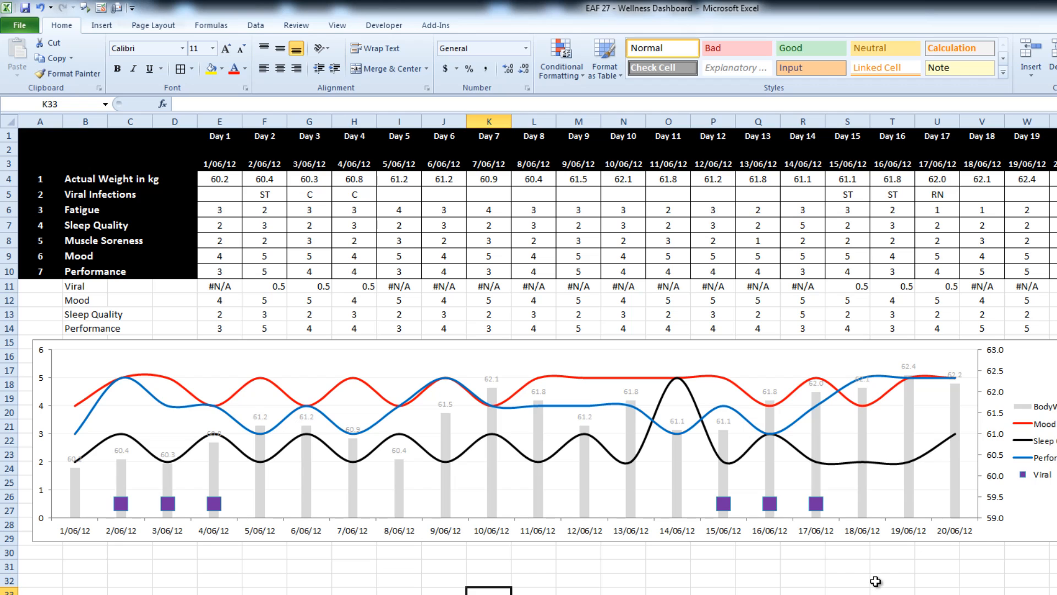
{"action": "mouse_move", "coordinate": [194, 428]}
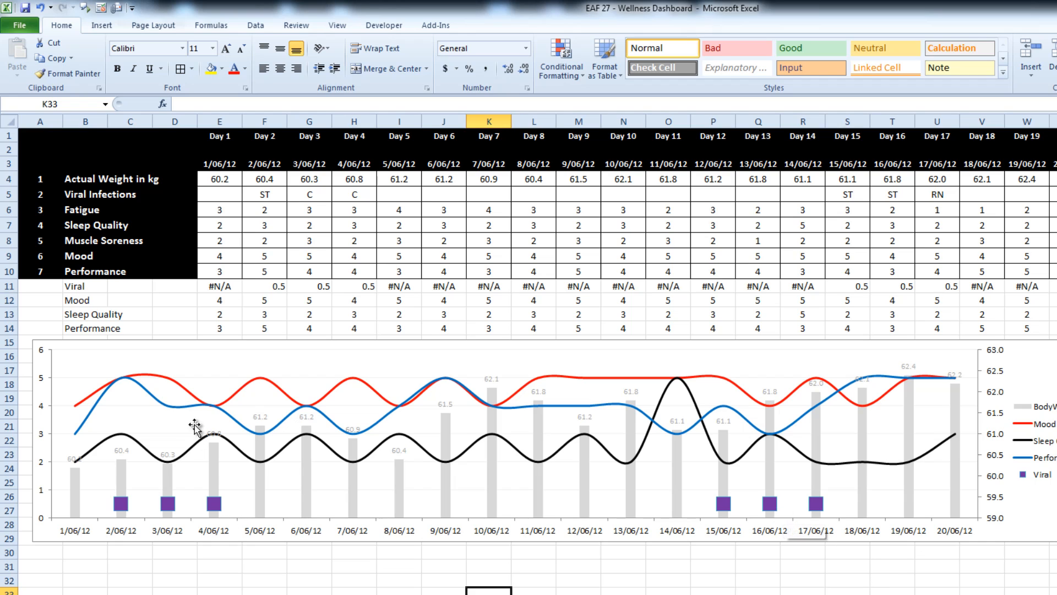
{"action": "left_click", "coordinate": [192, 427]}
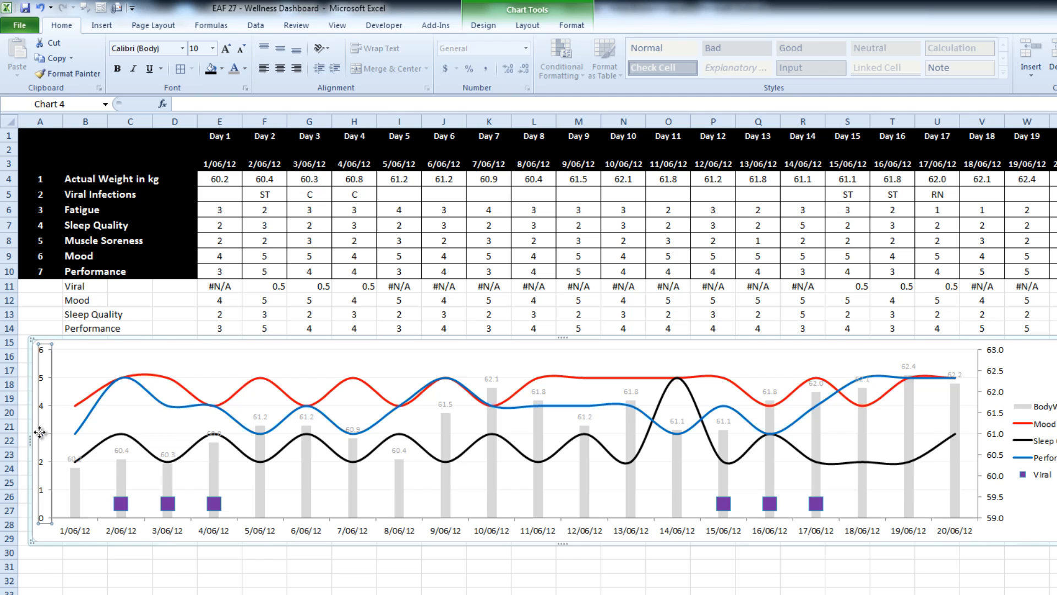
{"action": "mouse_move", "coordinate": [640, 420]}
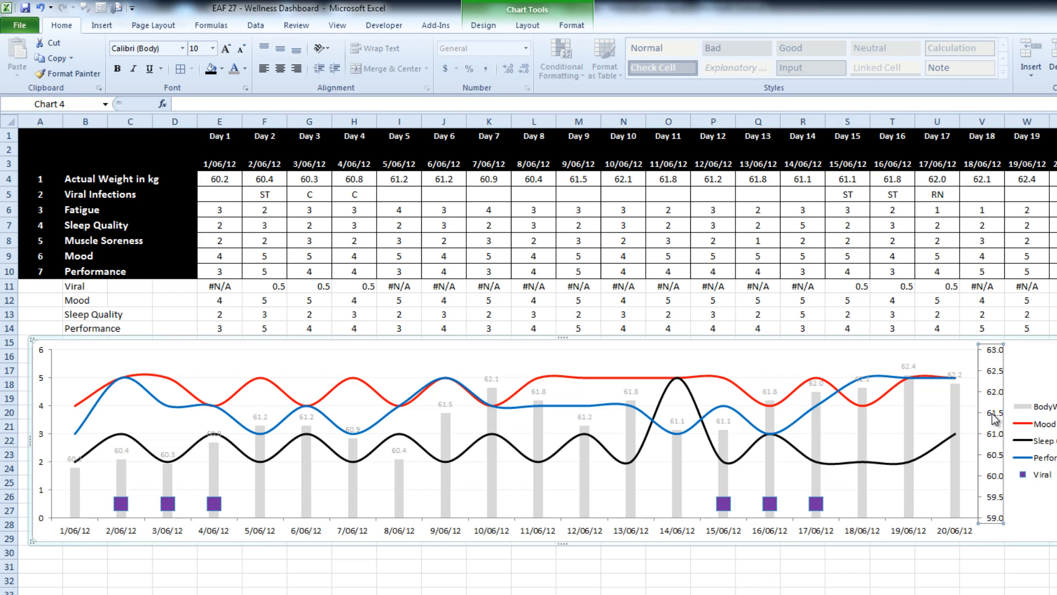
{"action": "right_click", "coordinate": [992, 423]}
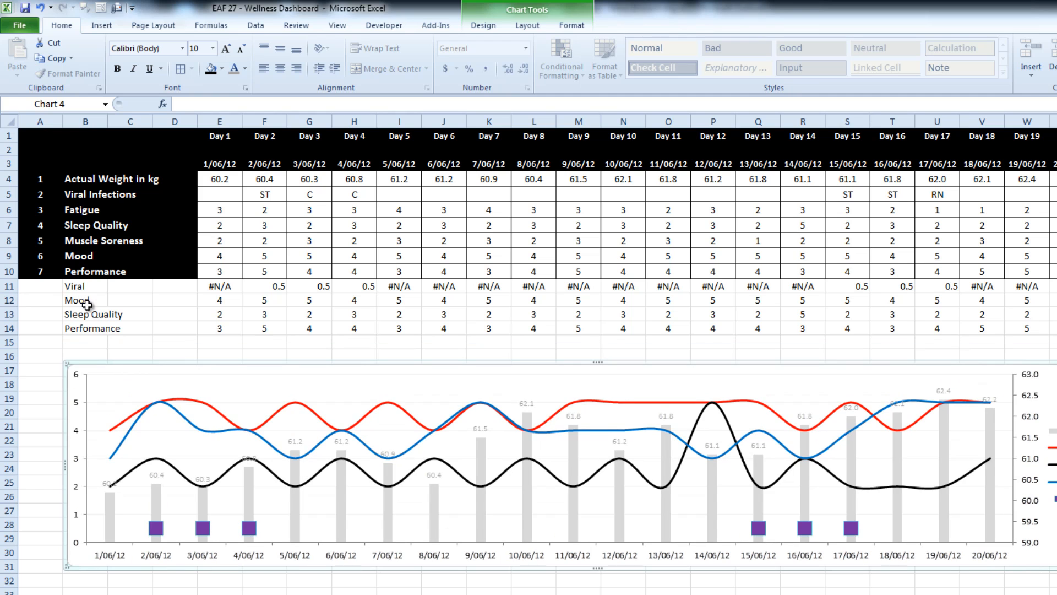
Step: Place the Mood, Sleep Quality and Performance selectors in row 16 with Var 1–3 labels
{"action": "left_click", "coordinate": [83, 300]}
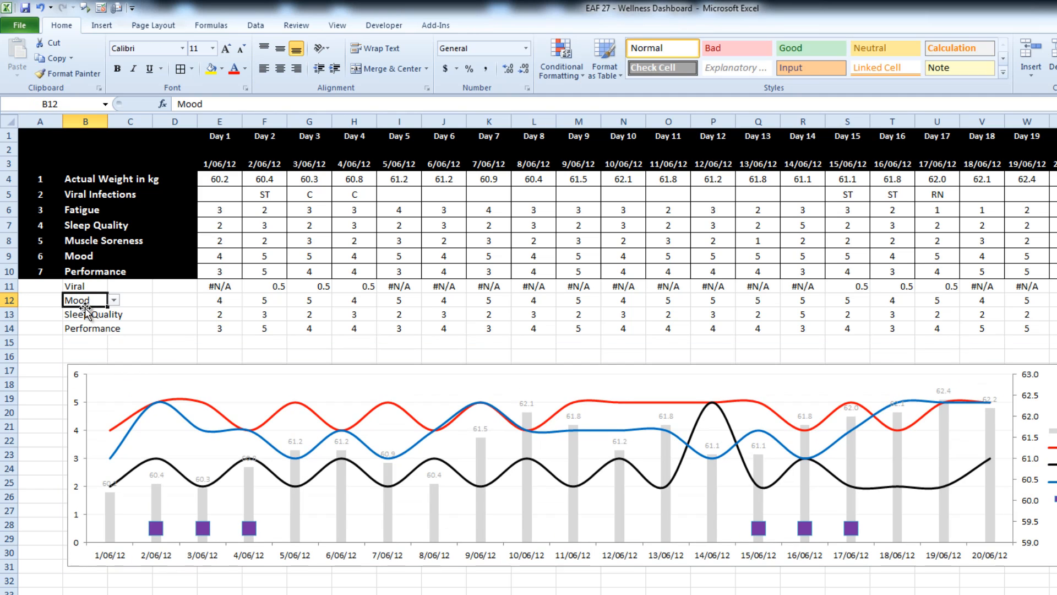
{"action": "left_click", "coordinate": [128, 355]}
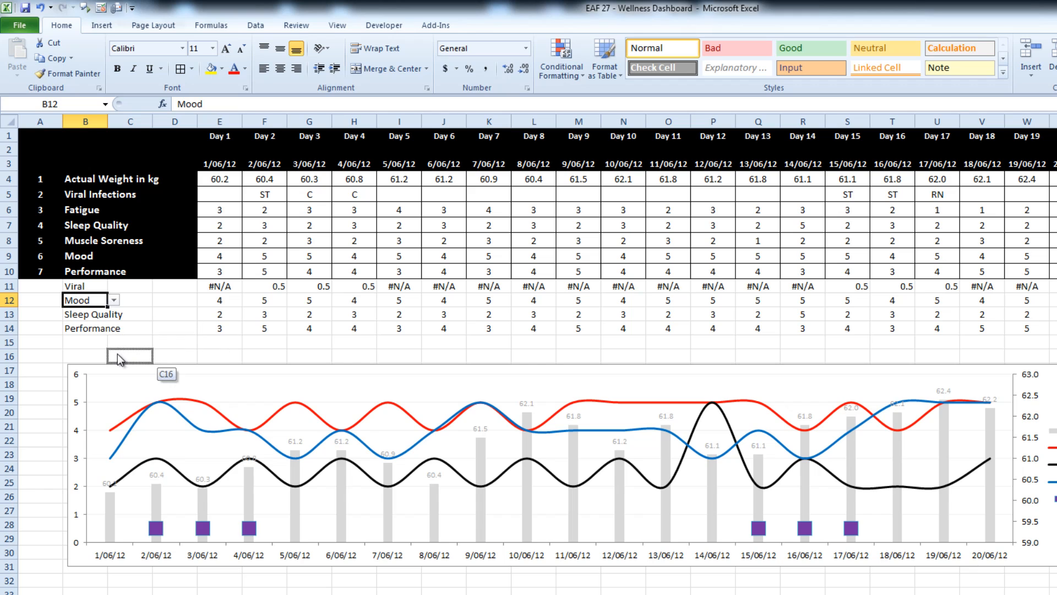
{"action": "left_click", "coordinate": [85, 314]}
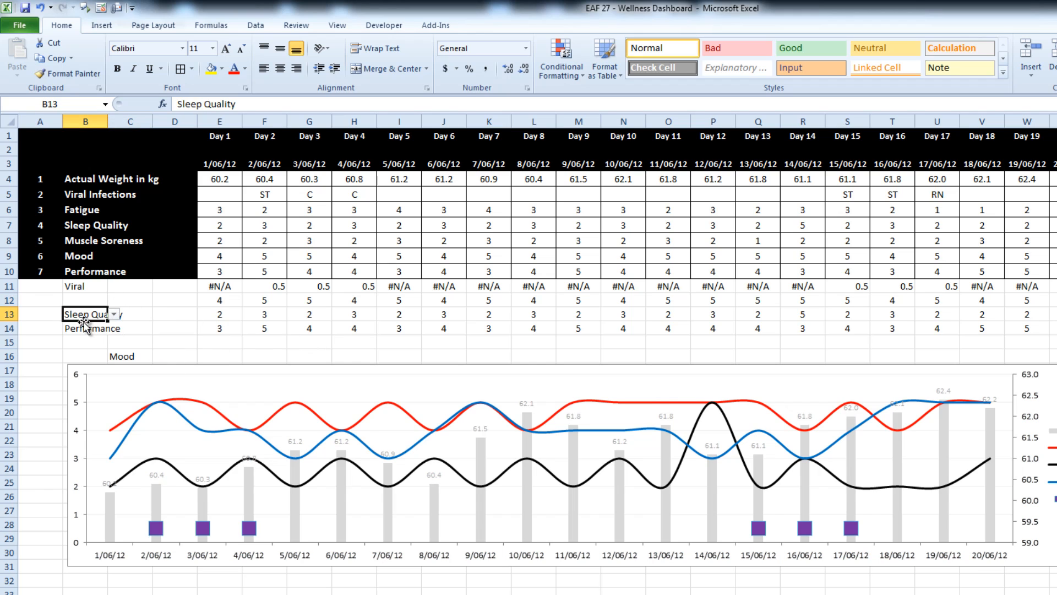
{"action": "left_click", "coordinate": [86, 328]}
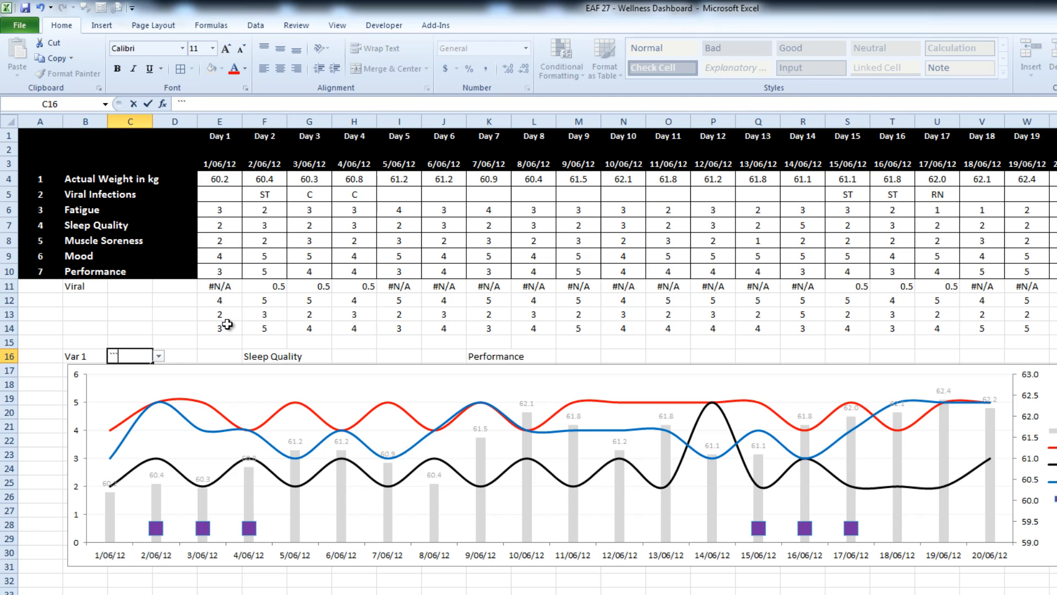
{"action": "left_click", "coordinate": [160, 356]}
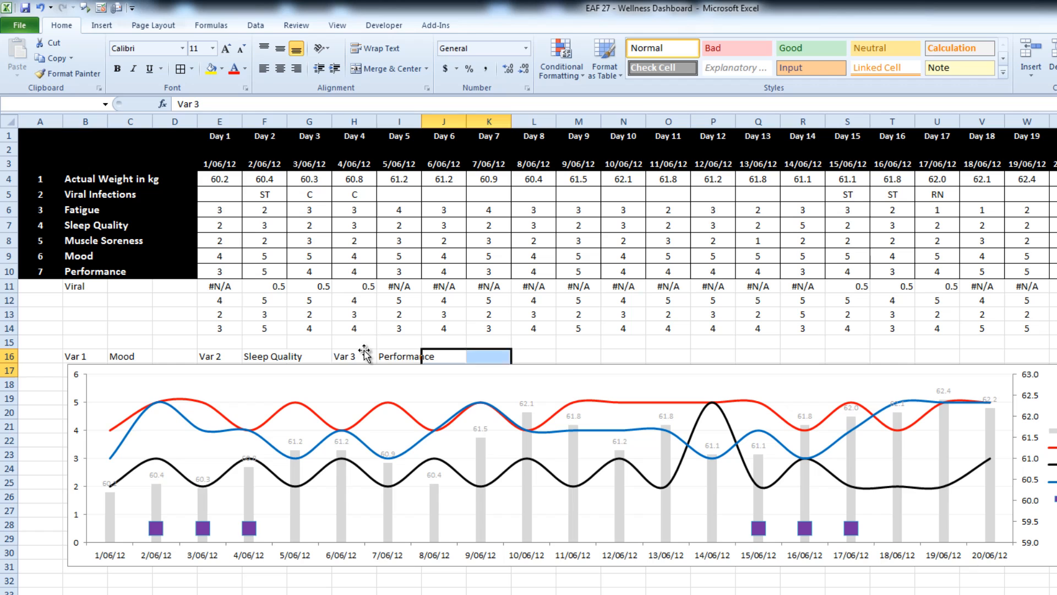
{"action": "left_click", "coordinate": [530, 356]}
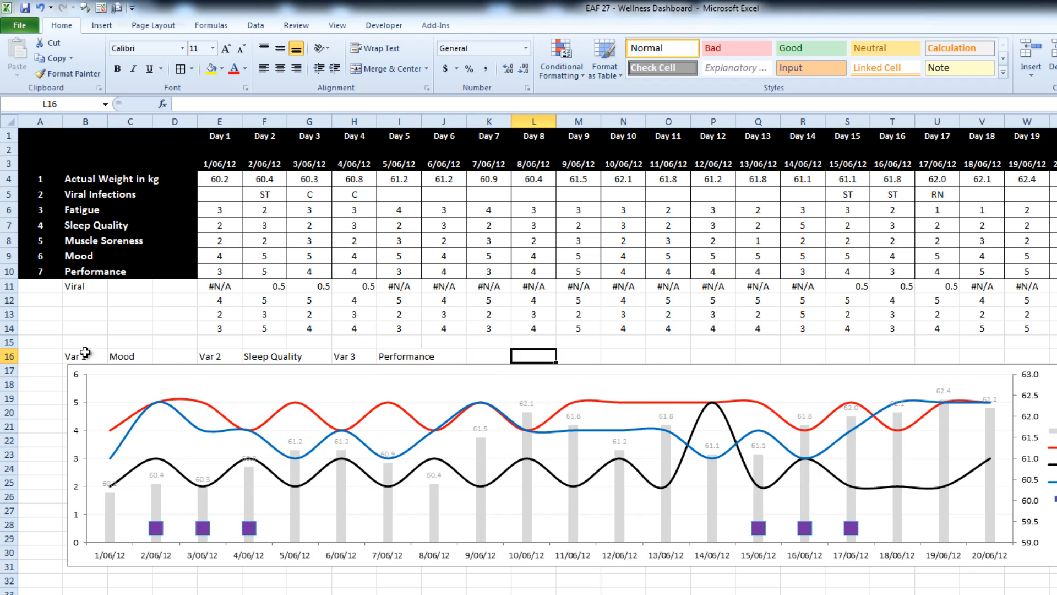
{"action": "left_click", "coordinate": [345, 356]}
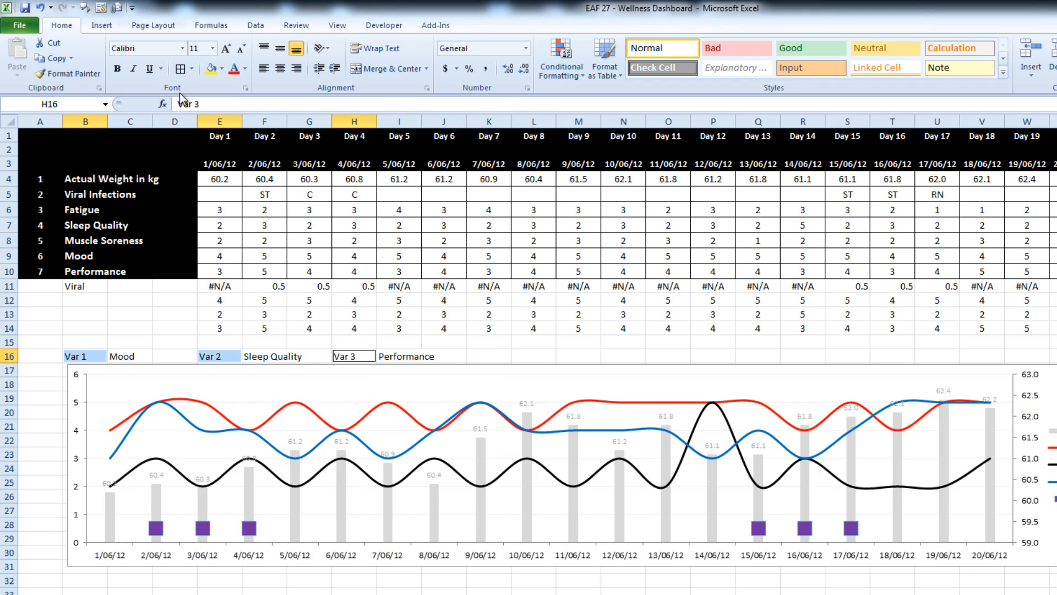
Step: Fill the Var labels orange and centre the Performance selector across its cells
{"action": "left_click", "coordinate": [219, 69]}
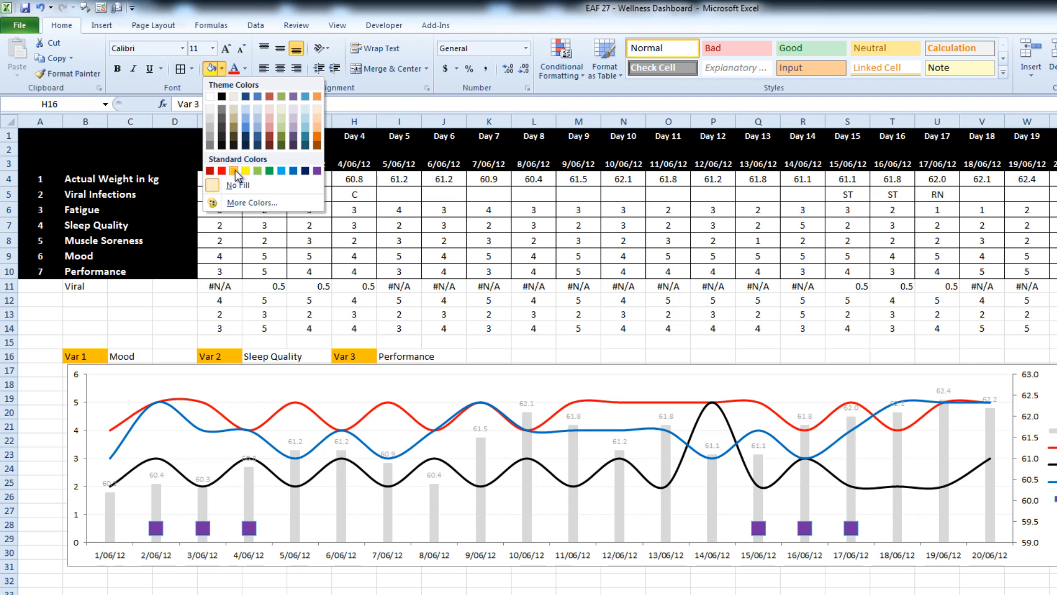
{"action": "left_click", "coordinate": [181, 68]}
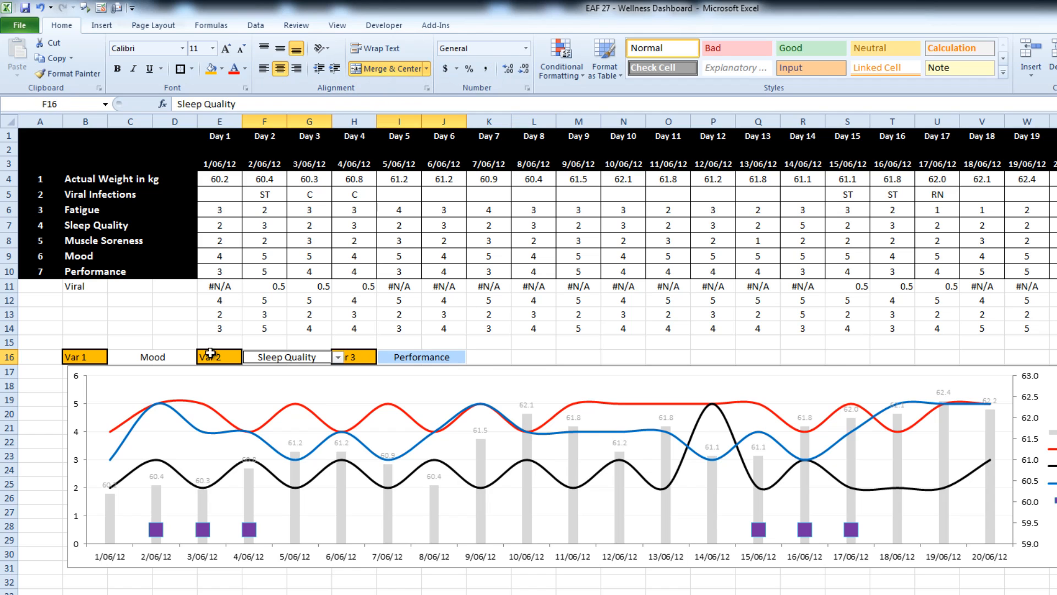
{"action": "left_click", "coordinate": [222, 68]}
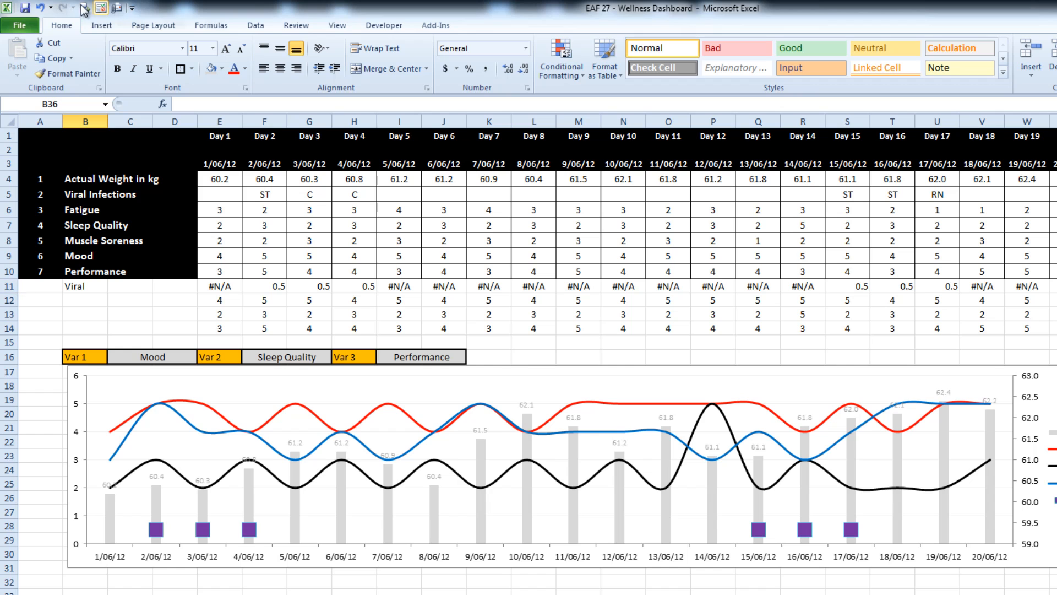
{"action": "right_click", "coordinate": [22, 286]}
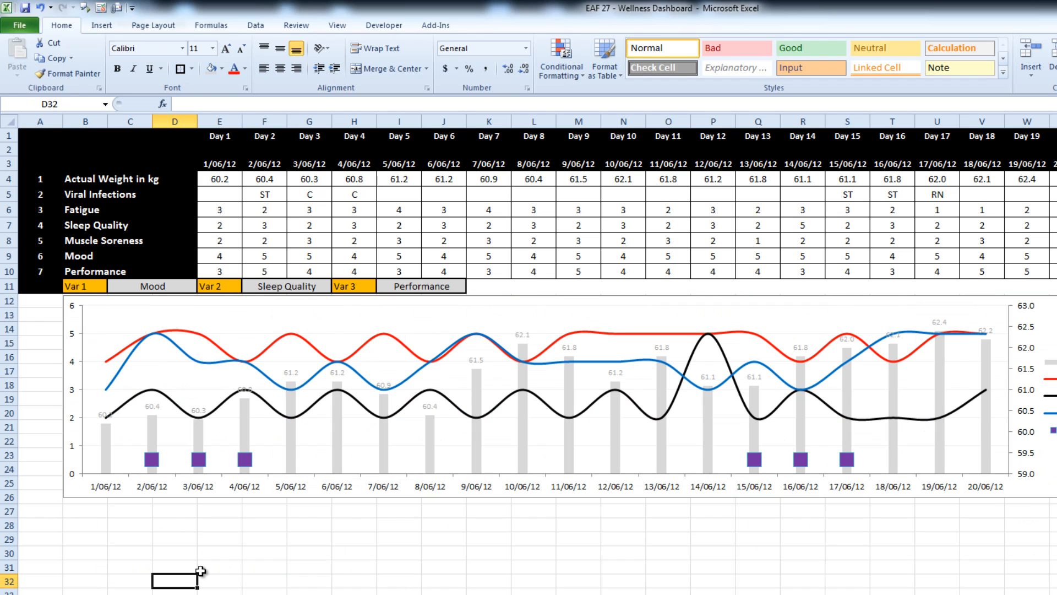
{"action": "mouse_move", "coordinate": [1051, 368]}
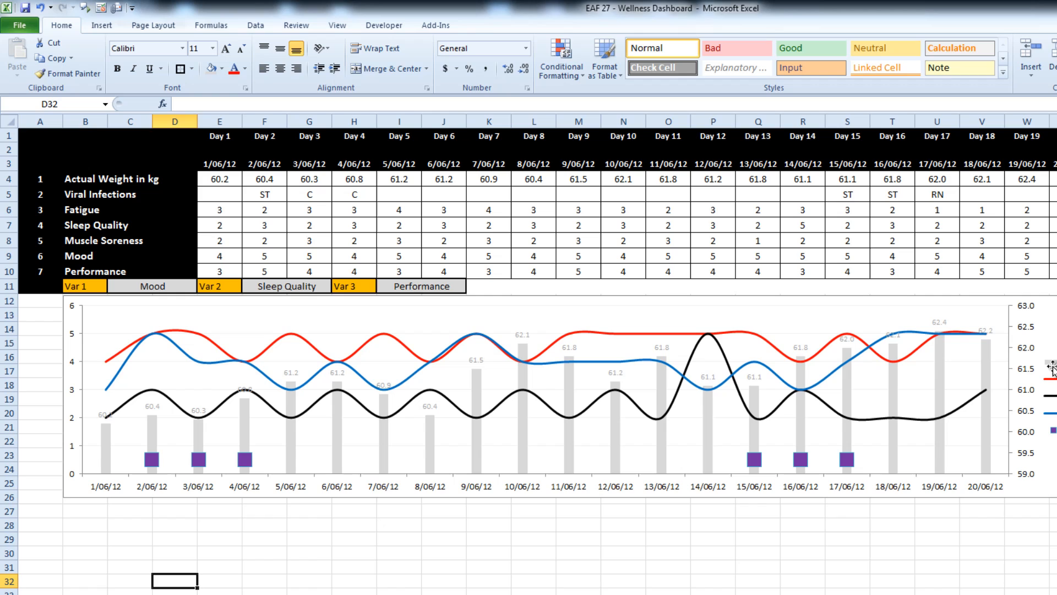
Step: Widen the legend to show full series names like BodyWeight, Mood and Sleep
{"action": "left_click", "coordinate": [471, 393]}
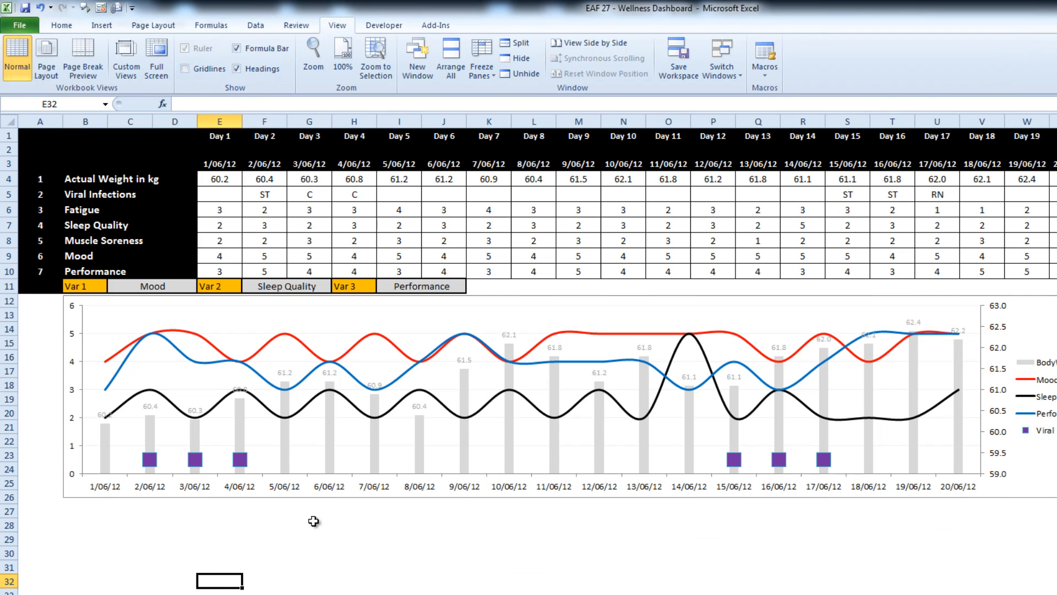
{"action": "mouse_move", "coordinate": [348, 522]}
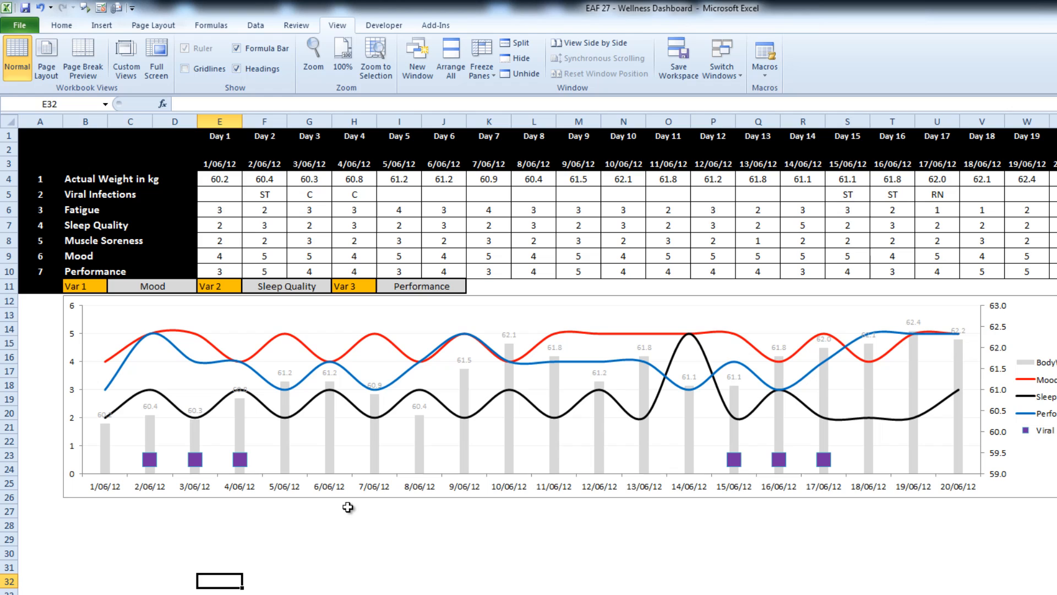
Step: Set Var 1 to Sleep Quality, Var 2 to Mood, and Var 3 to Muscle Soreness
{"action": "left_click", "coordinate": [152, 286]}
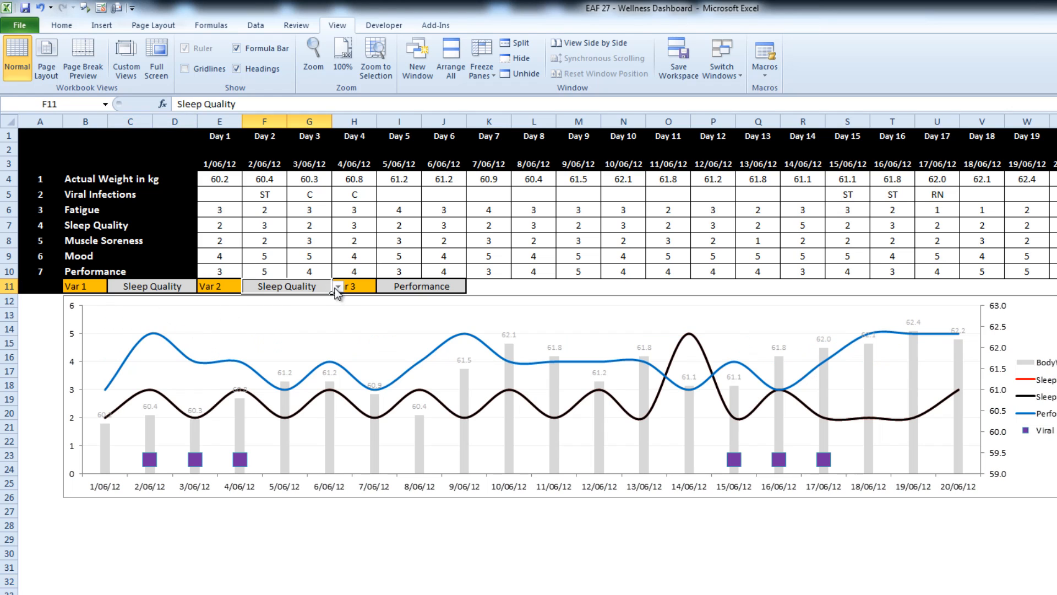
{"action": "left_click", "coordinate": [338, 286]}
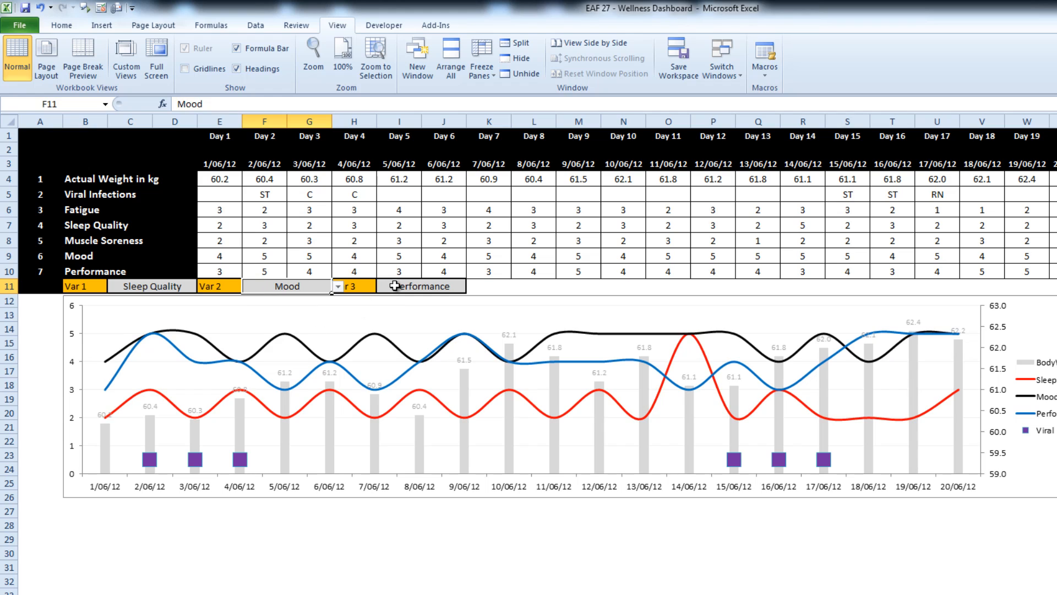
{"action": "left_click", "coordinate": [471, 286]}
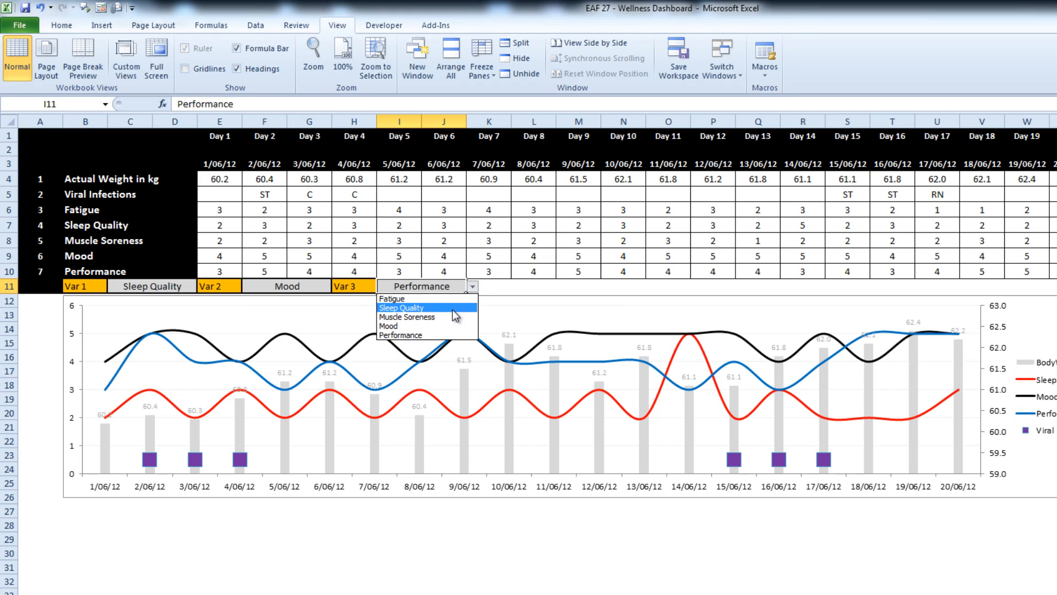
{"action": "left_click", "coordinate": [407, 317]}
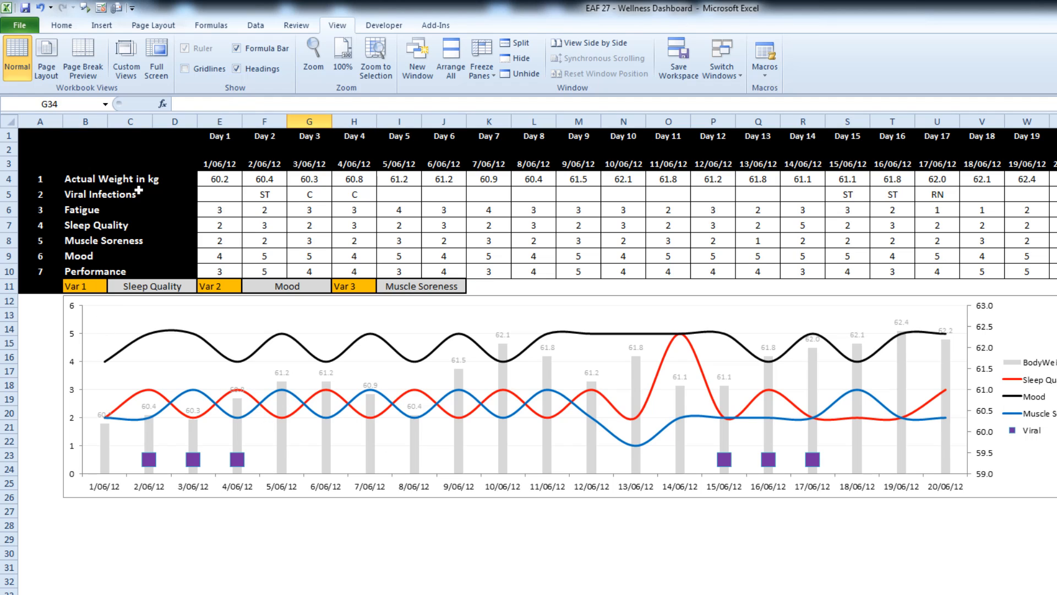
{"action": "mouse_move", "coordinate": [930, 504]}
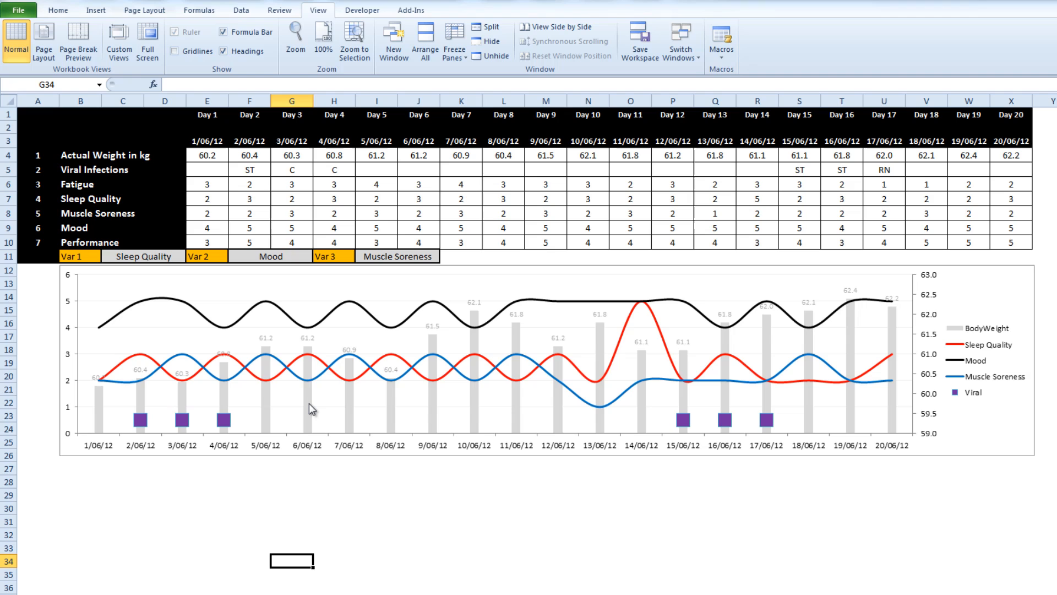
{"action": "mouse_move", "coordinate": [312, 409]}
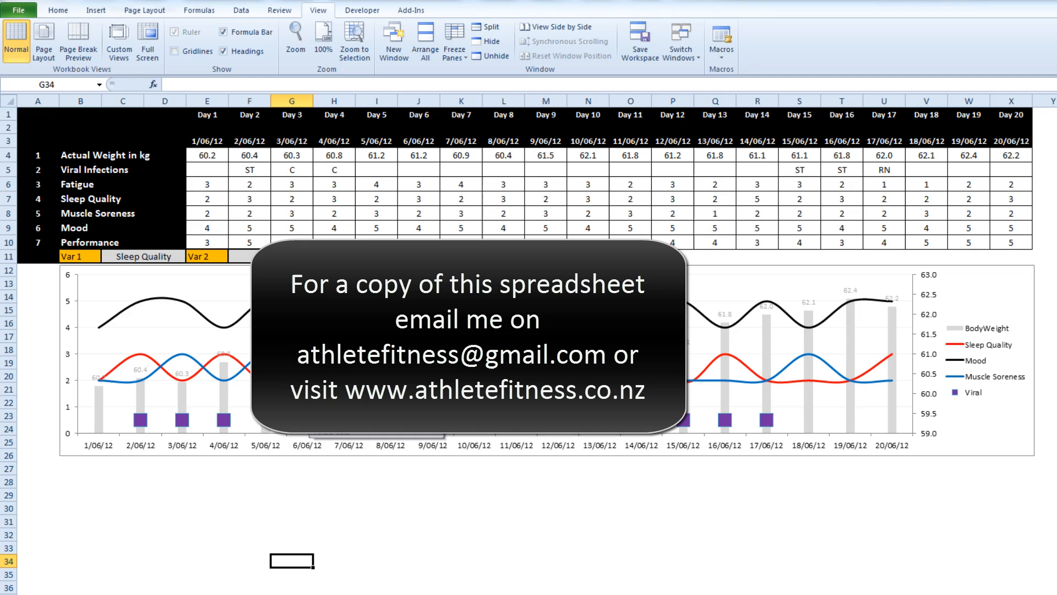
{"action": "mouse_move", "coordinate": [199, 359]}
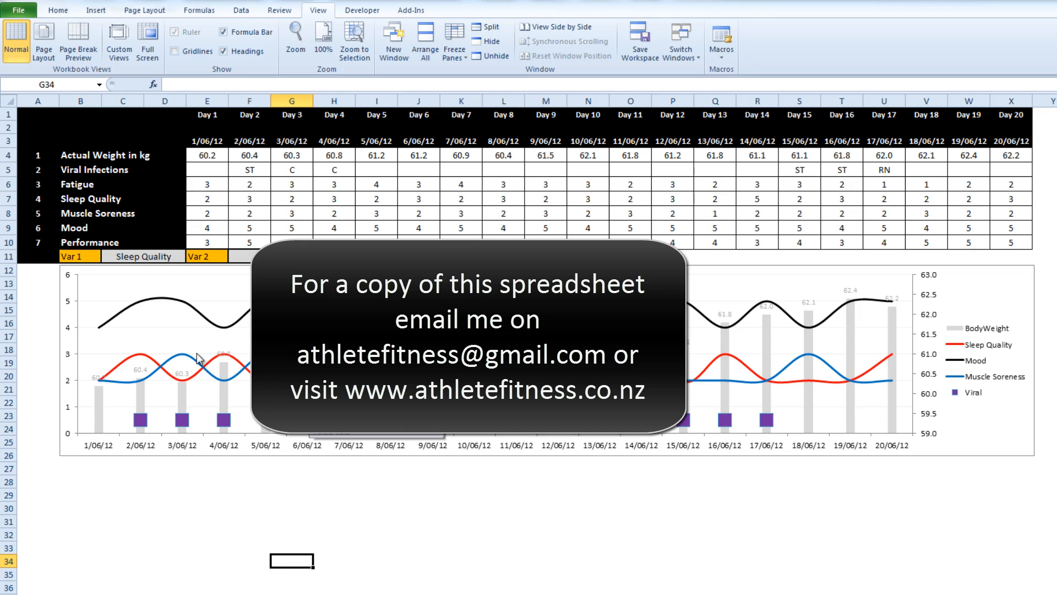
{"action": "mouse_move", "coordinate": [192, 400]}
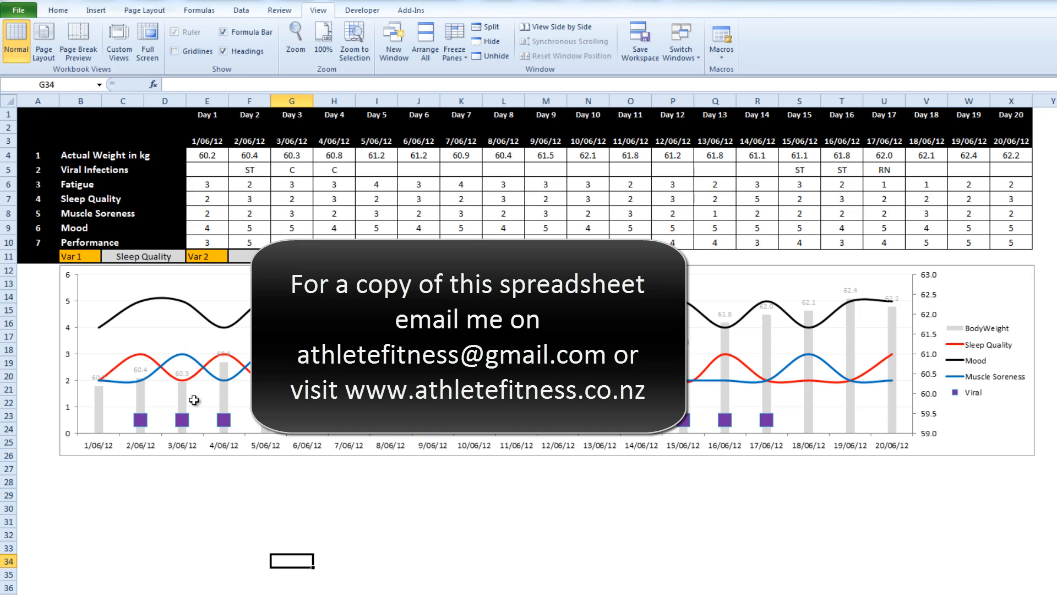
{"action": "mouse_move", "coordinate": [428, 486]}
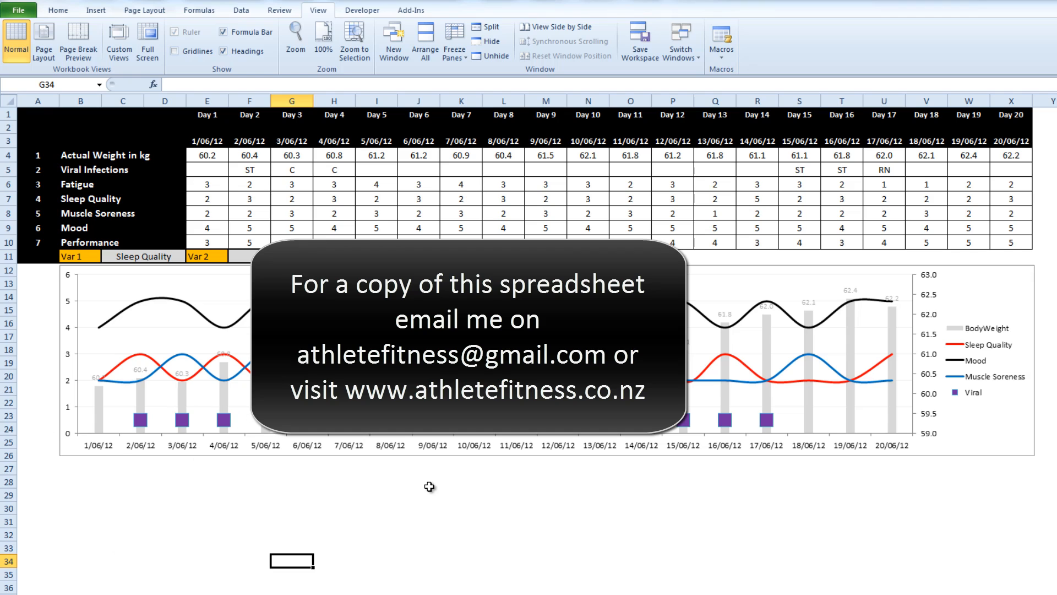